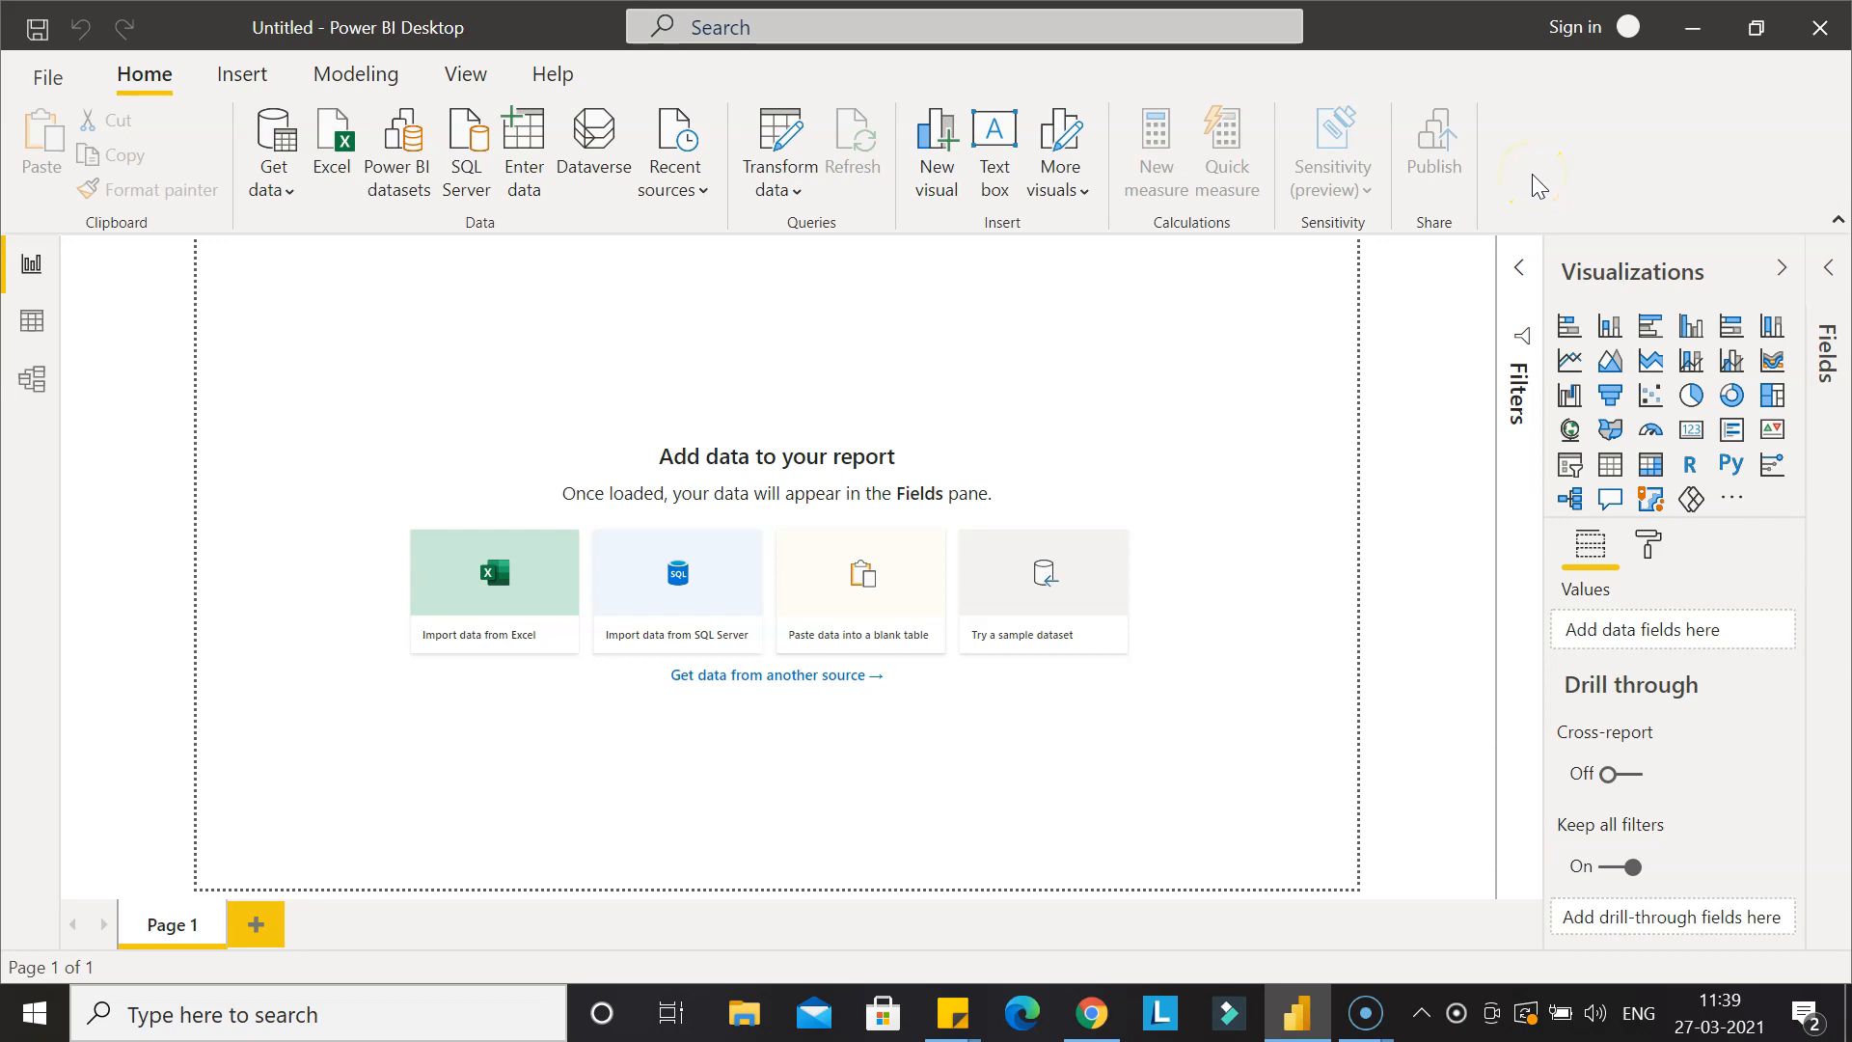
{"action": "mouse_move", "coordinate": [1178, 268]}
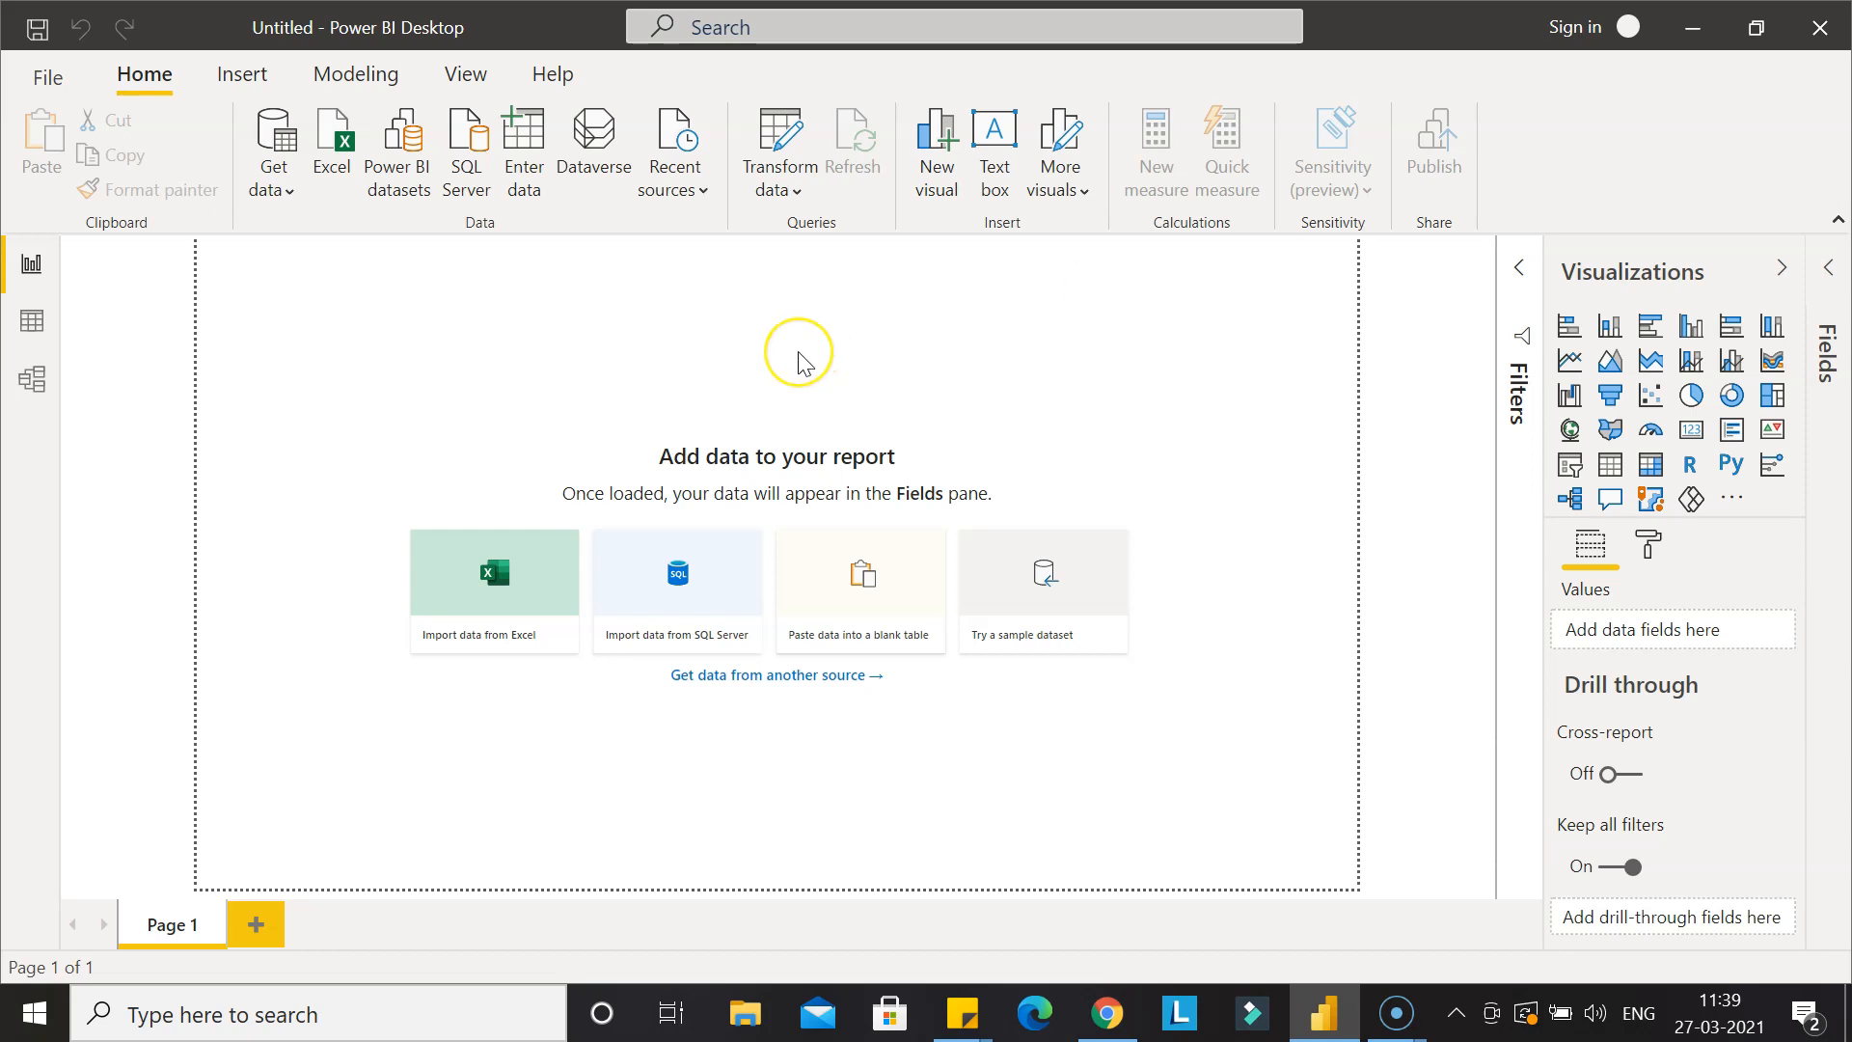
{"action": "mouse_move", "coordinate": [412, 411]}
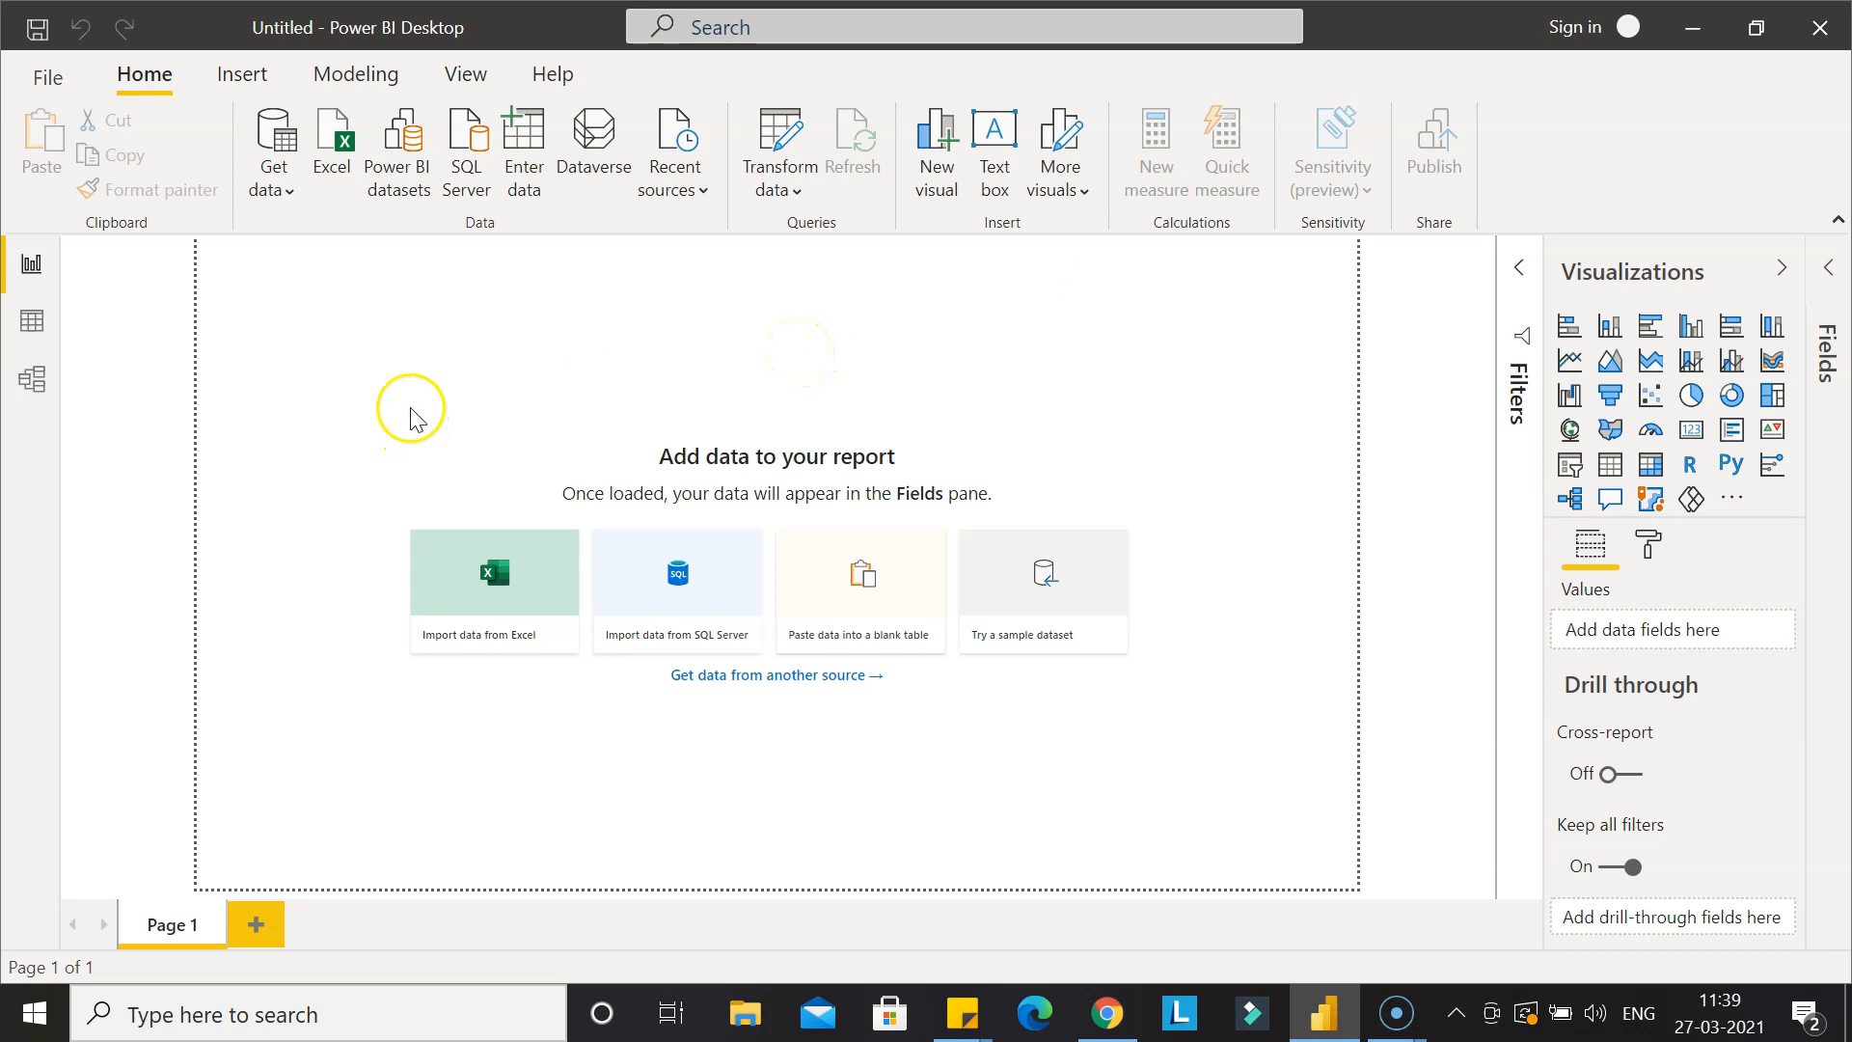
Start importing a Text/CSV data source for the Superstore Orders file.
{"action": "left_click", "coordinate": [273, 188]}
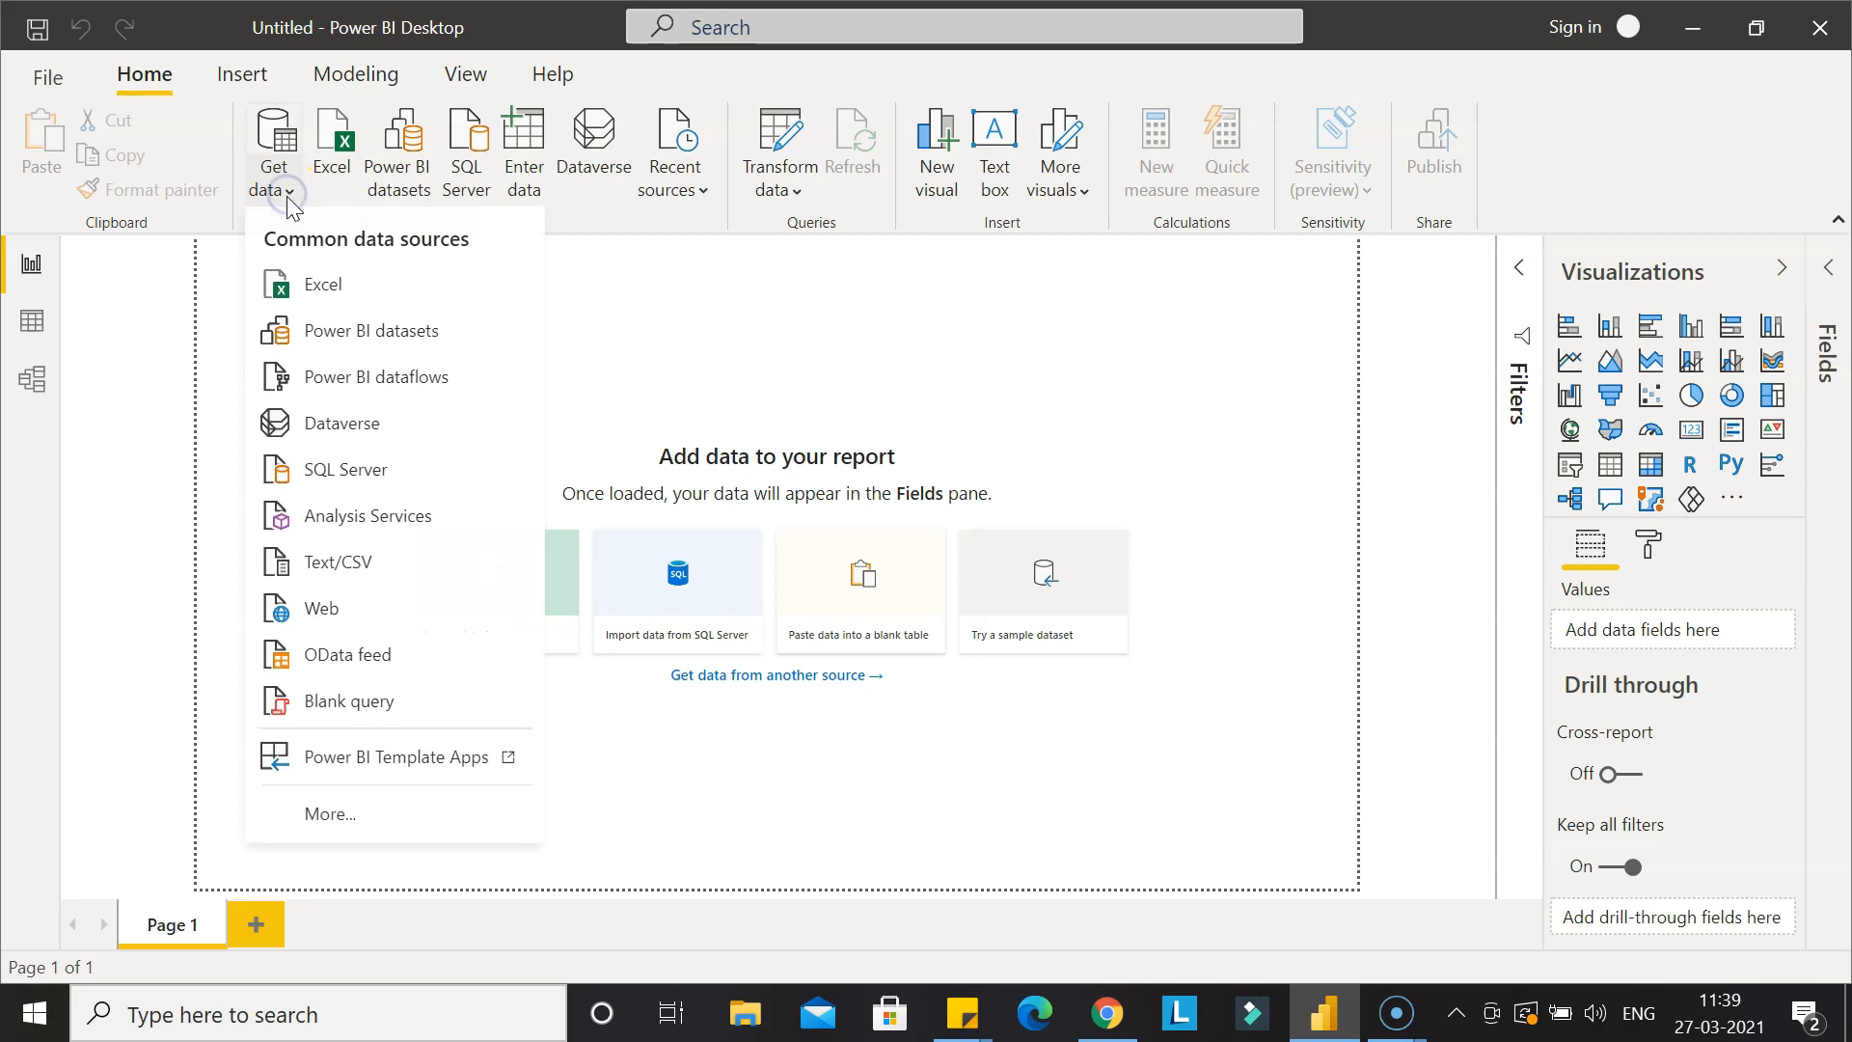
{"action": "left_click", "coordinate": [323, 283]}
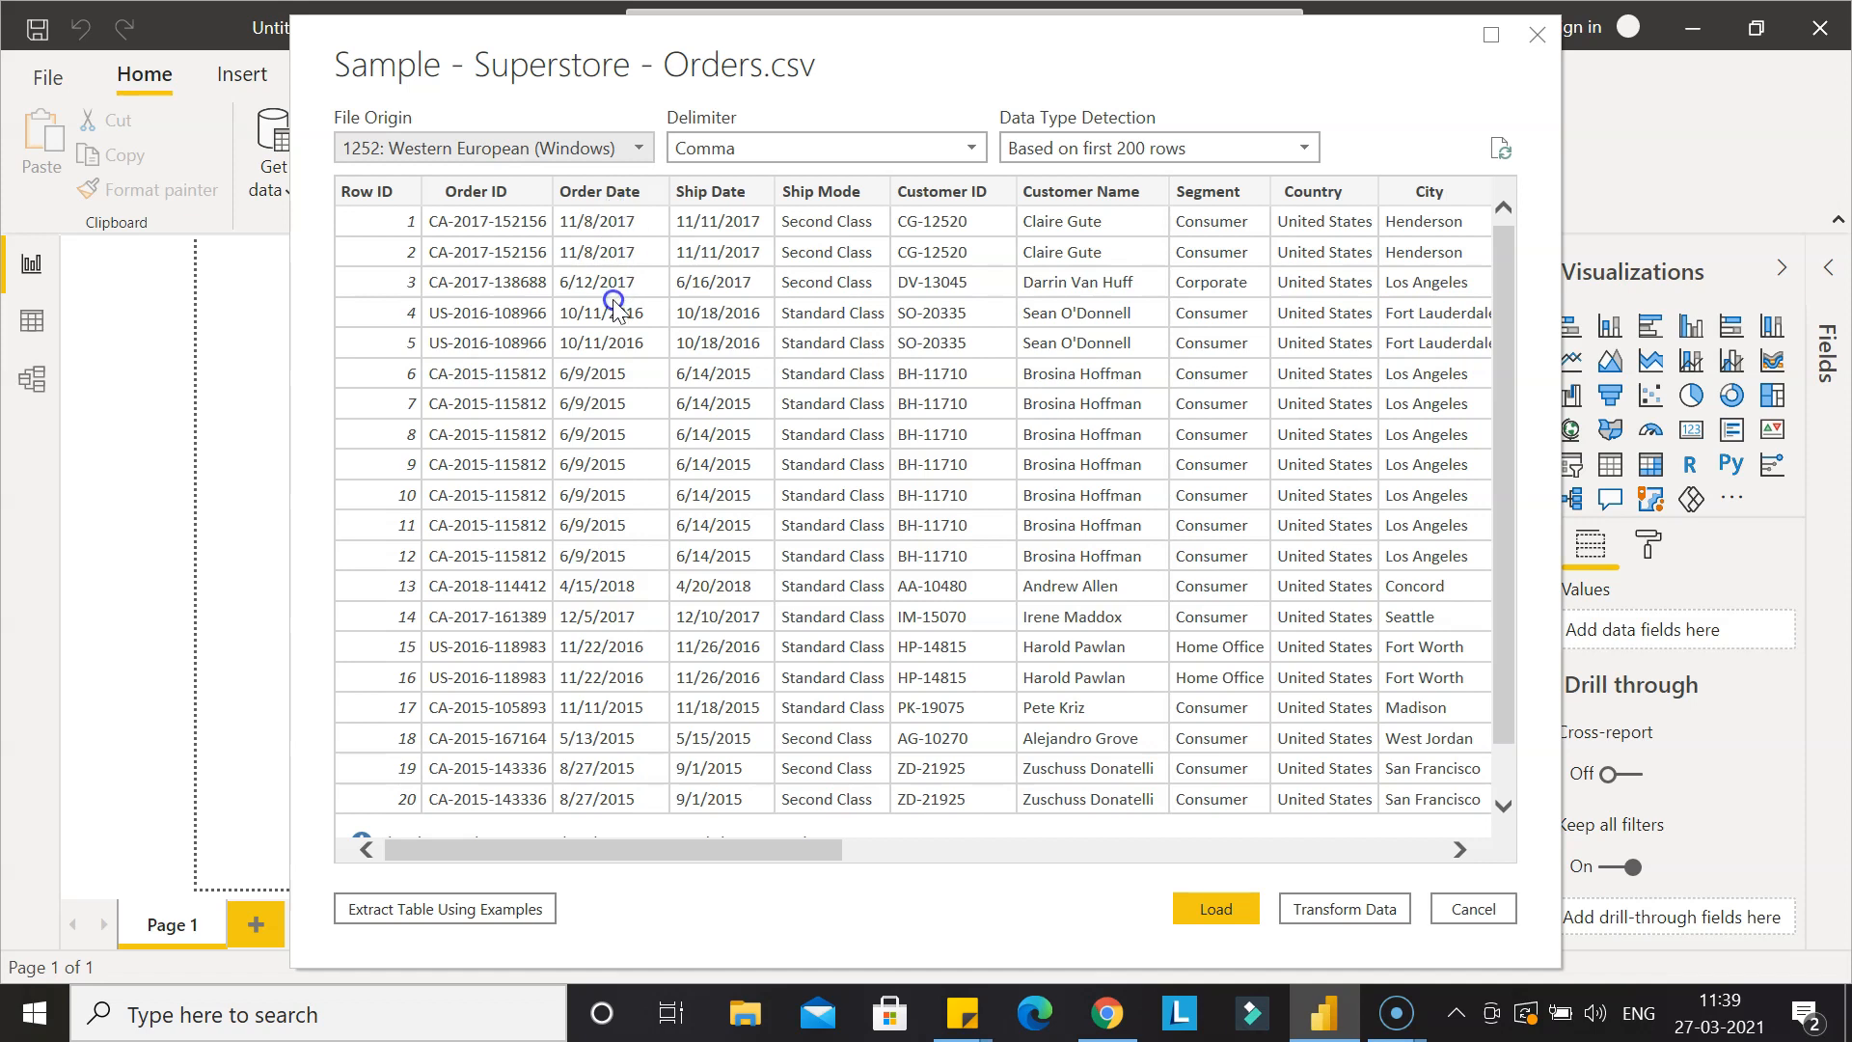
{"action": "mouse_move", "coordinate": [616, 291]}
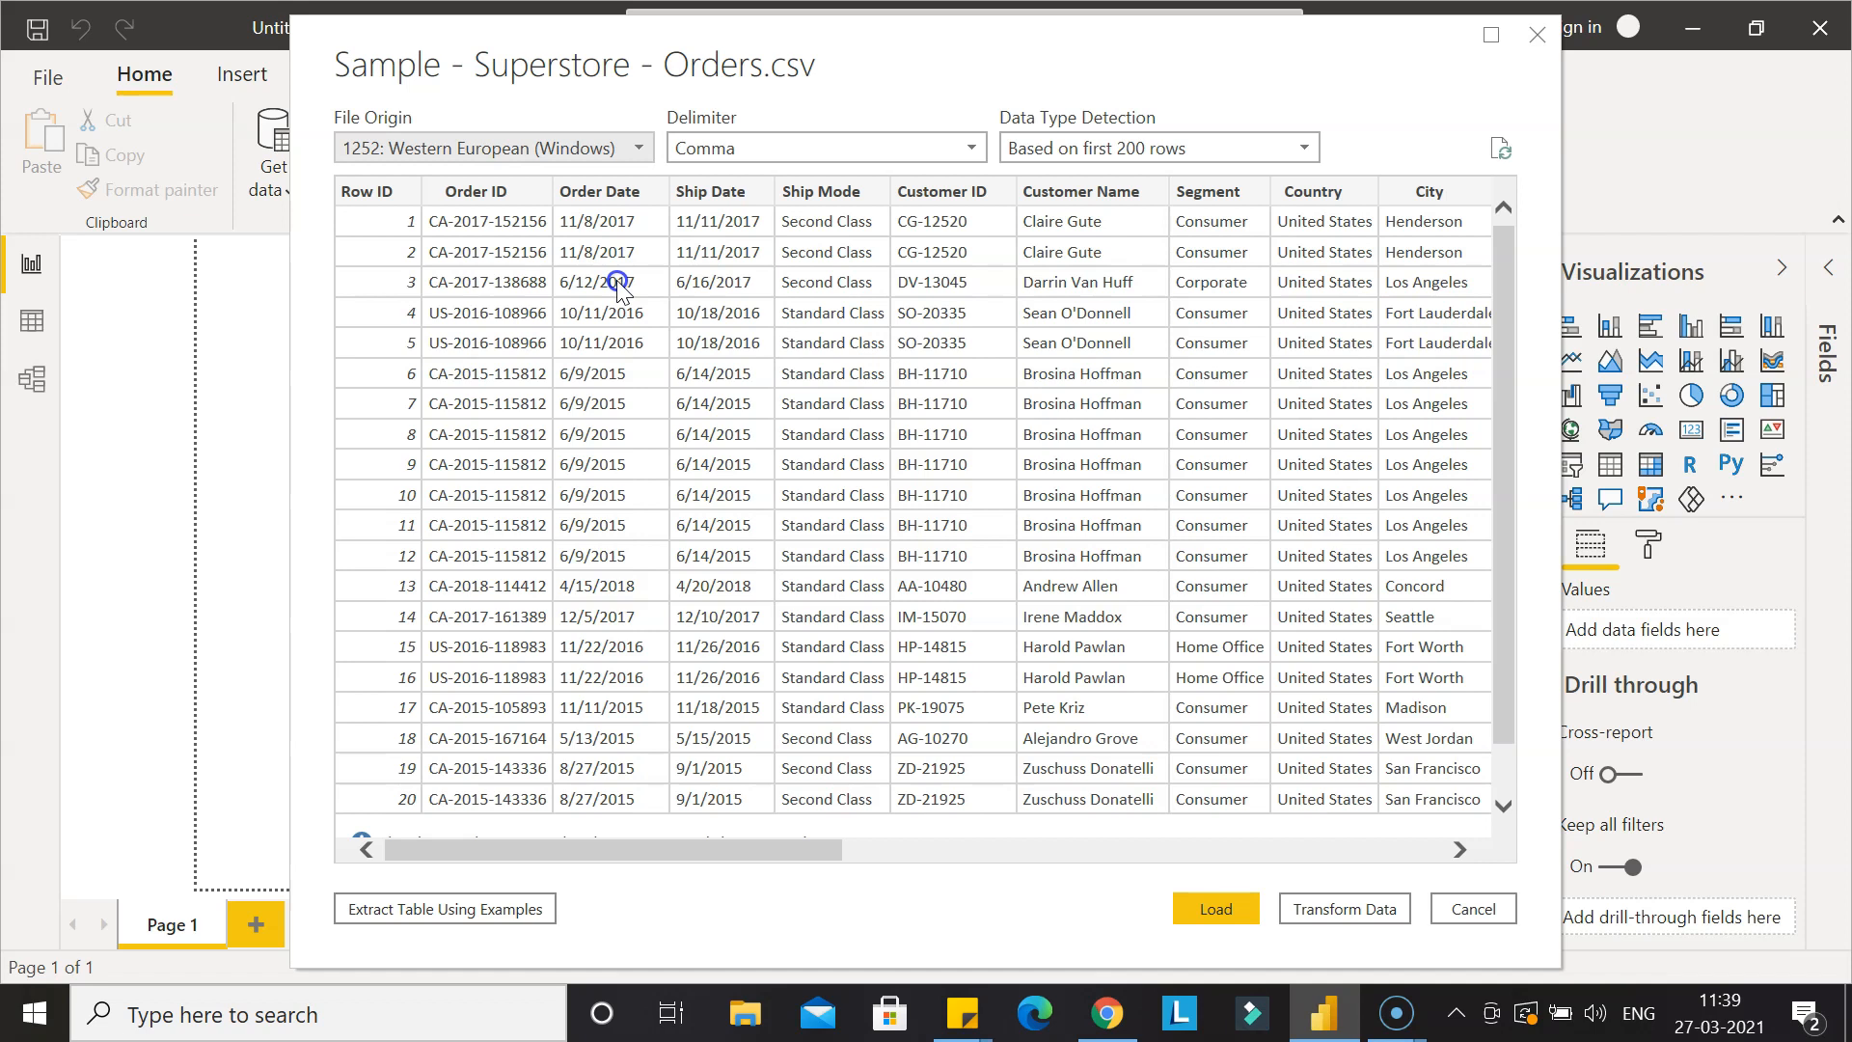
{"action": "mouse_move", "coordinate": [736, 272]}
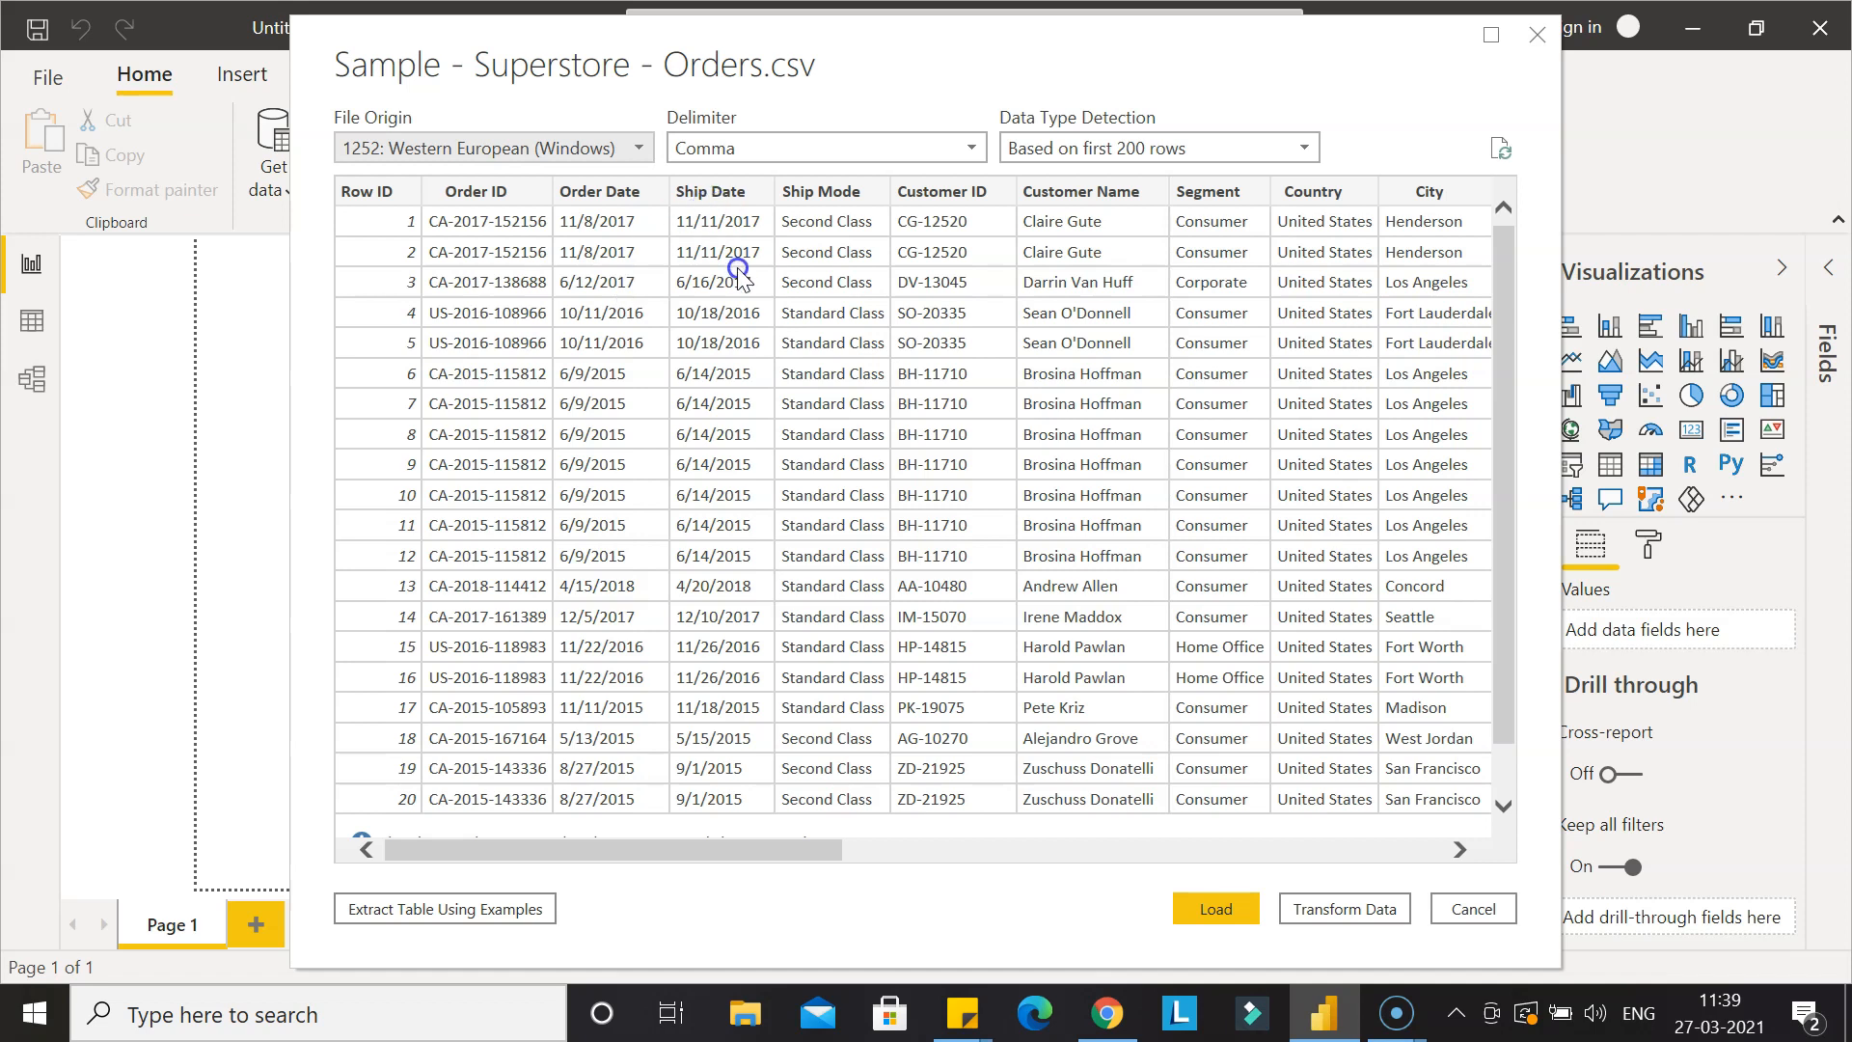
{"action": "mouse_move", "coordinate": [1084, 732]}
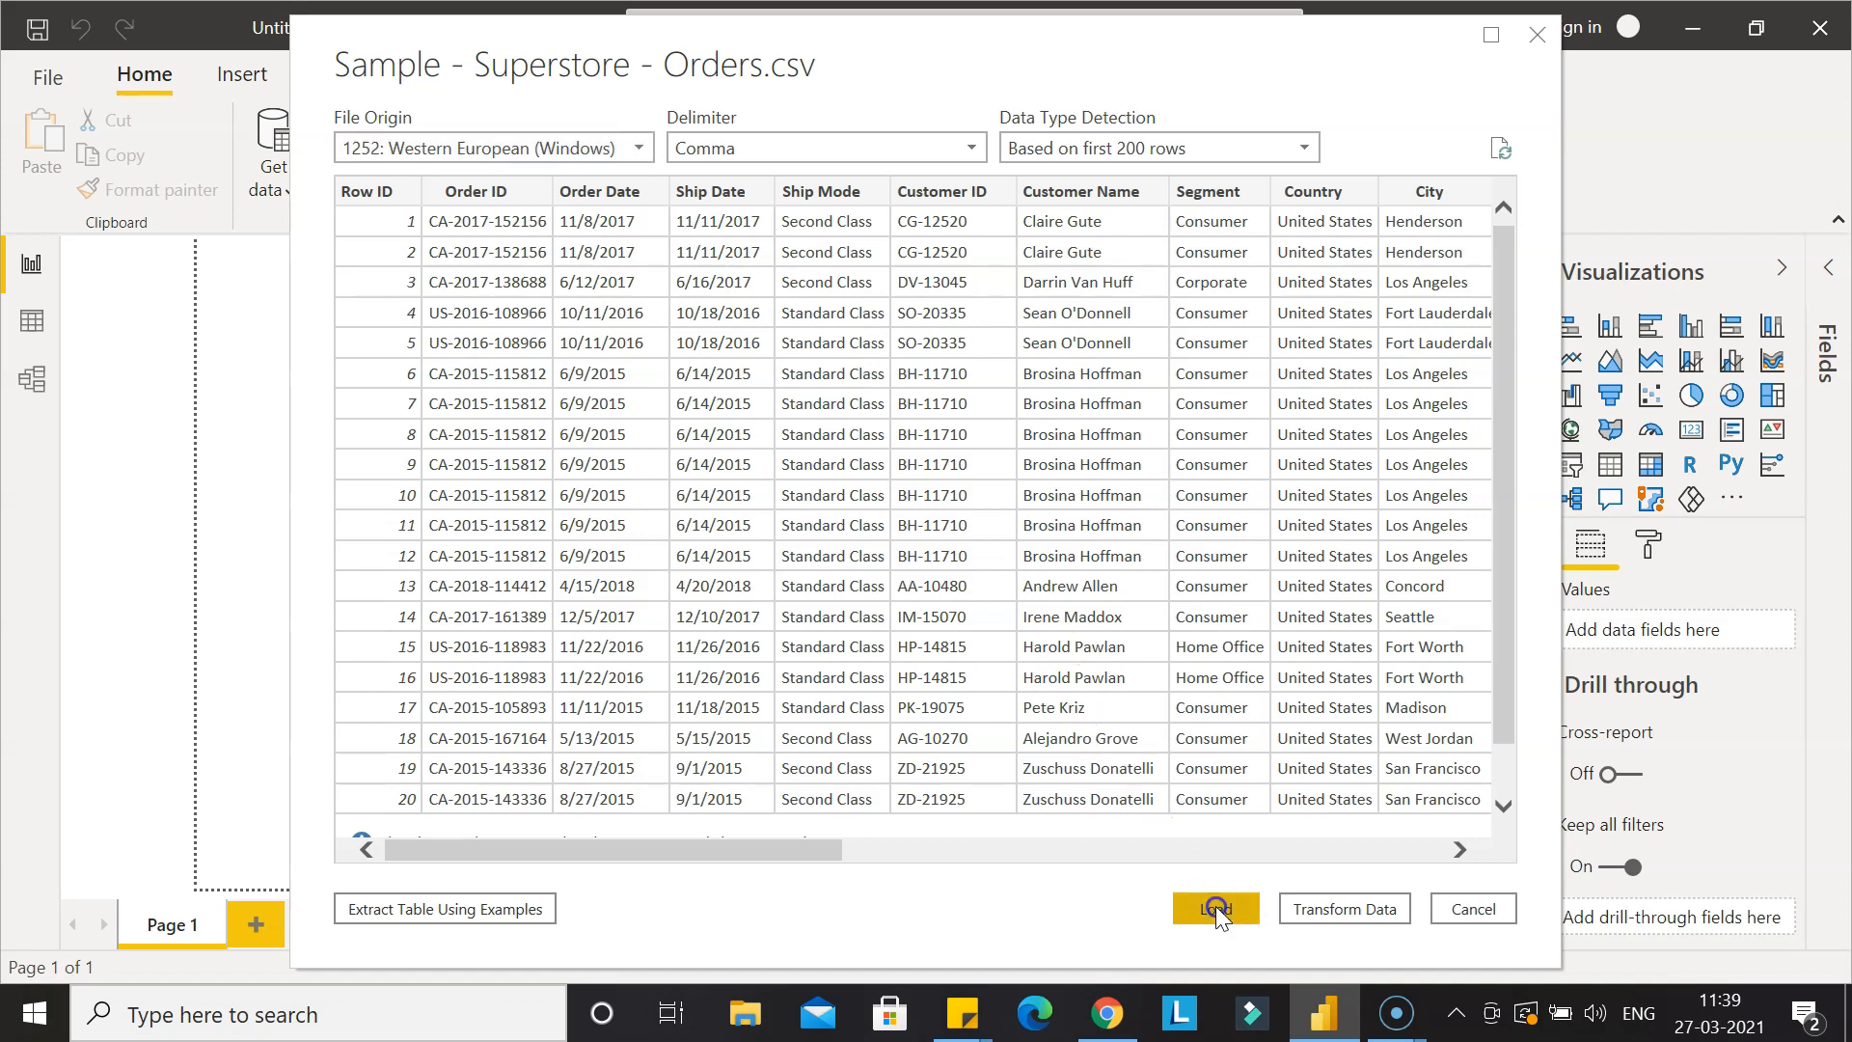
Load the Orders preview and apply pending query changes to bring in 9,994 rows.
{"action": "left_click", "coordinate": [1216, 909]}
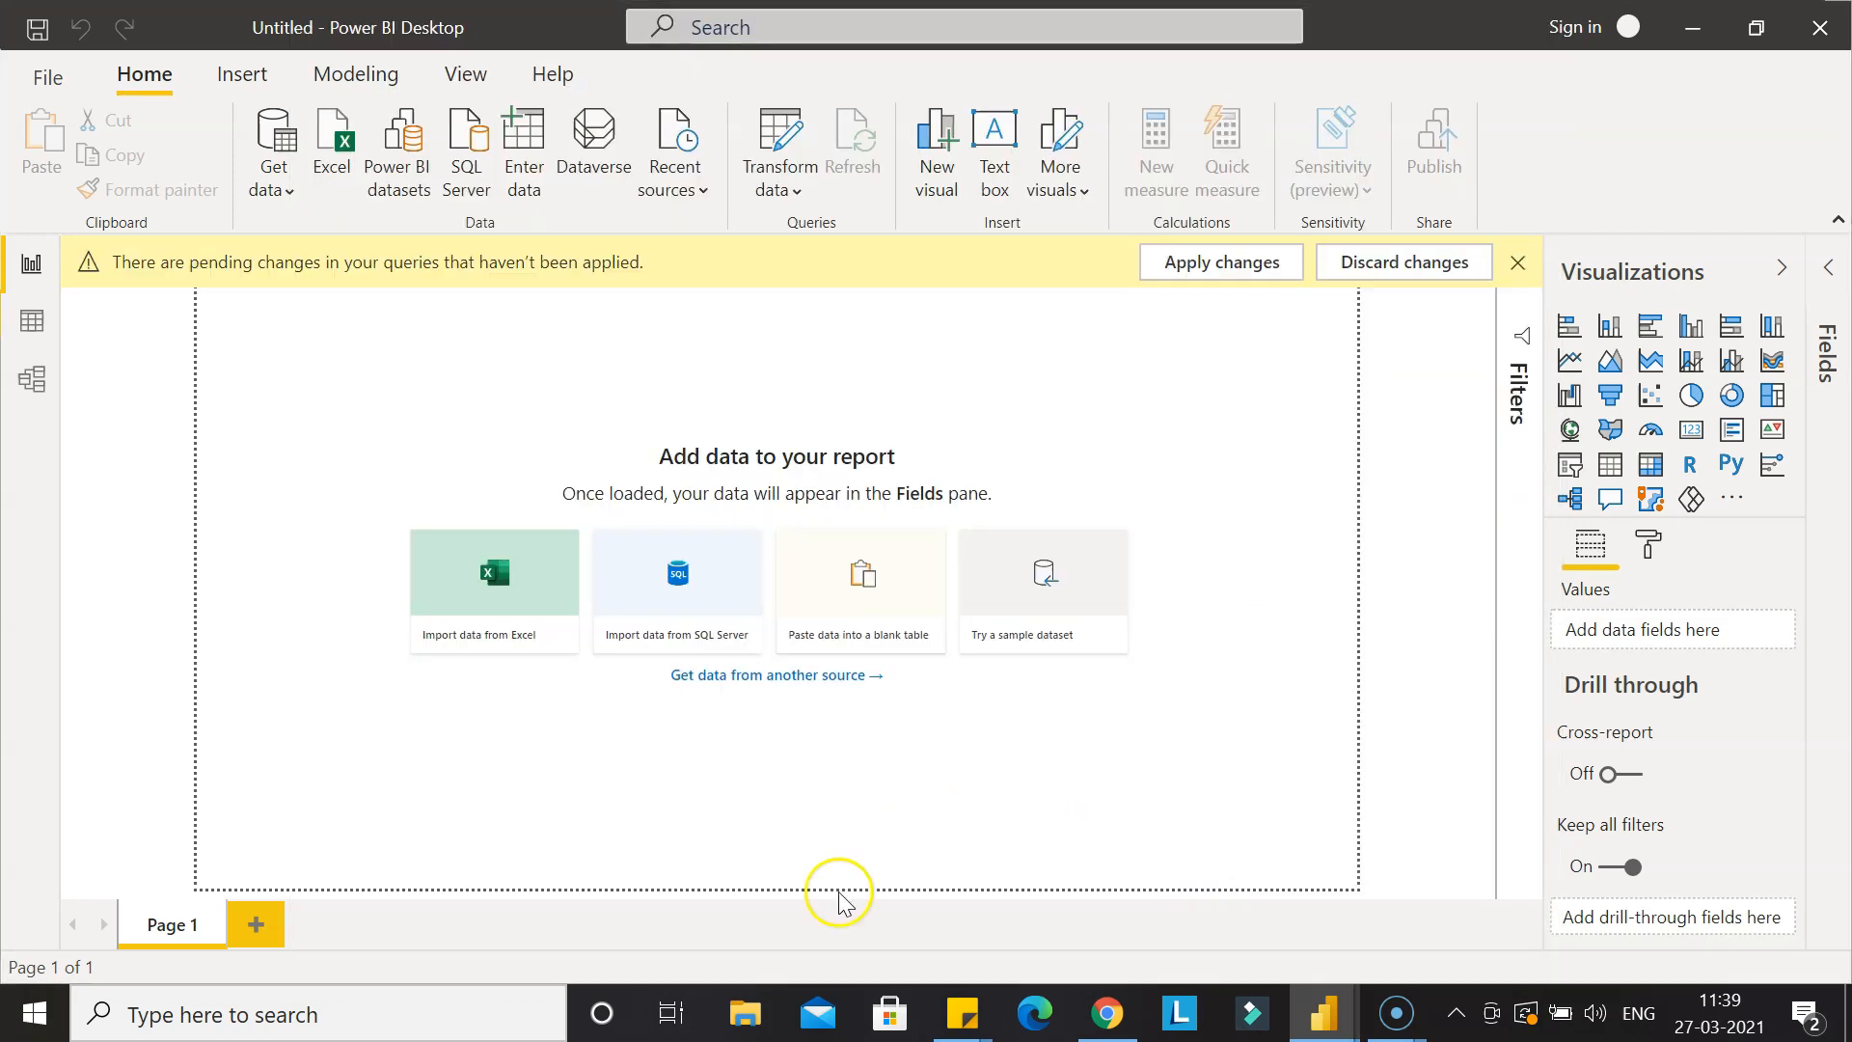
{"action": "left_click", "coordinate": [1043, 571]}
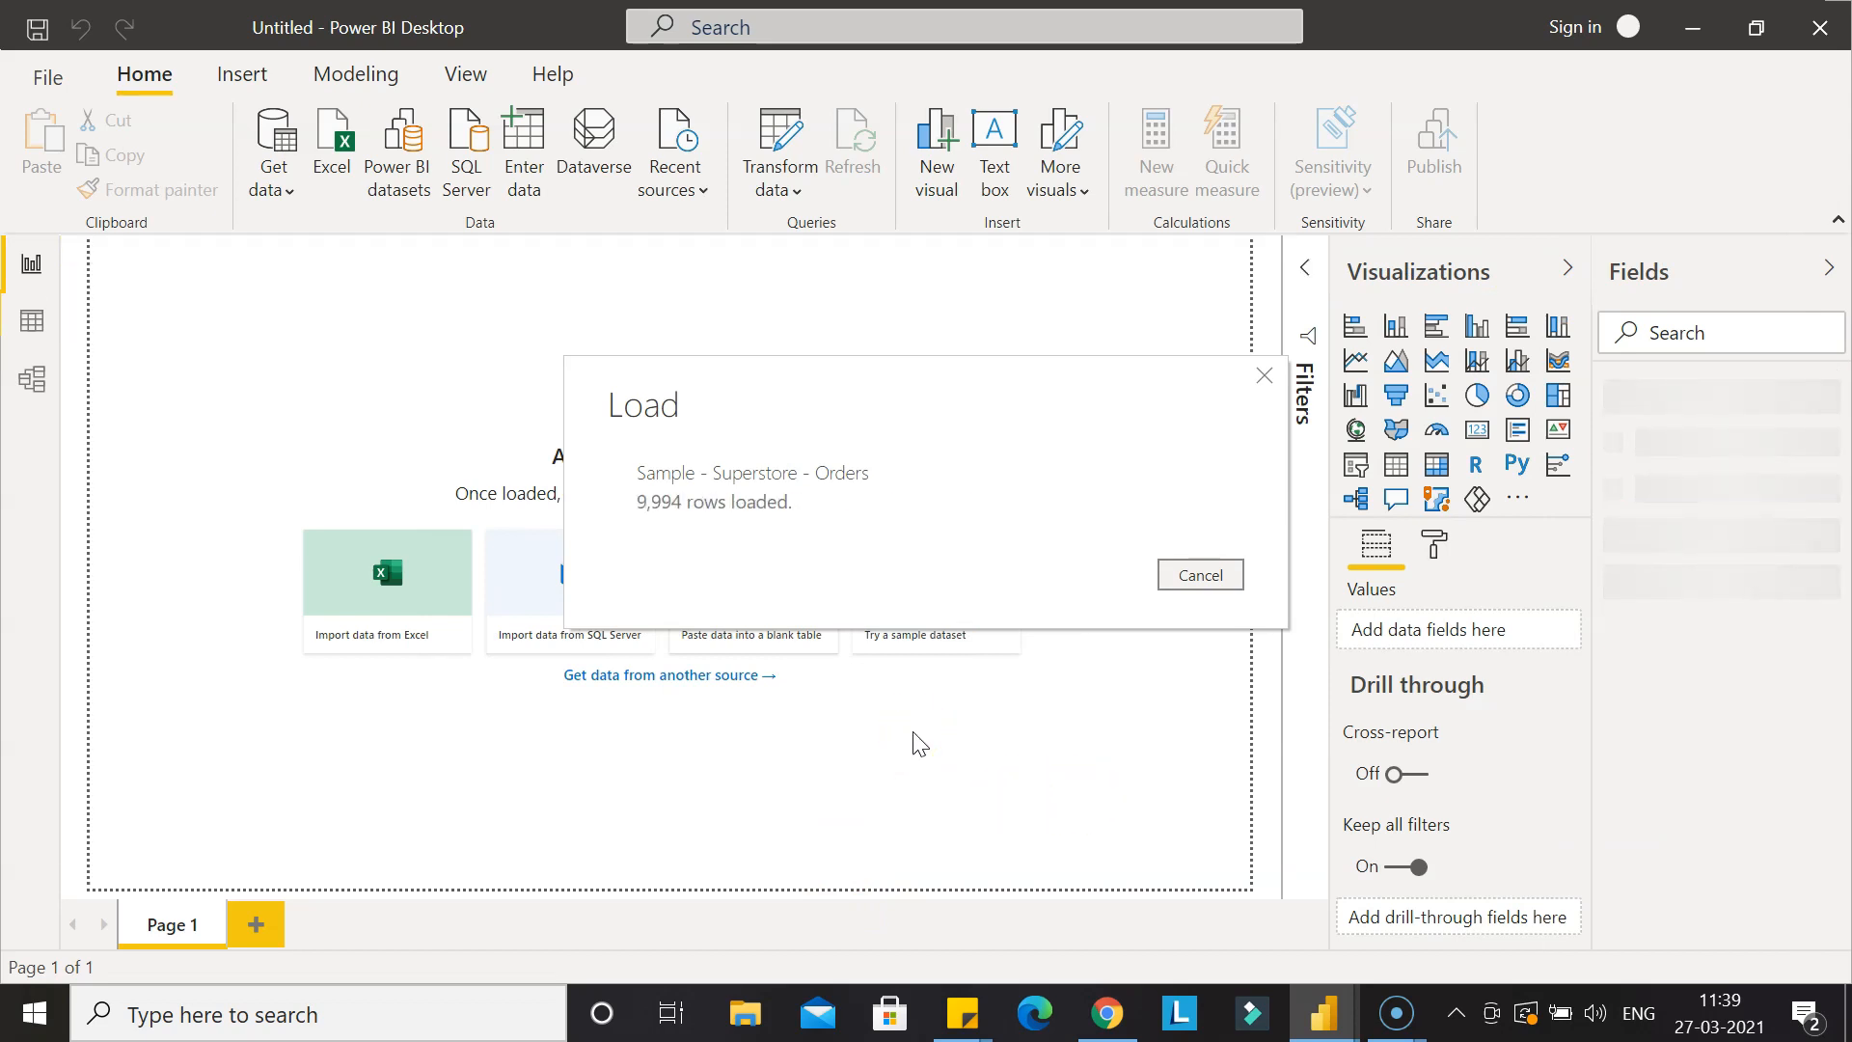
{"action": "left_click", "coordinate": [1200, 575]}
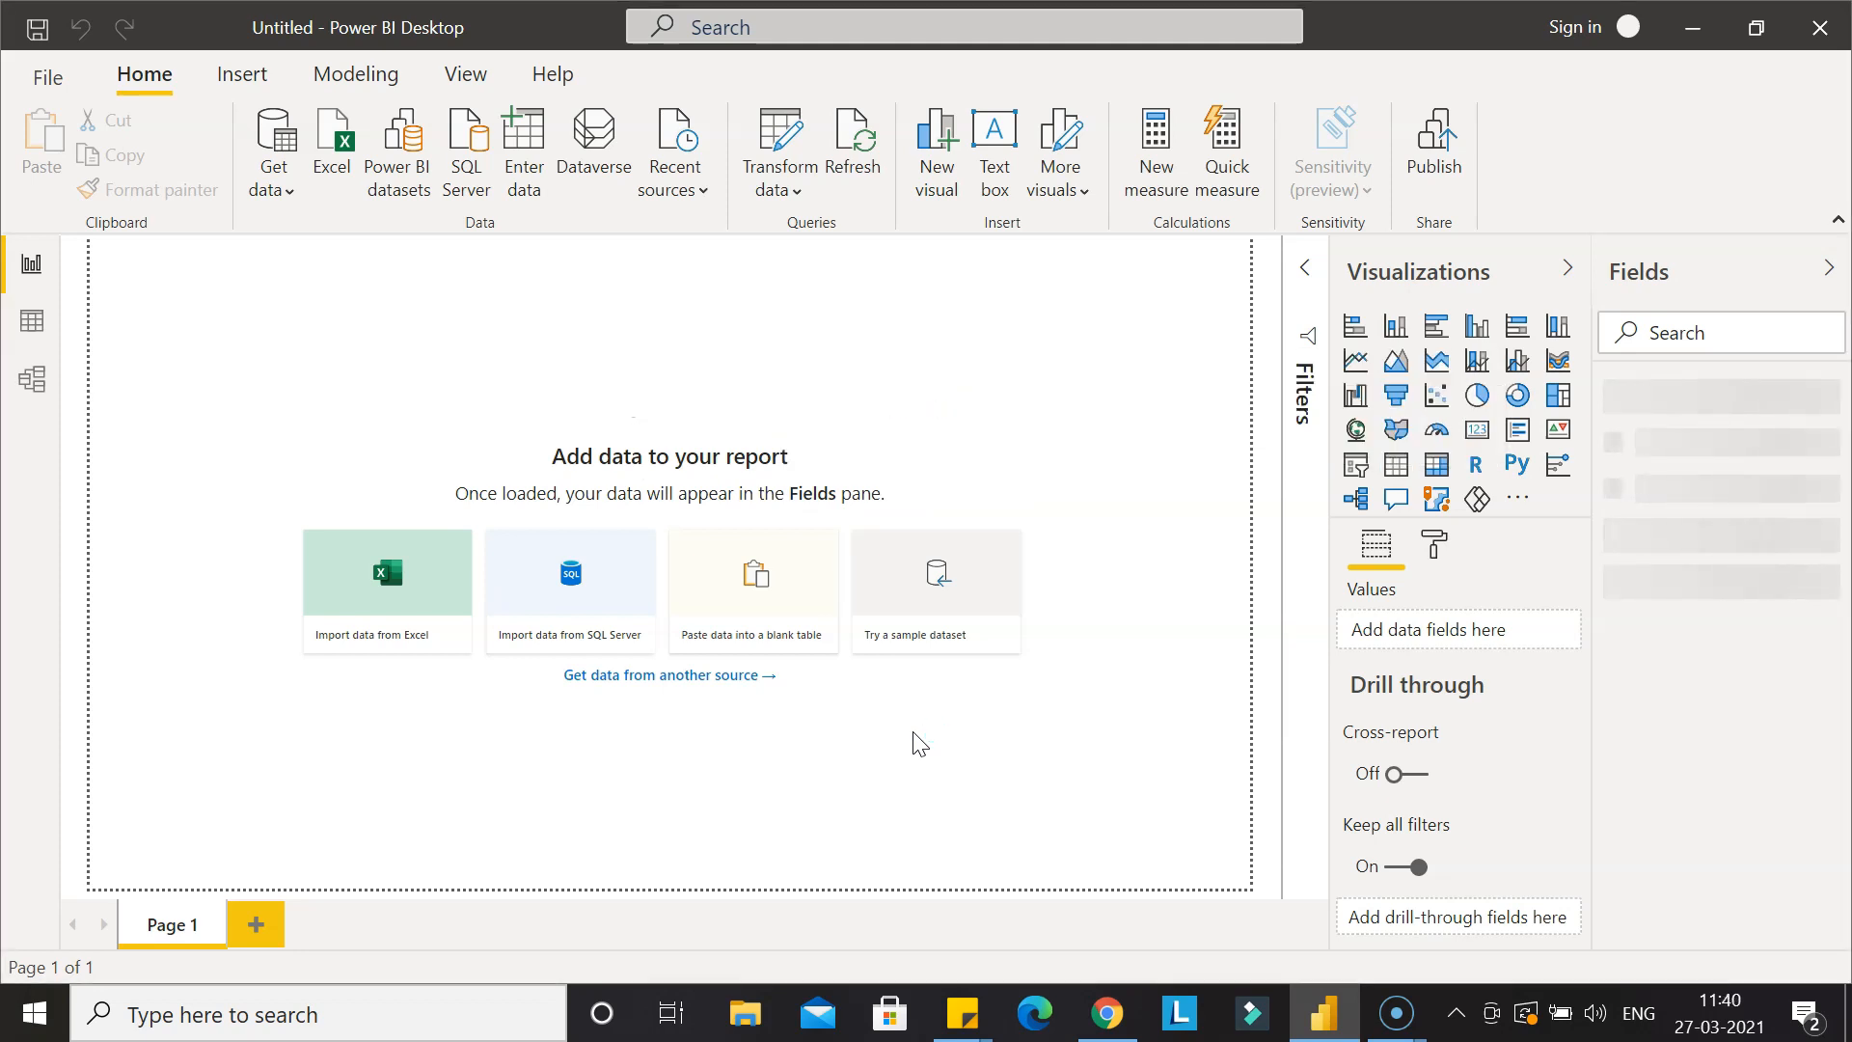
{"action": "left_click", "coordinate": [936, 590]}
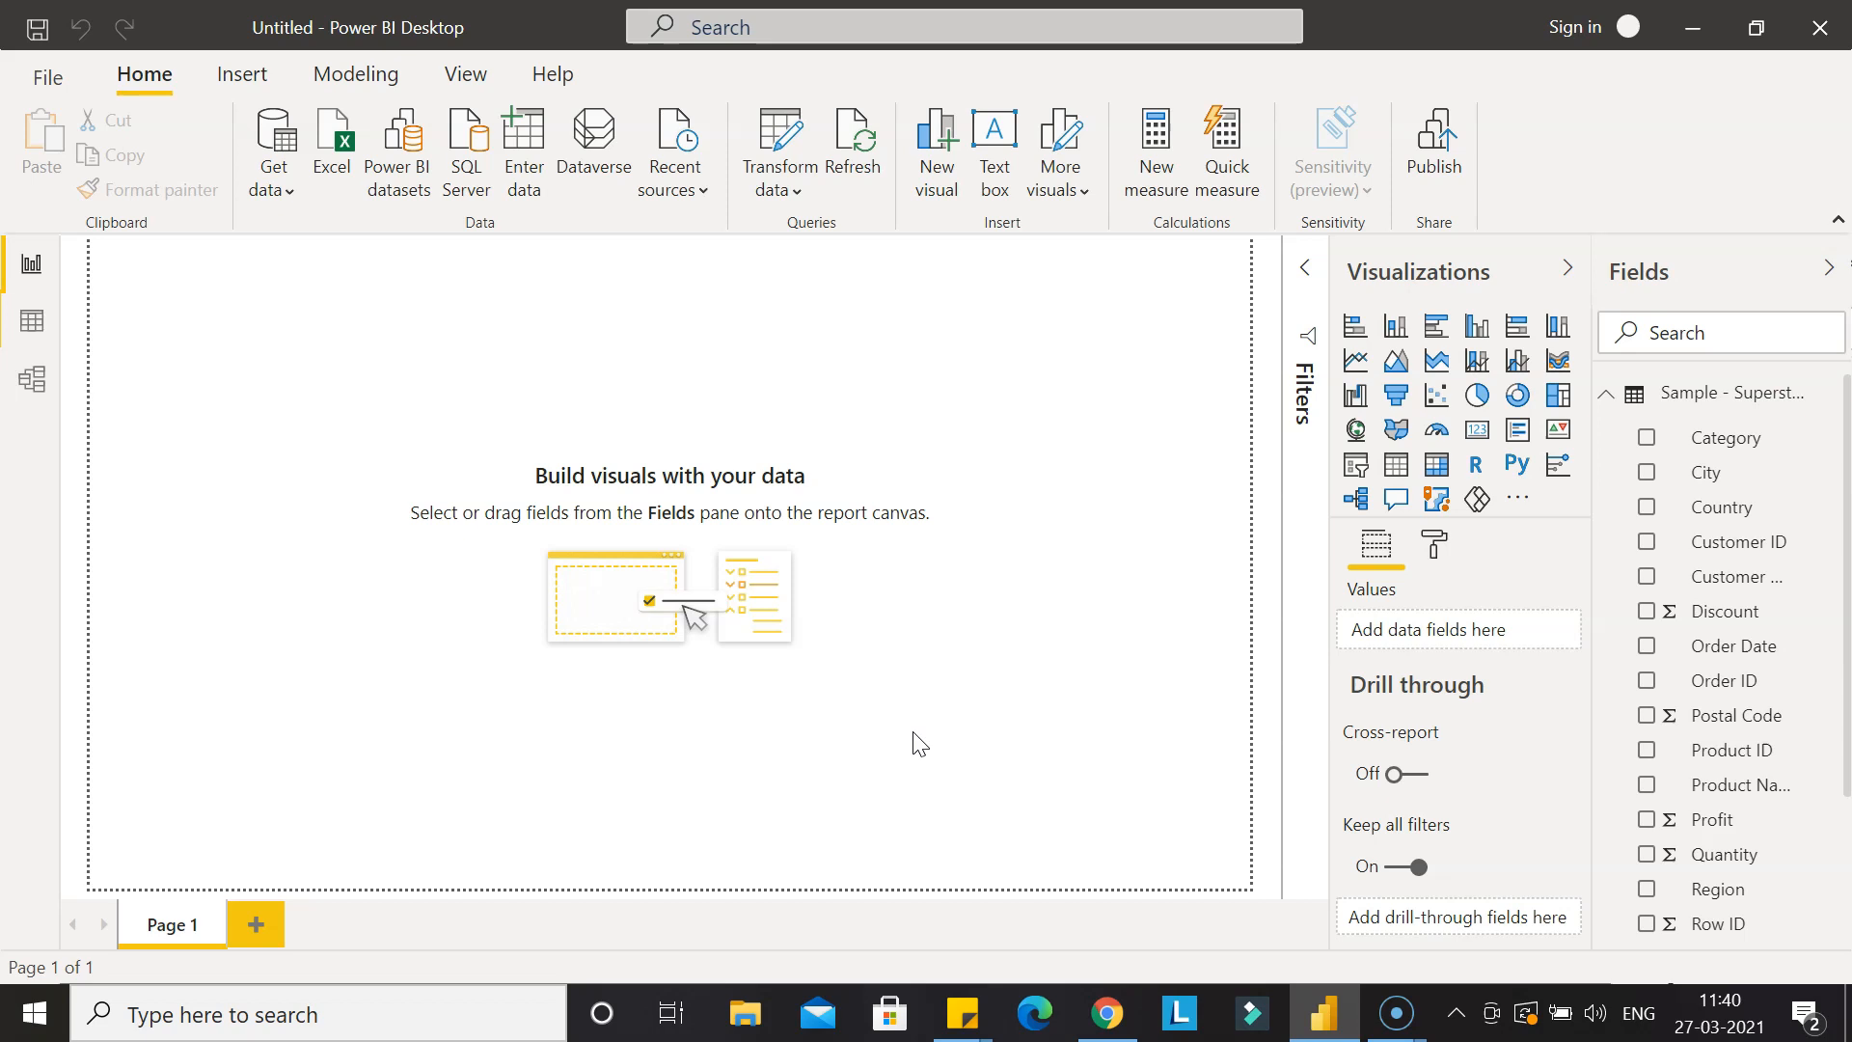
{"action": "mouse_move", "coordinate": [1733, 648]}
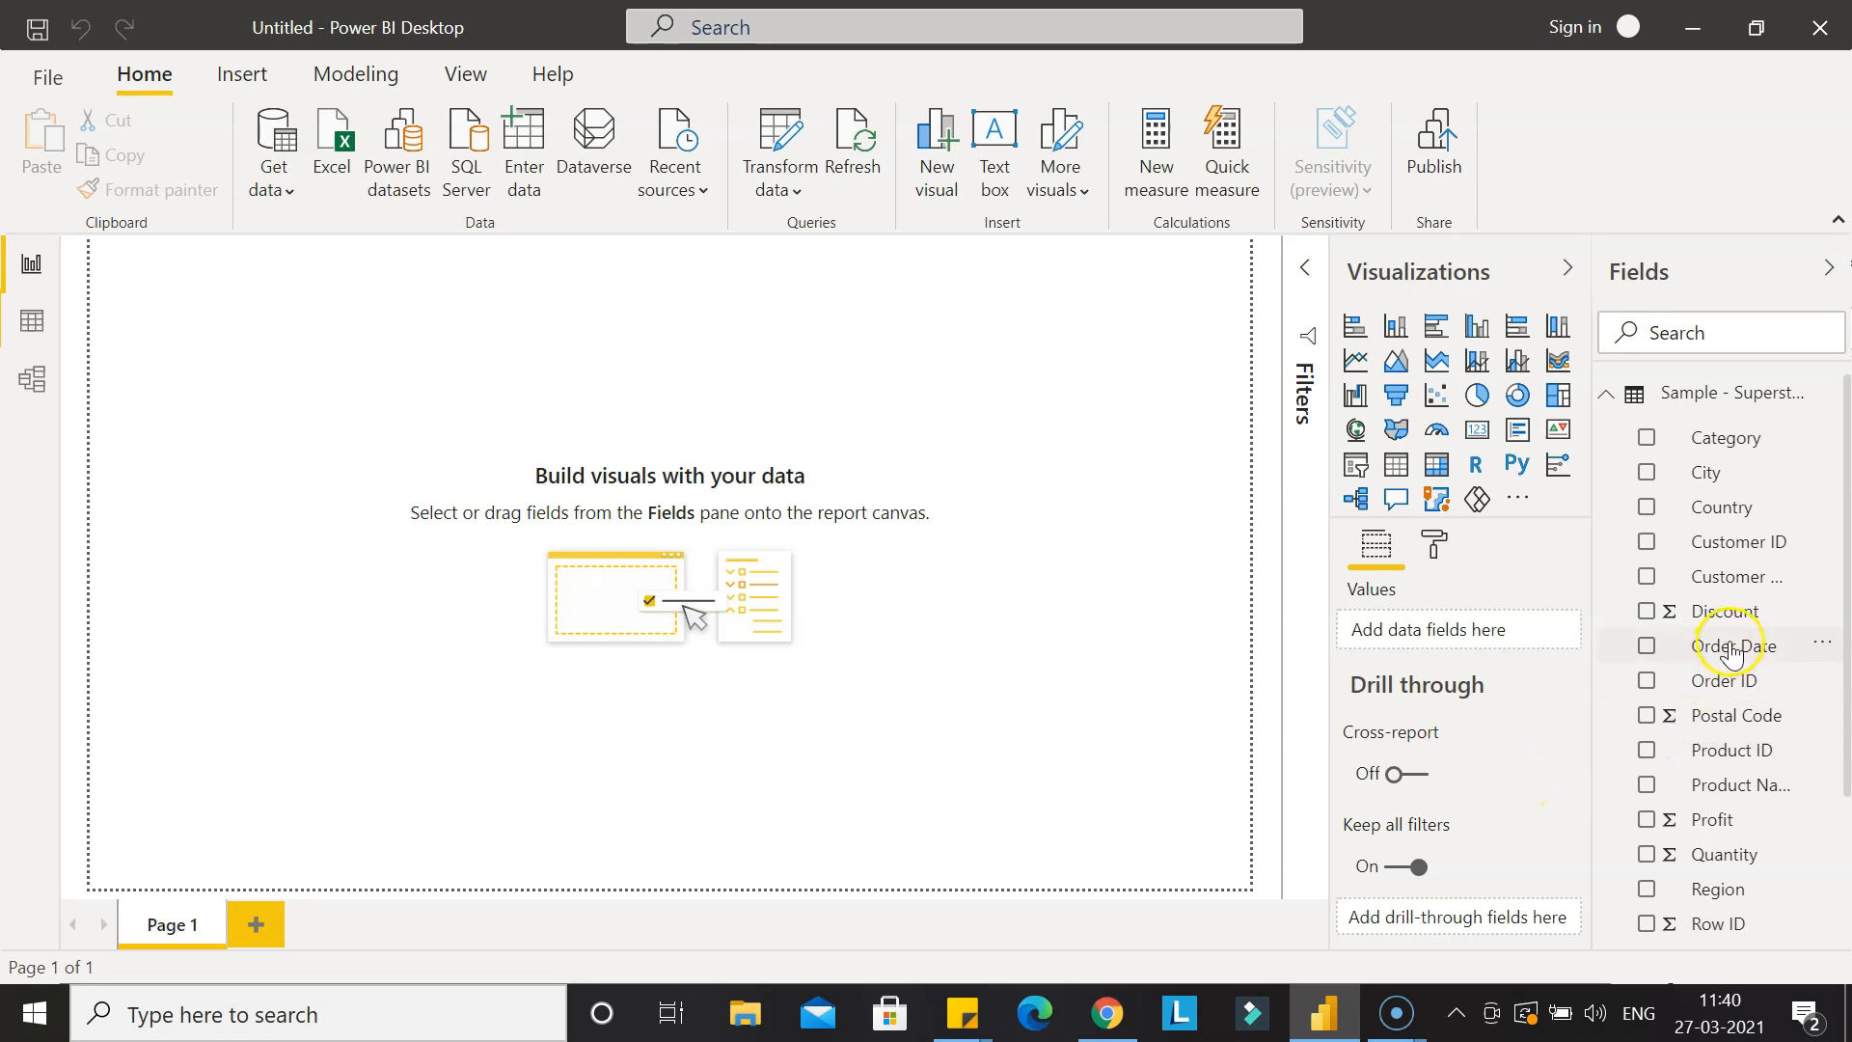
{"action": "mouse_move", "coordinate": [1685, 660]}
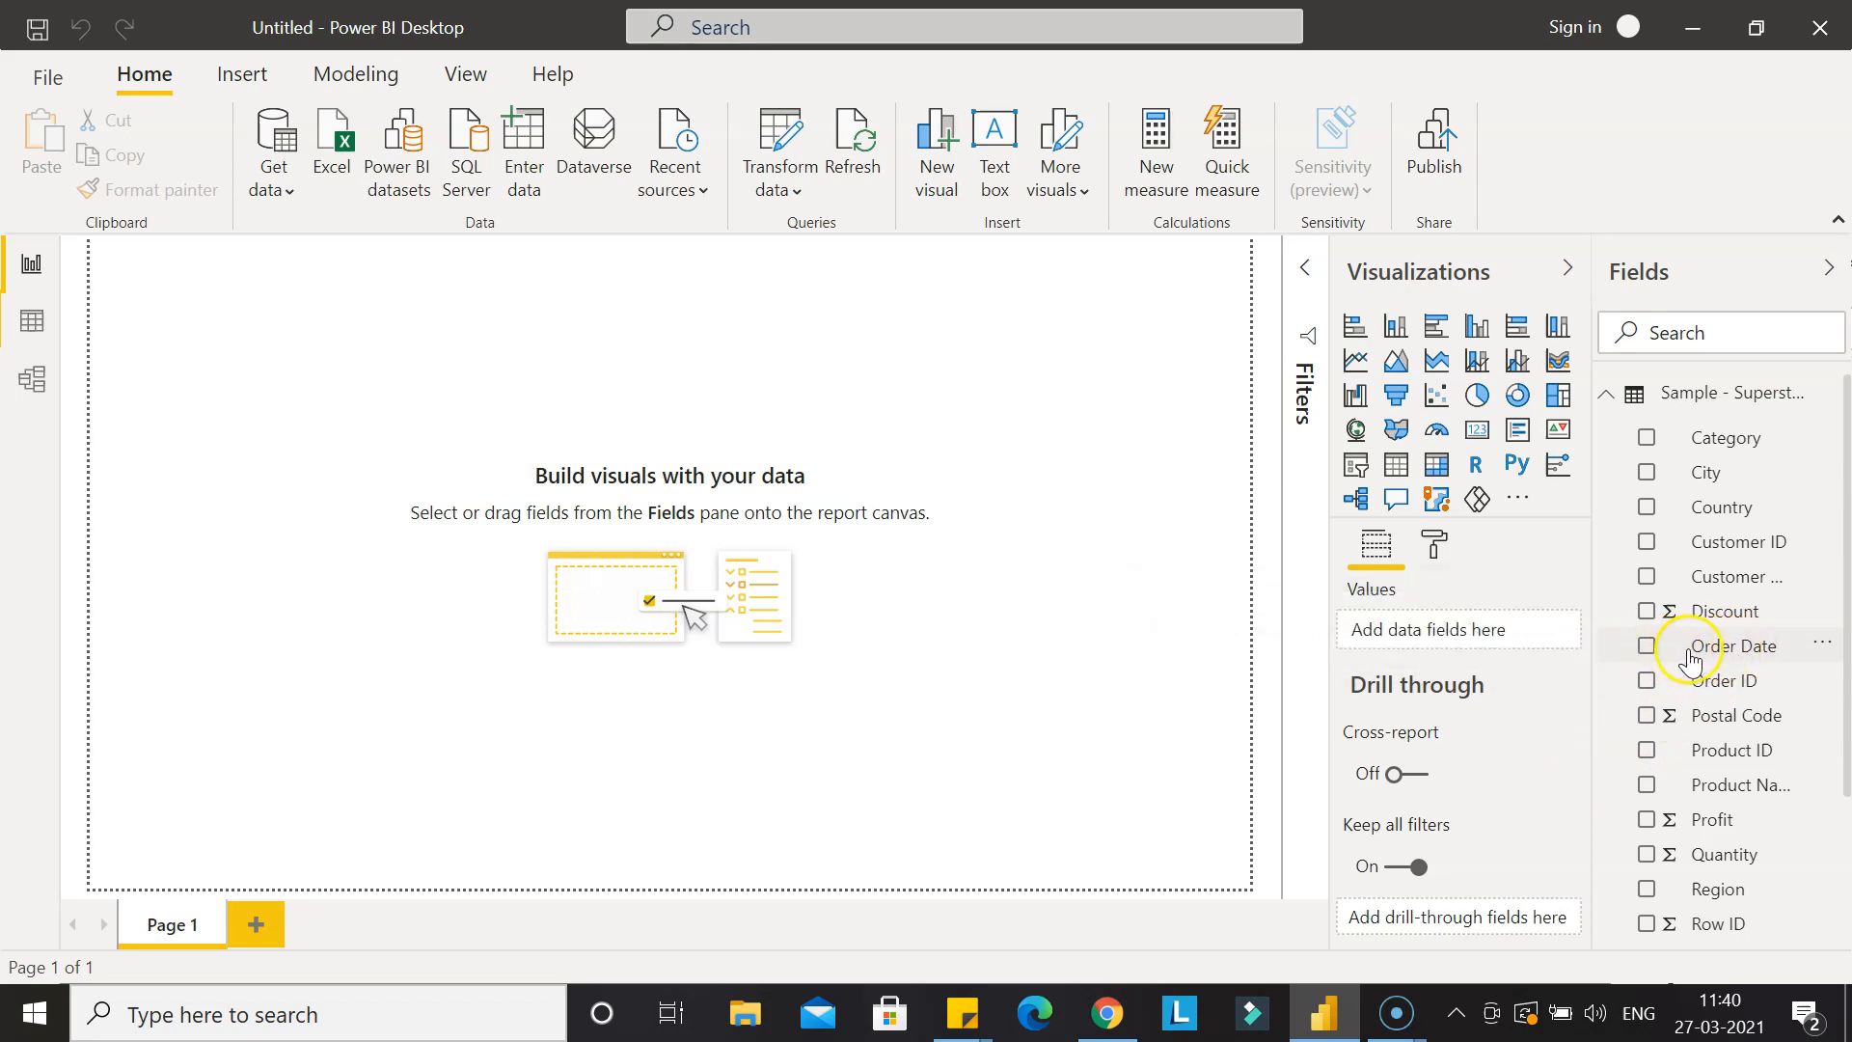
{"action": "mouse_move", "coordinate": [1356, 464]}
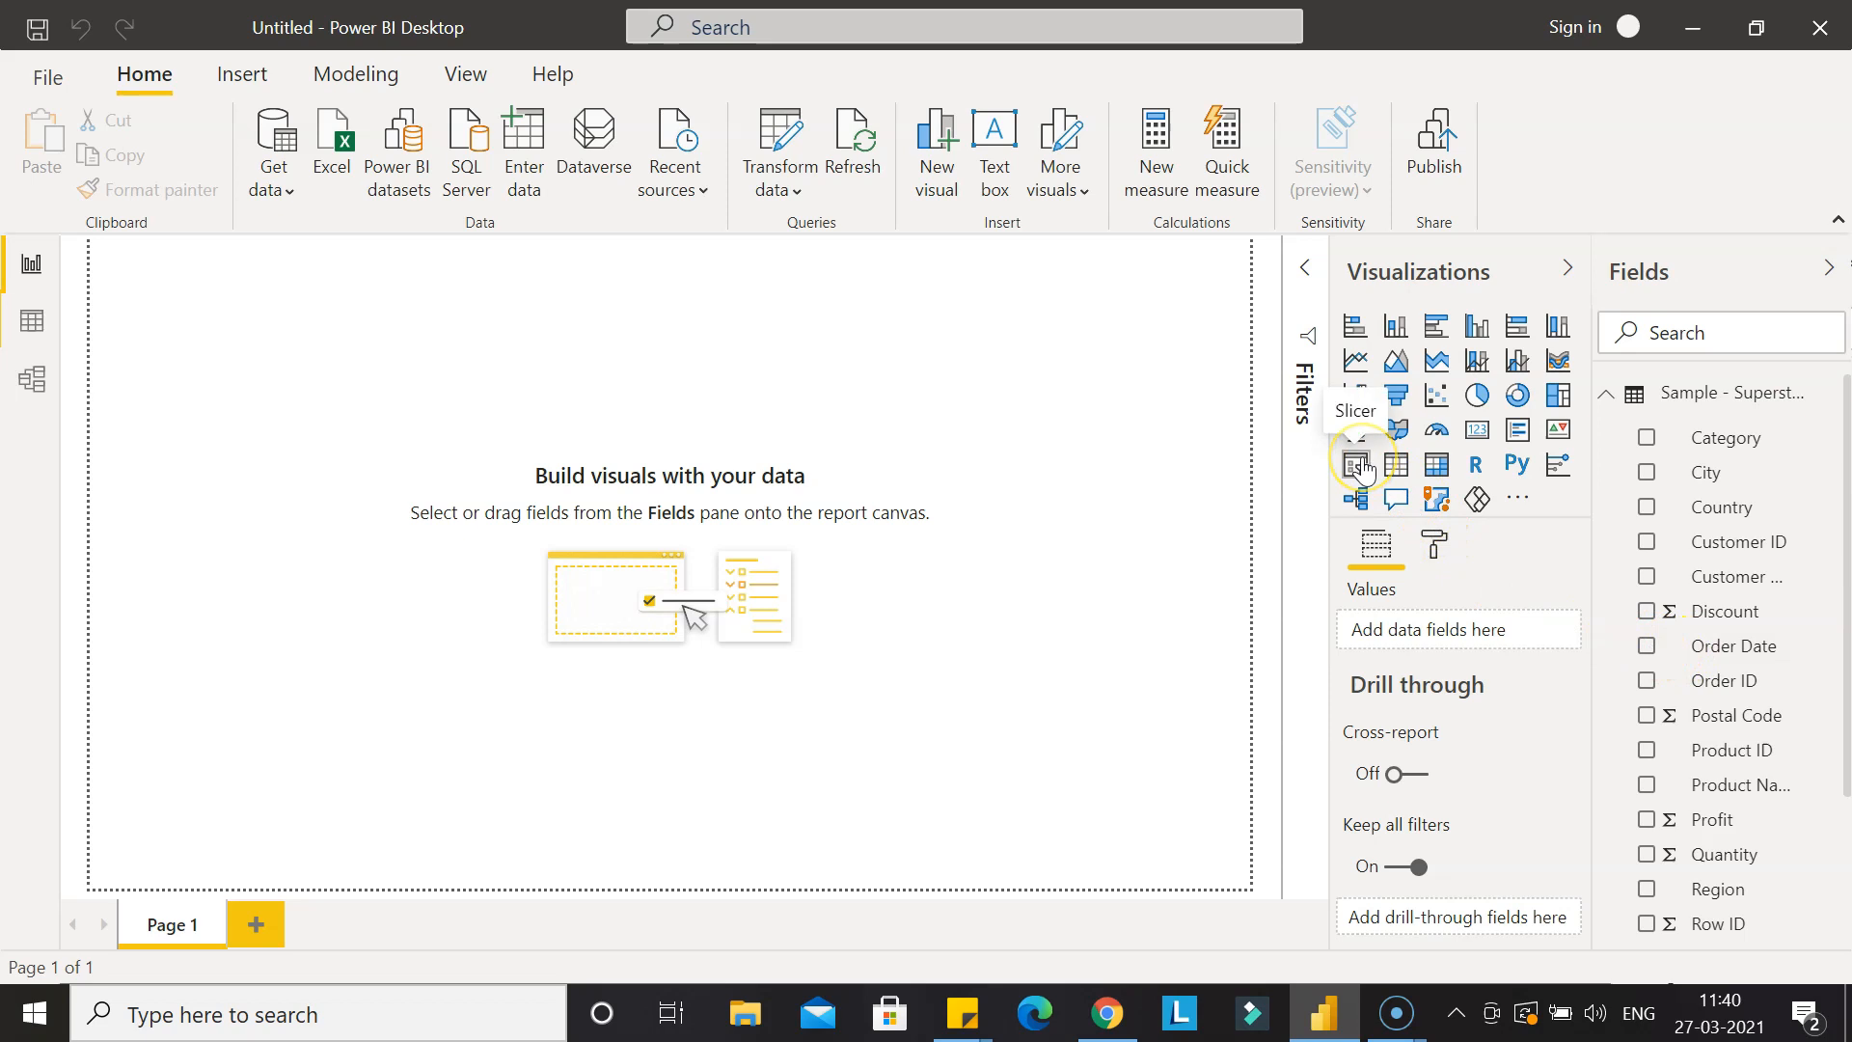
Add a slicer visual populated with Order Date values.
{"action": "left_click", "coordinate": [1355, 463]}
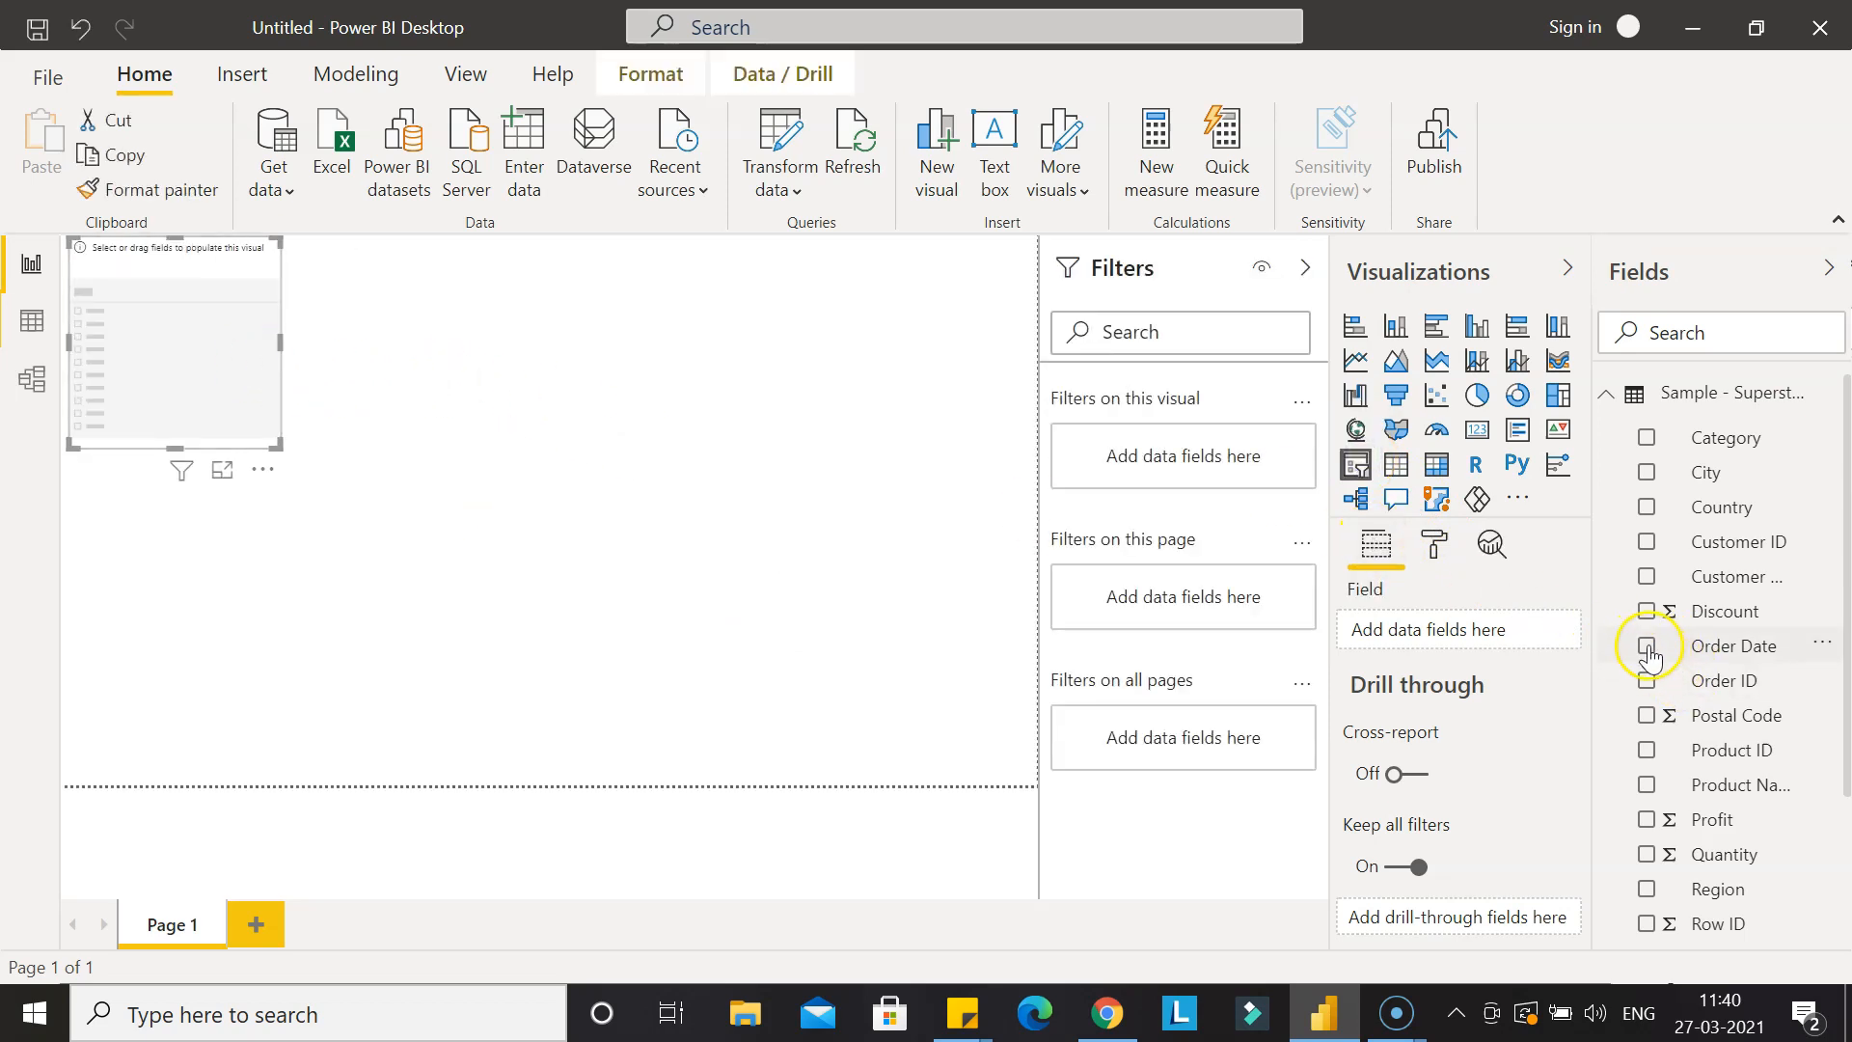
{"action": "left_click", "coordinate": [1647, 646]}
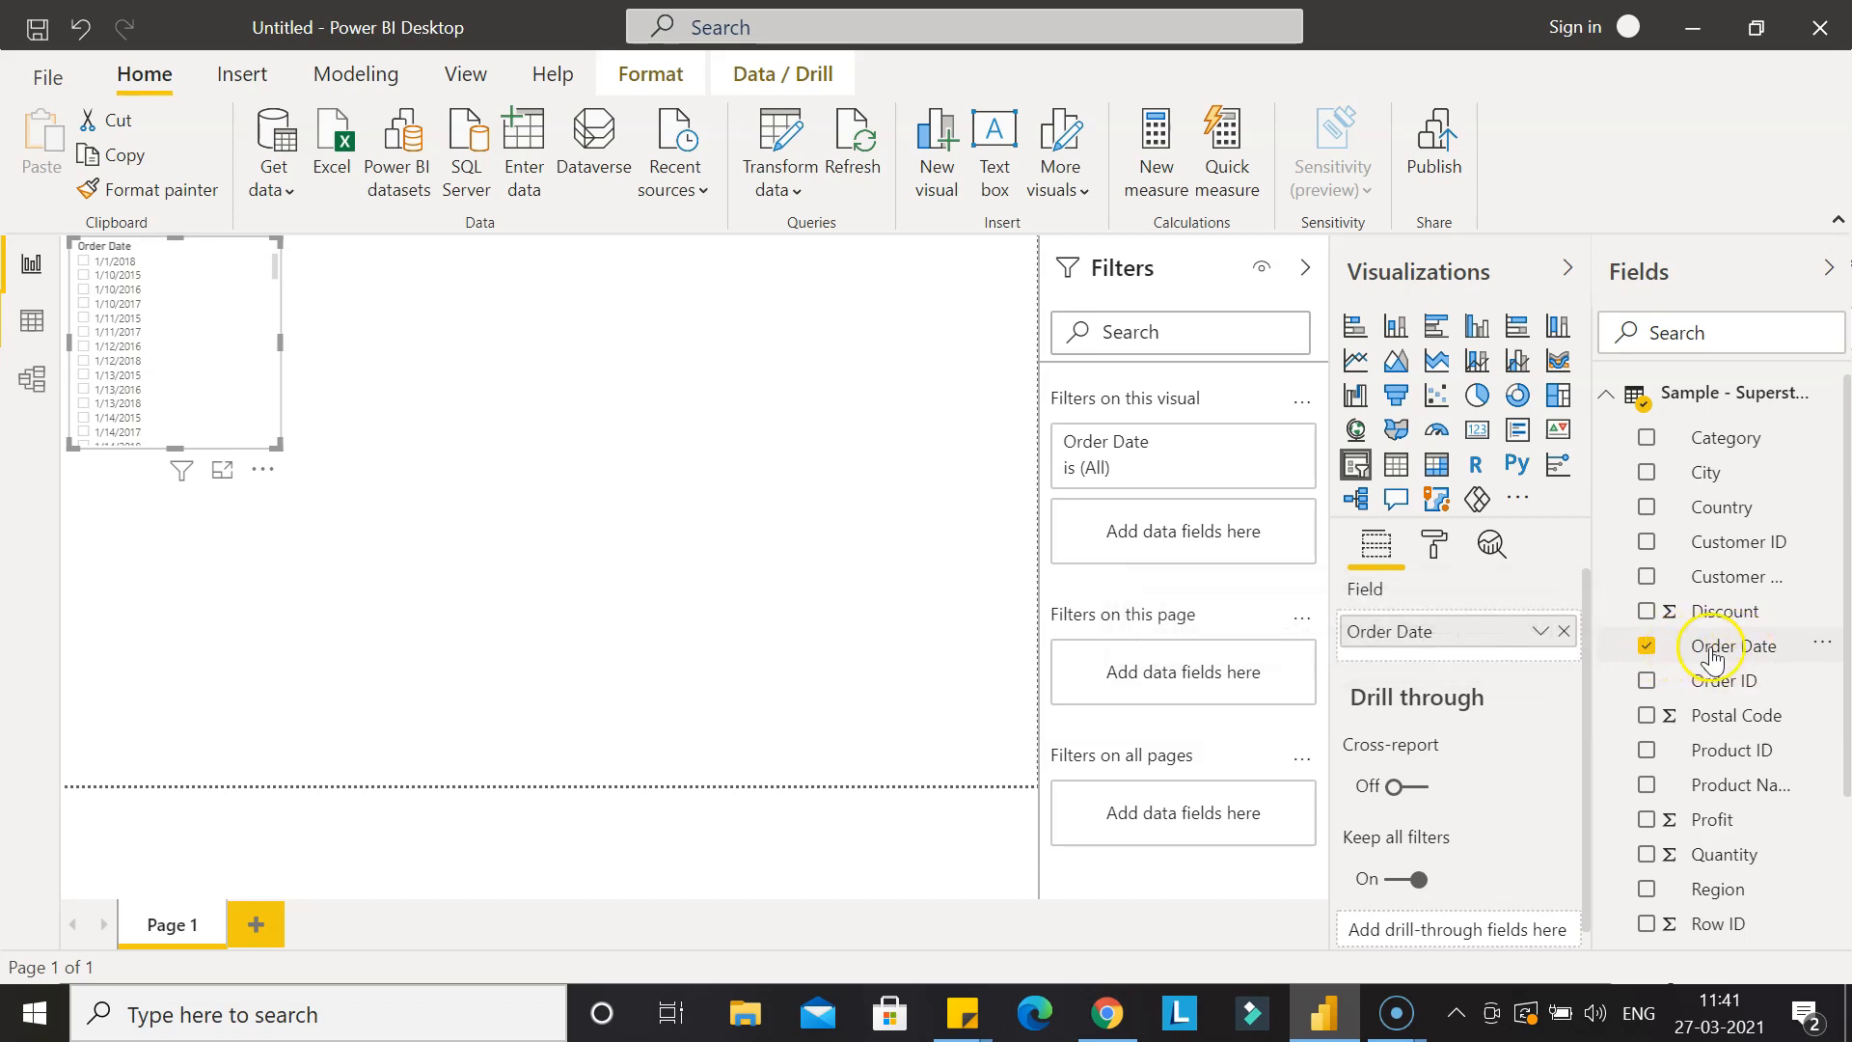
{"action": "mouse_move", "coordinate": [1733, 646]}
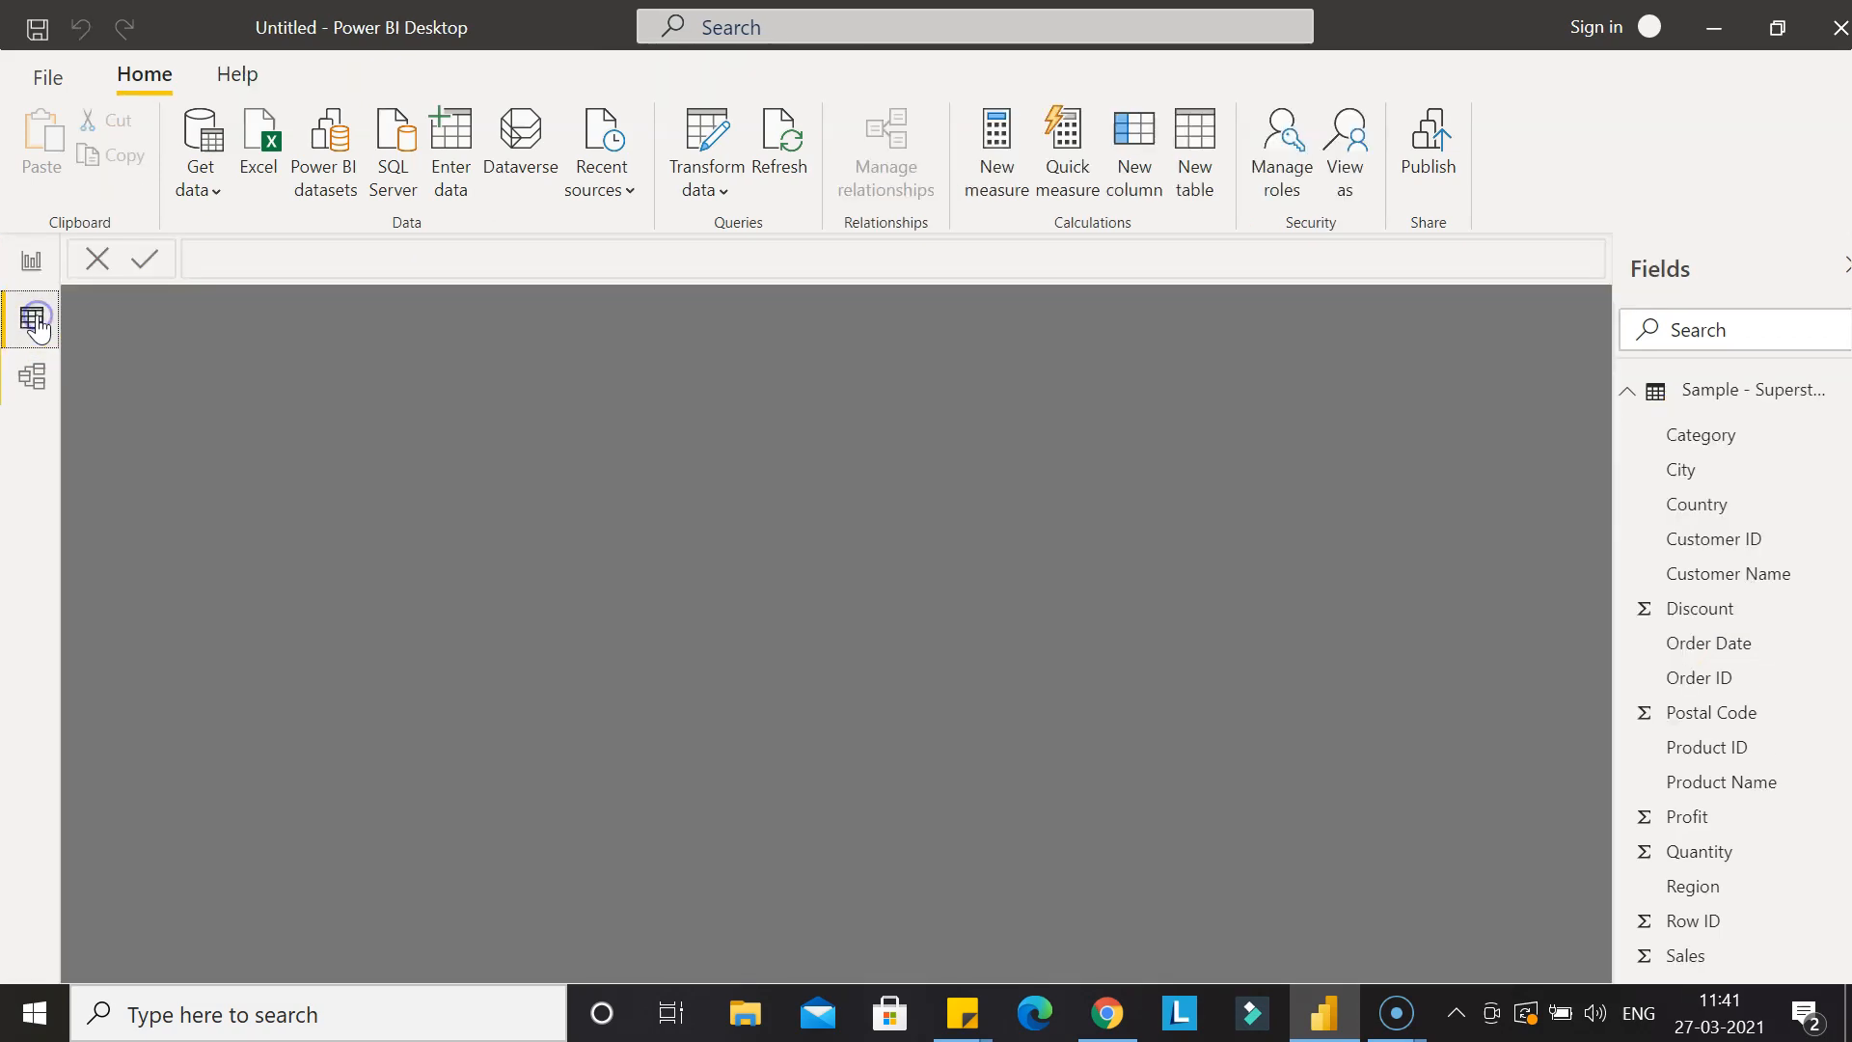
Open Data view and select the Order Date column to show its Text type.
{"action": "left_click", "coordinate": [32, 318]}
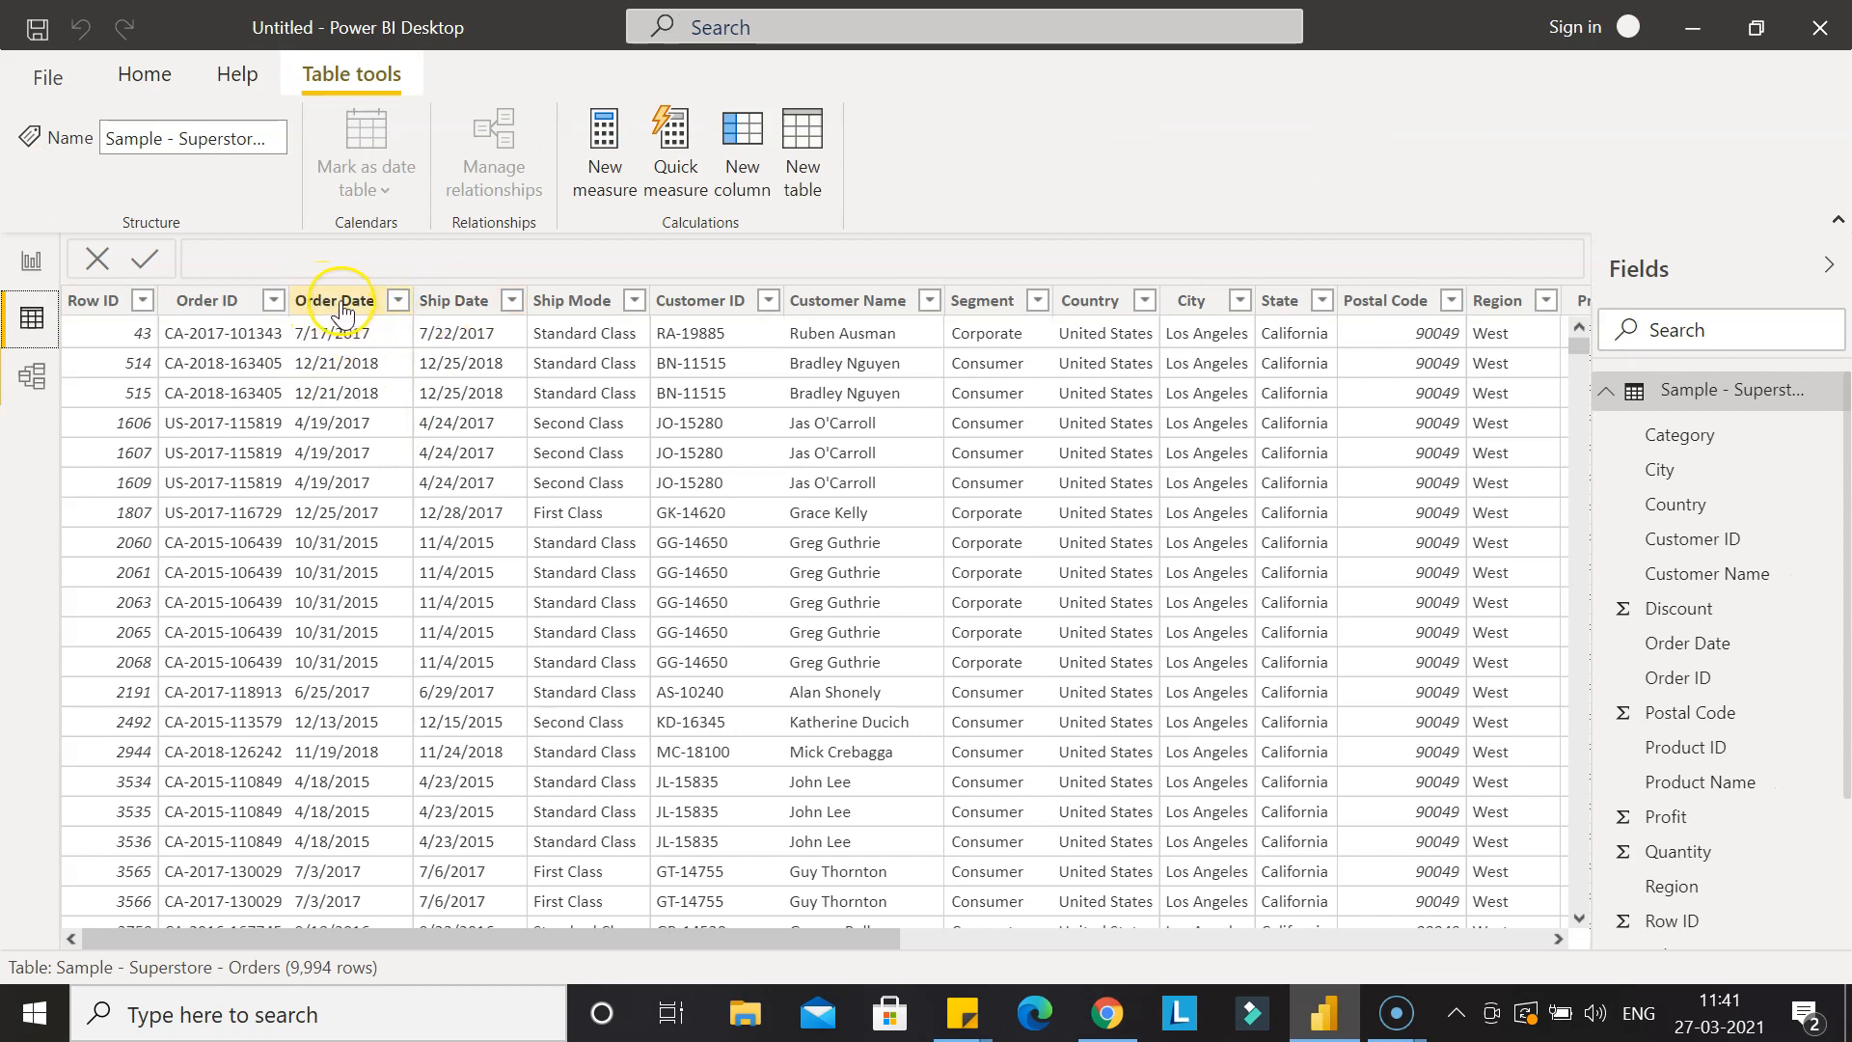
{"action": "left_click", "coordinate": [335, 300]}
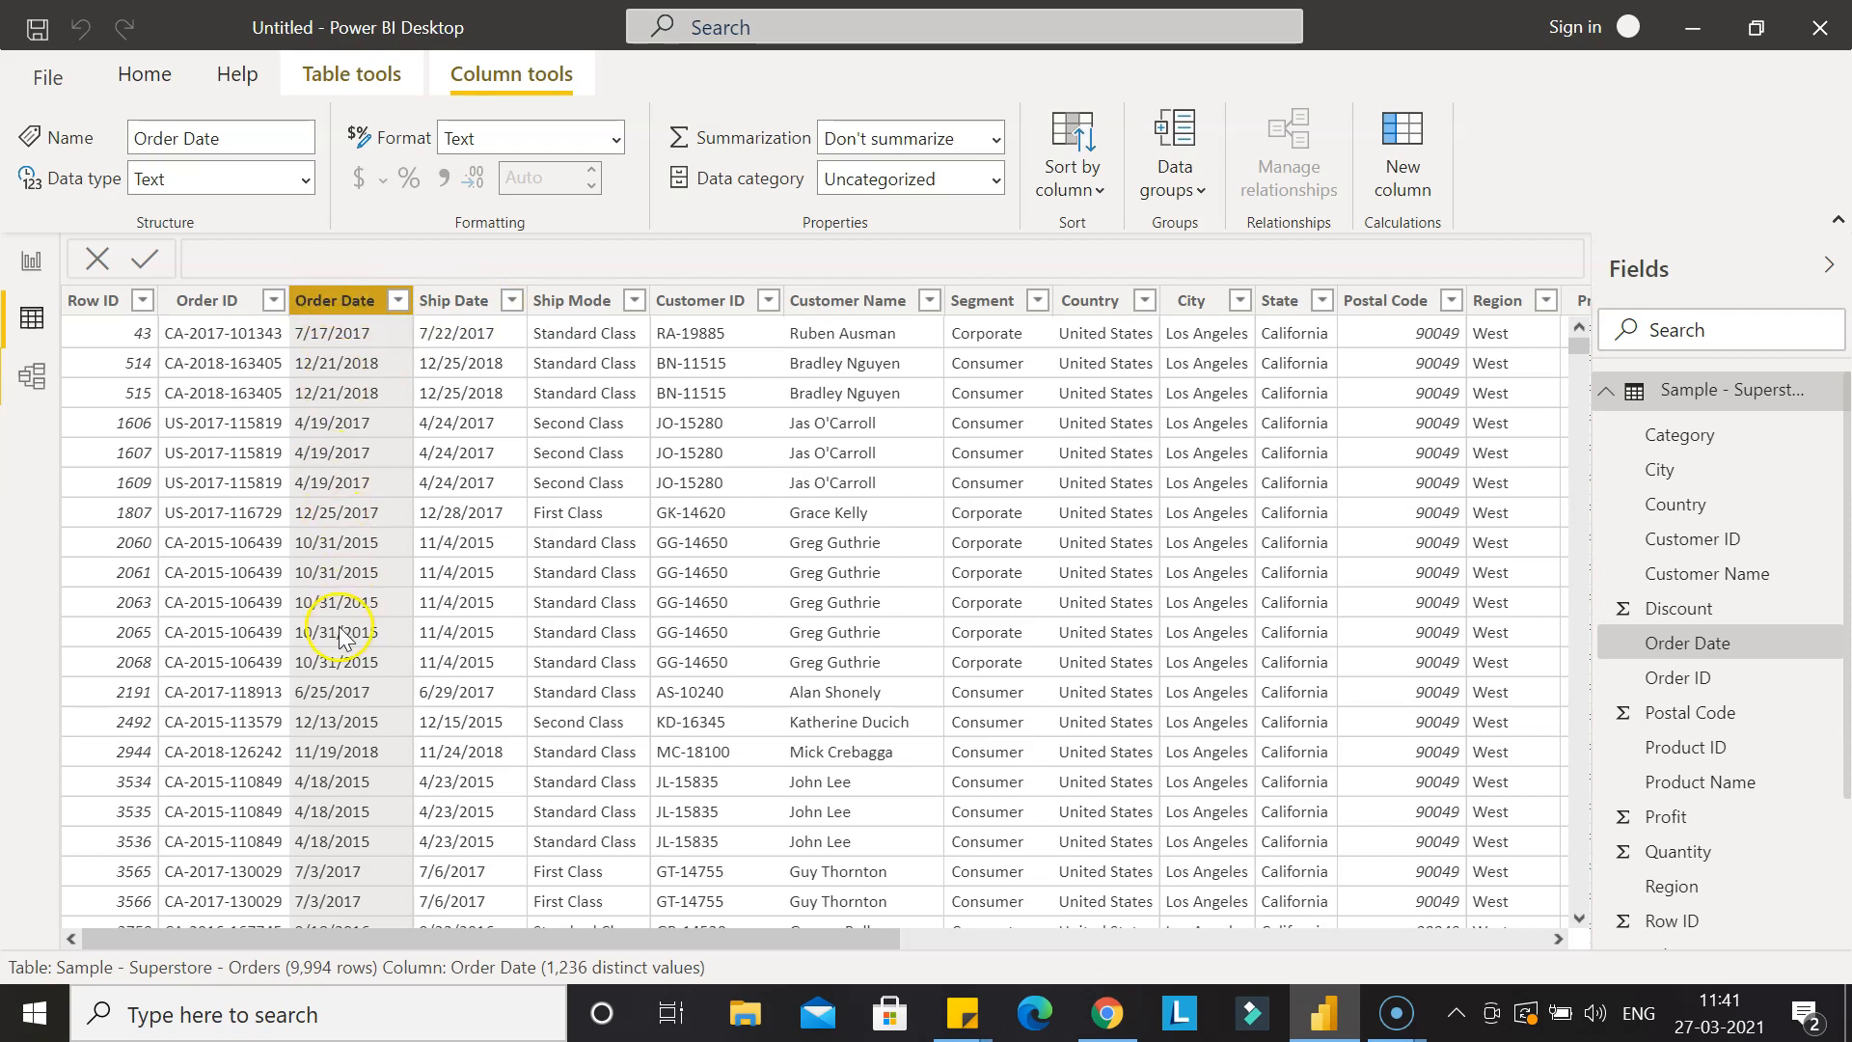
{"action": "mouse_move", "coordinate": [159, 181]}
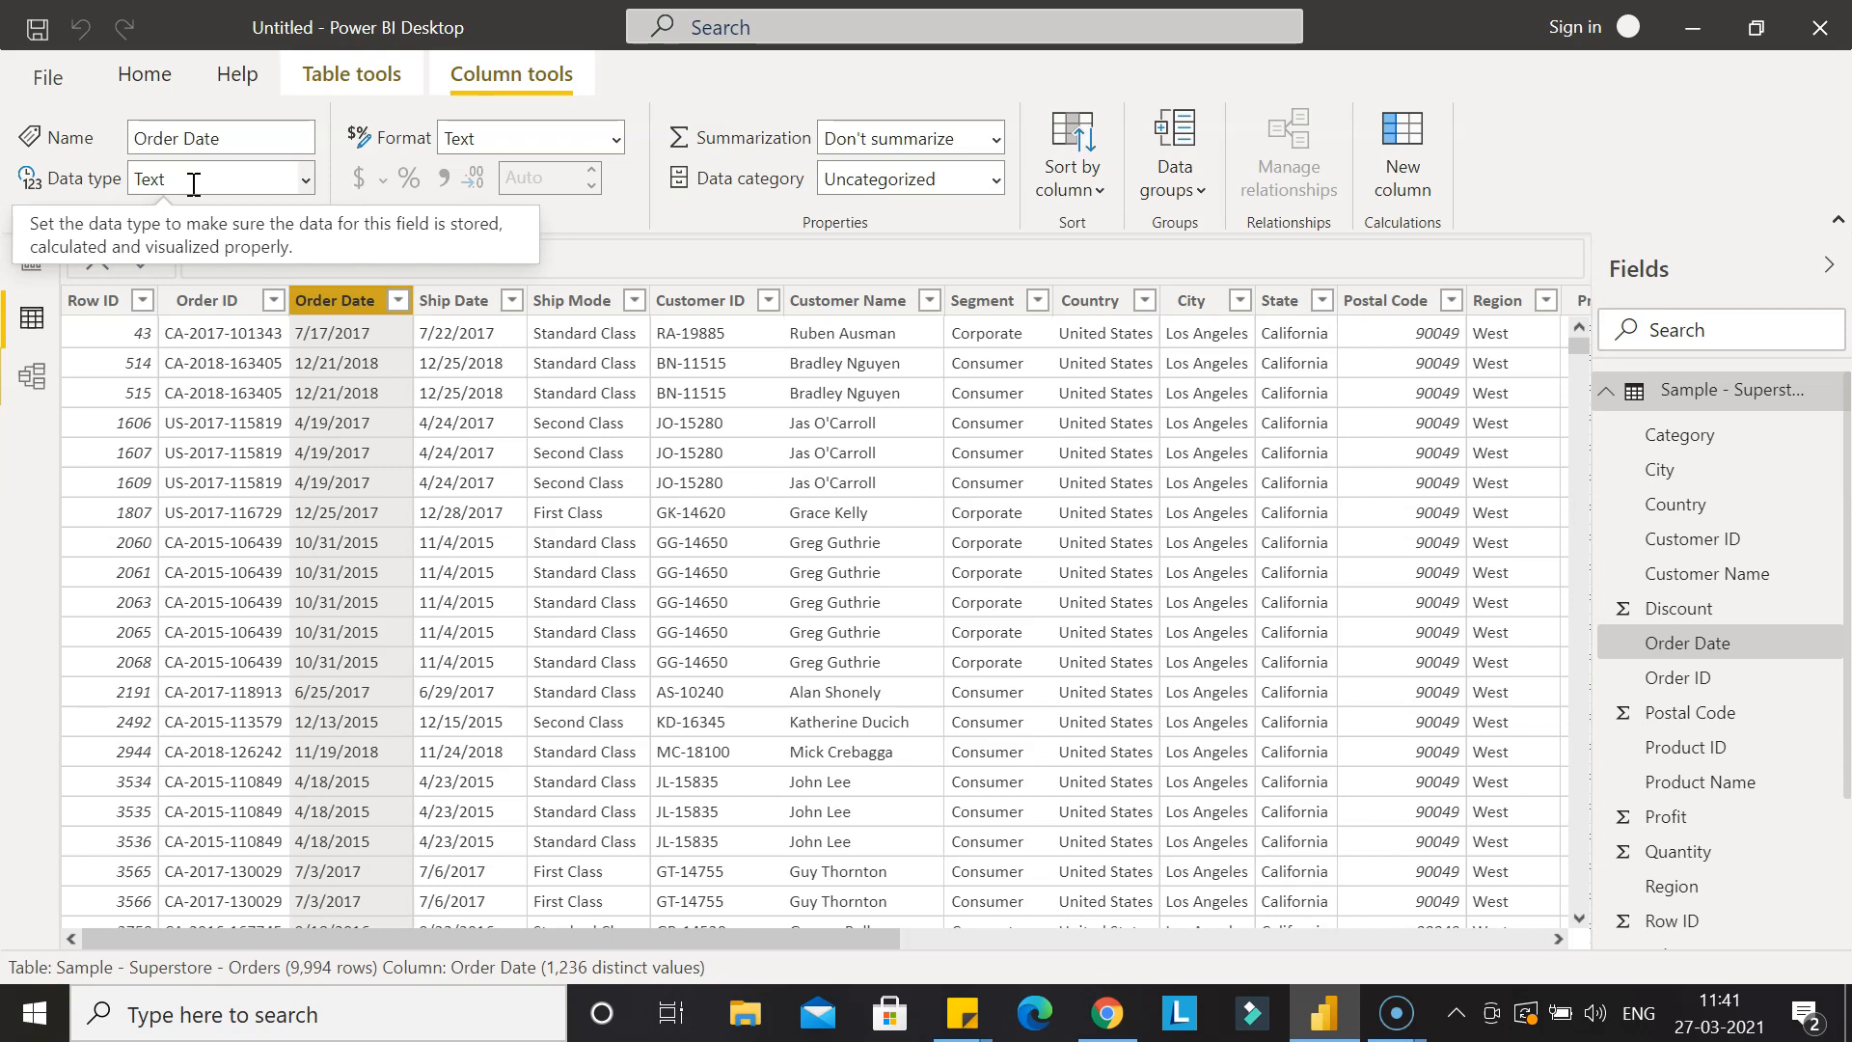
{"action": "mouse_move", "coordinate": [309, 182]}
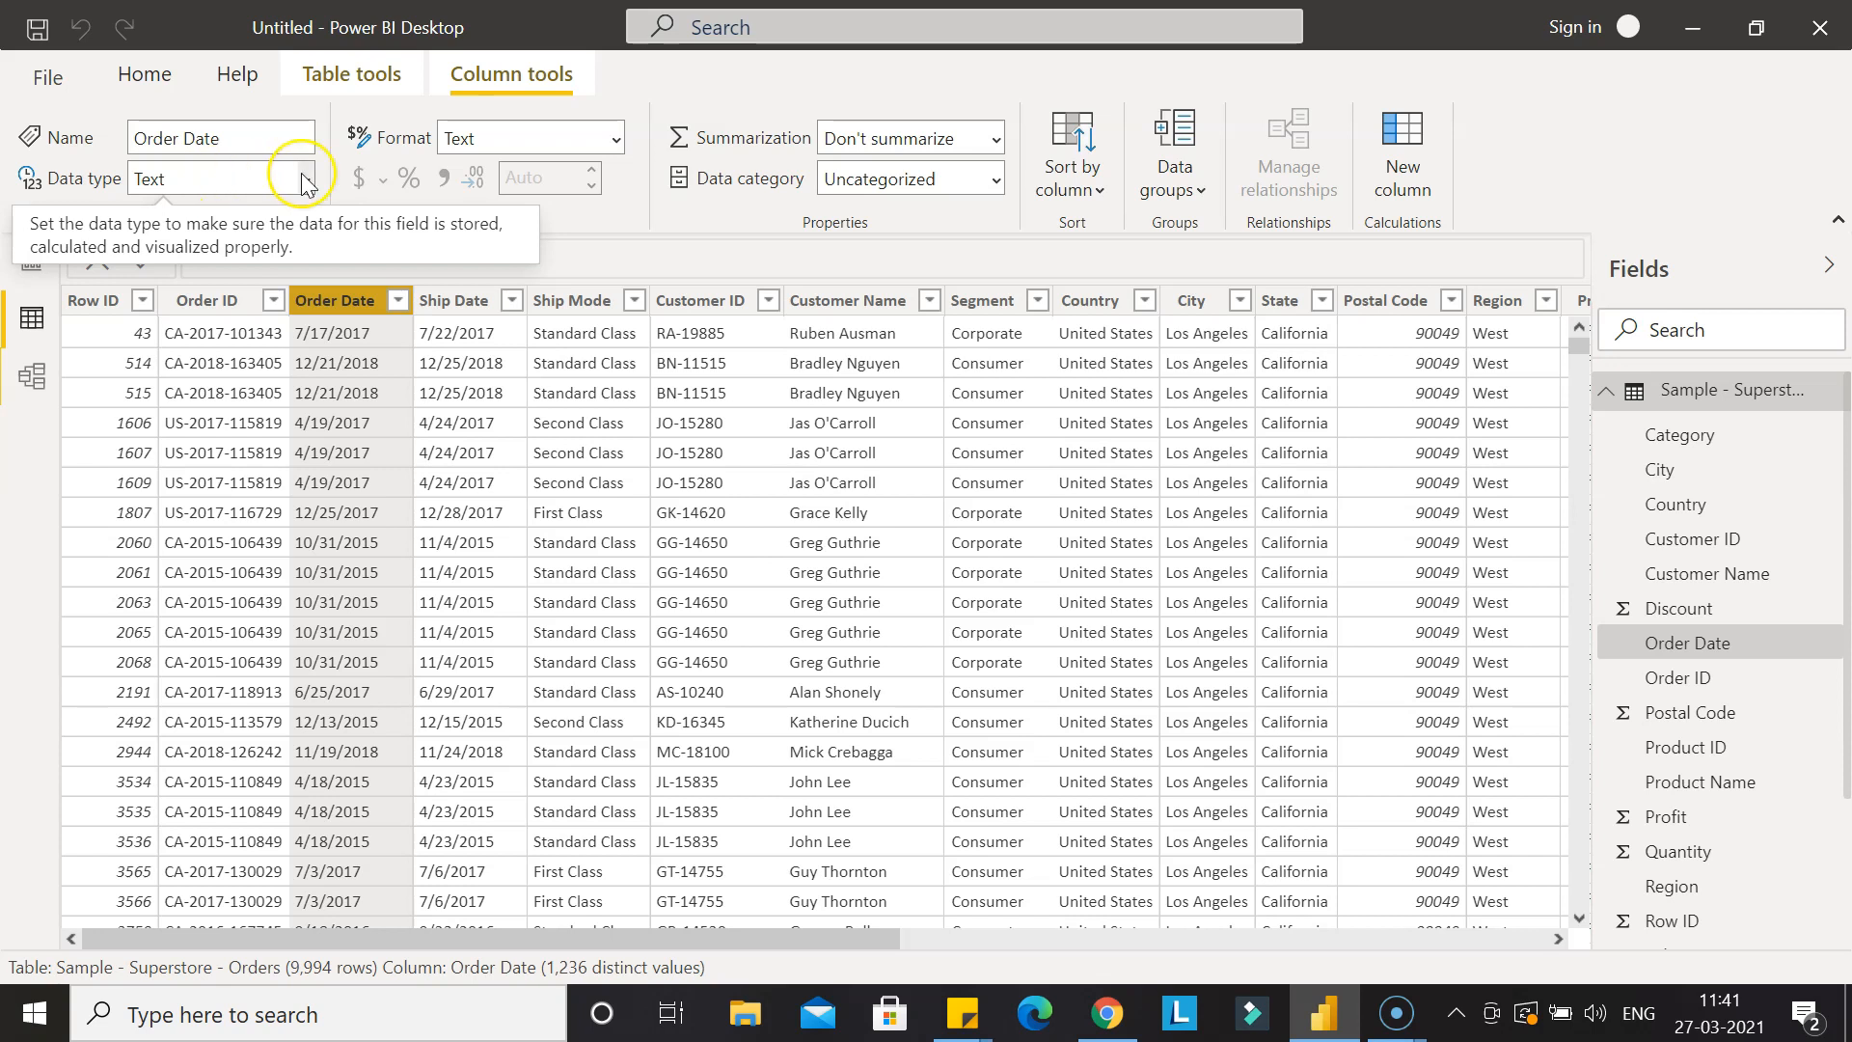
Change the Order Date data type to Date and confirm the change.
{"action": "left_click", "coordinate": [306, 177]}
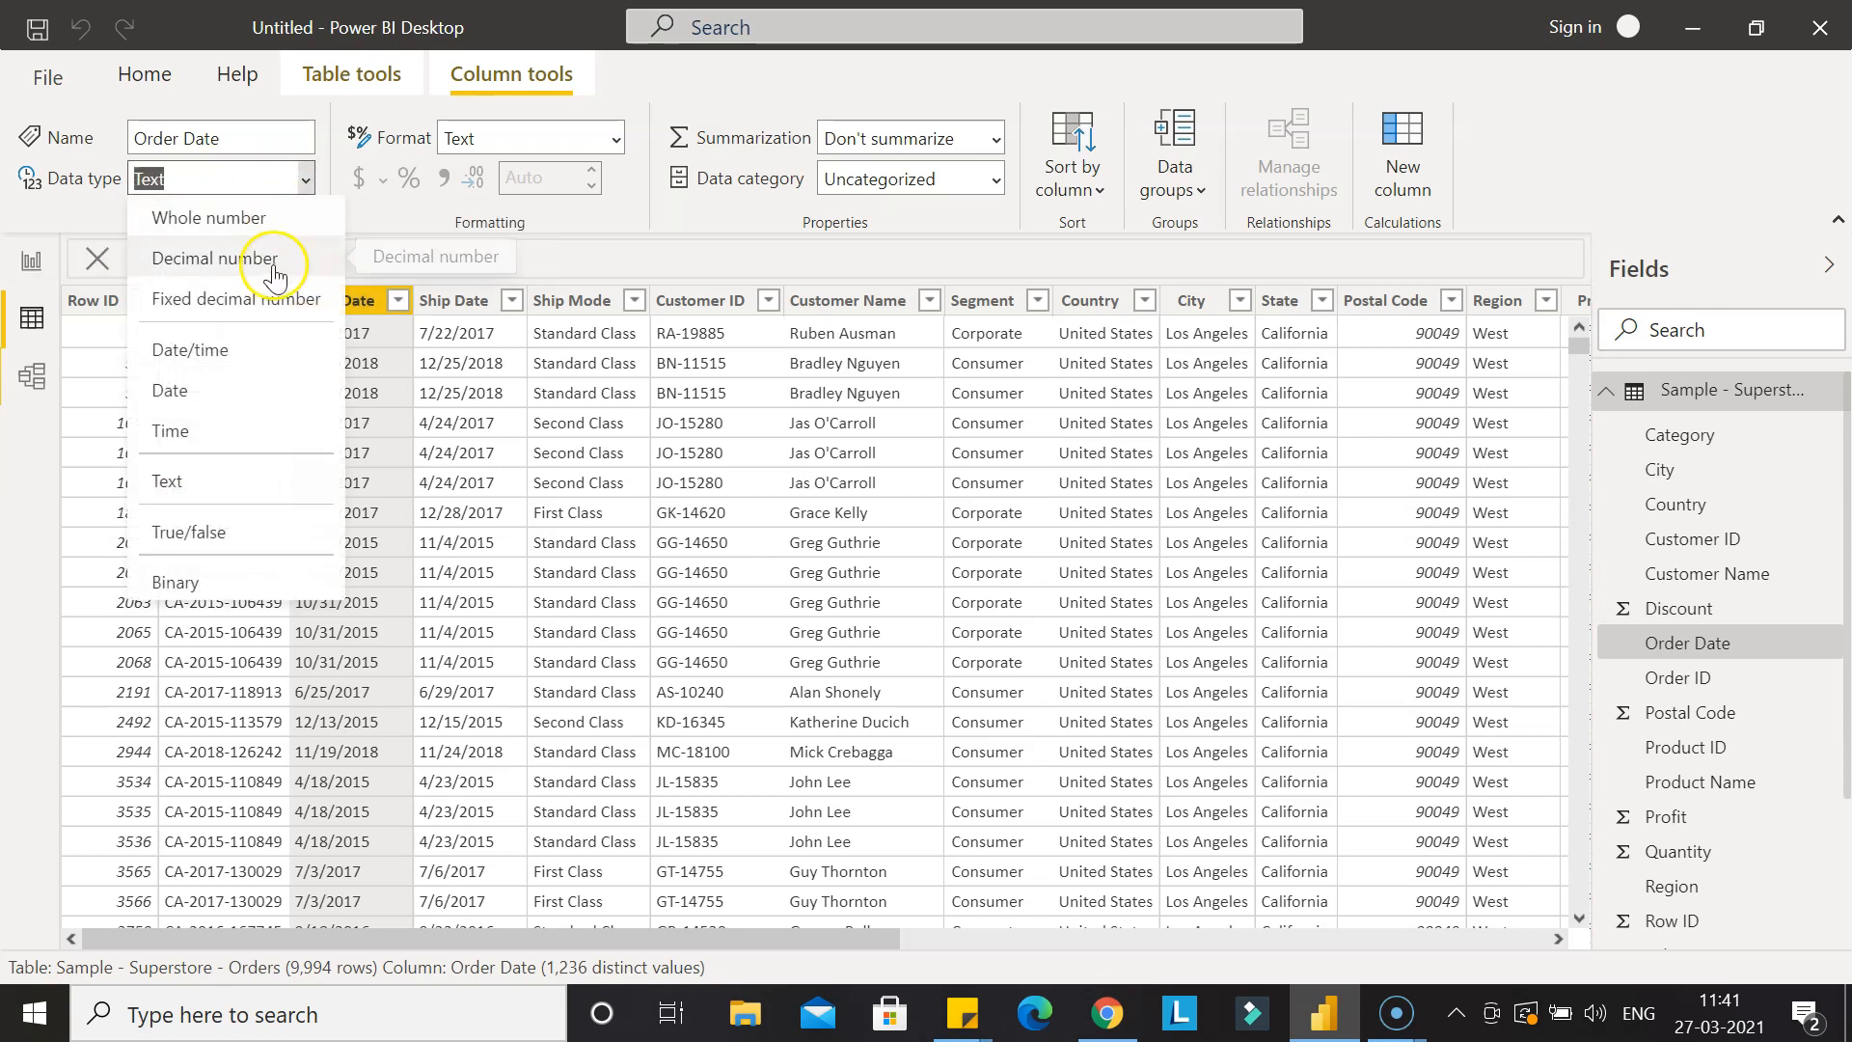
{"action": "mouse_move", "coordinate": [262, 391]}
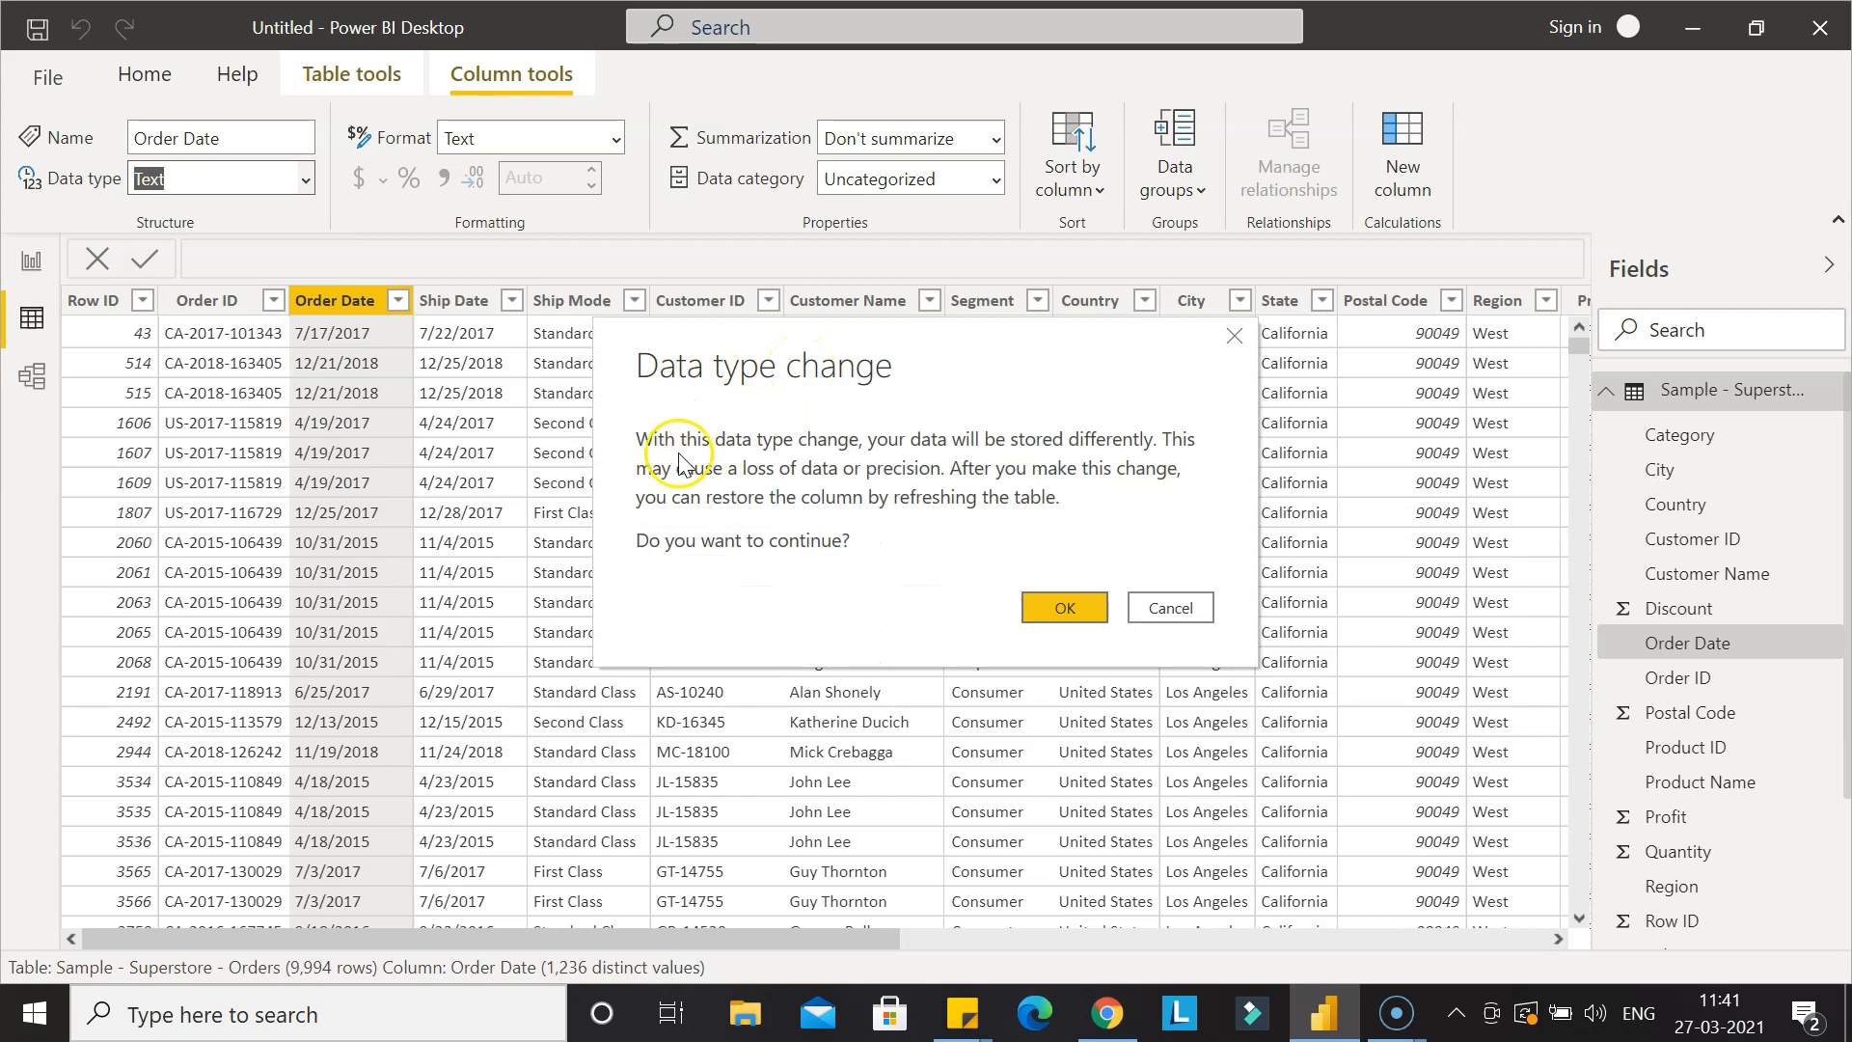
{"action": "mouse_move", "coordinate": [980, 458]}
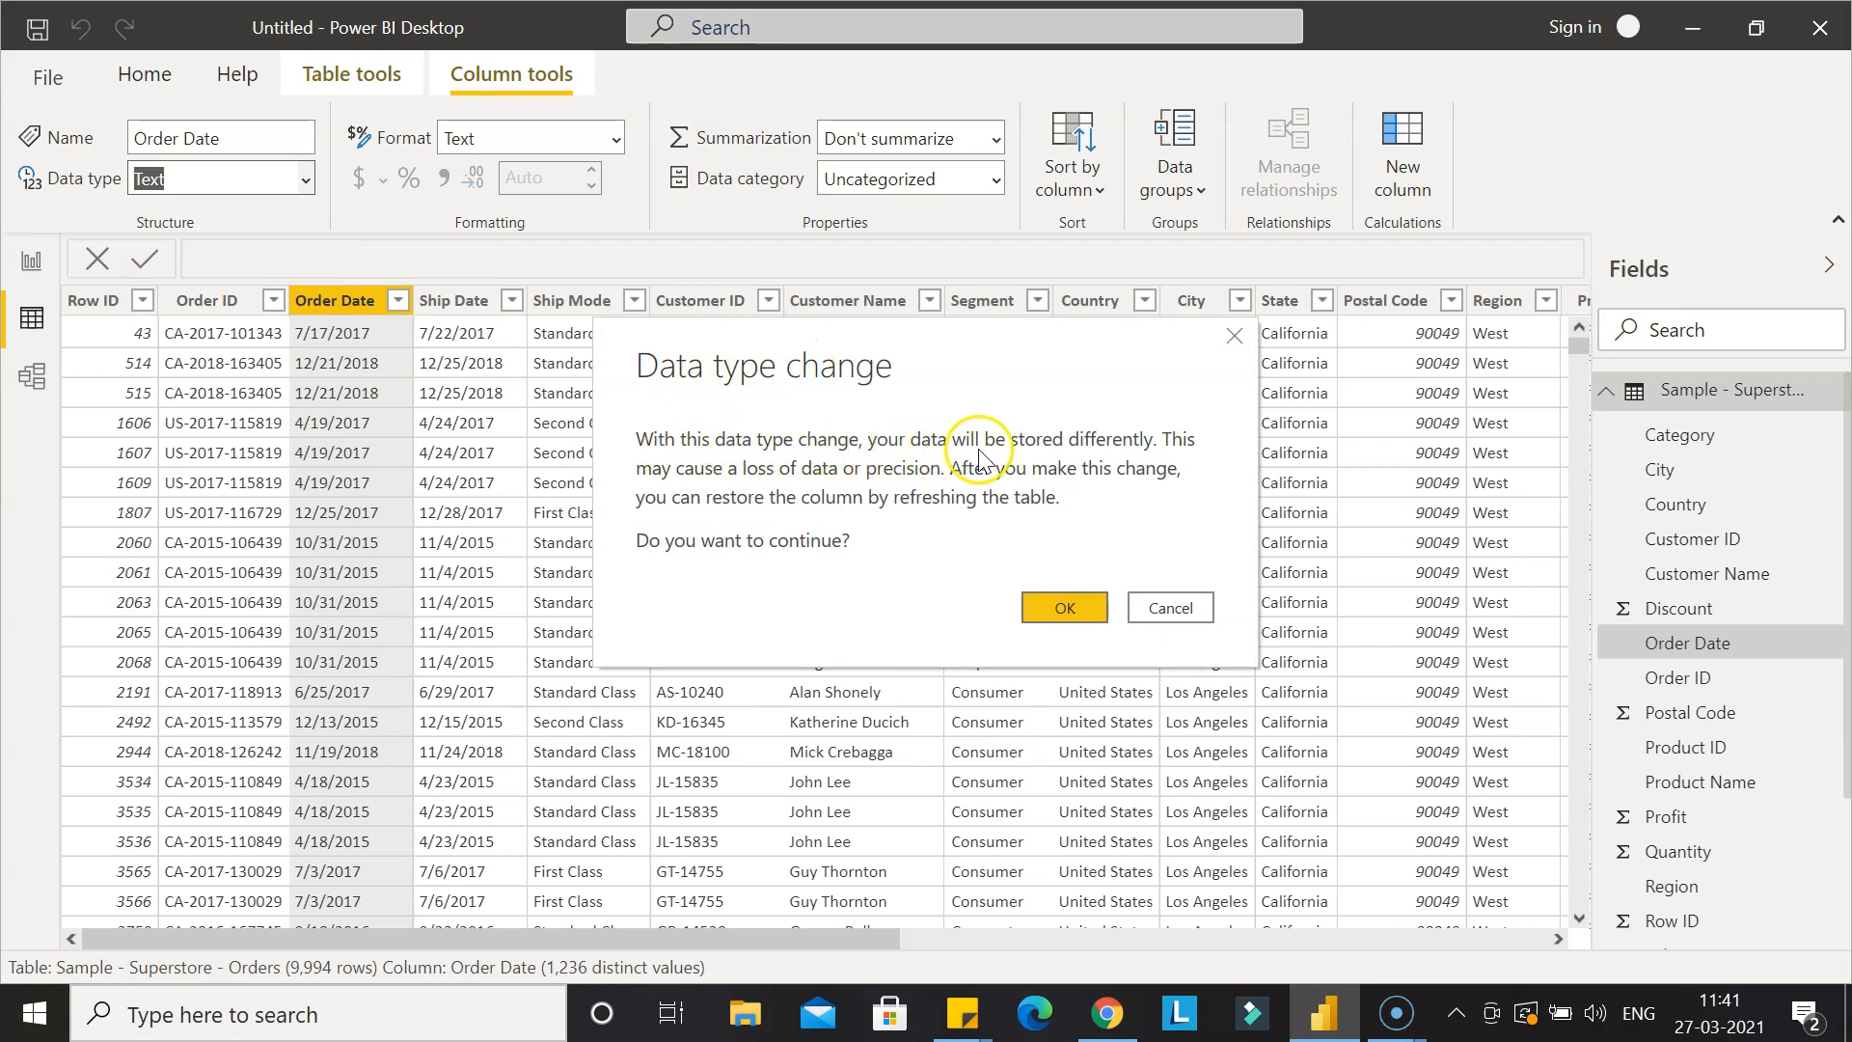
{"action": "mouse_move", "coordinate": [1144, 459]}
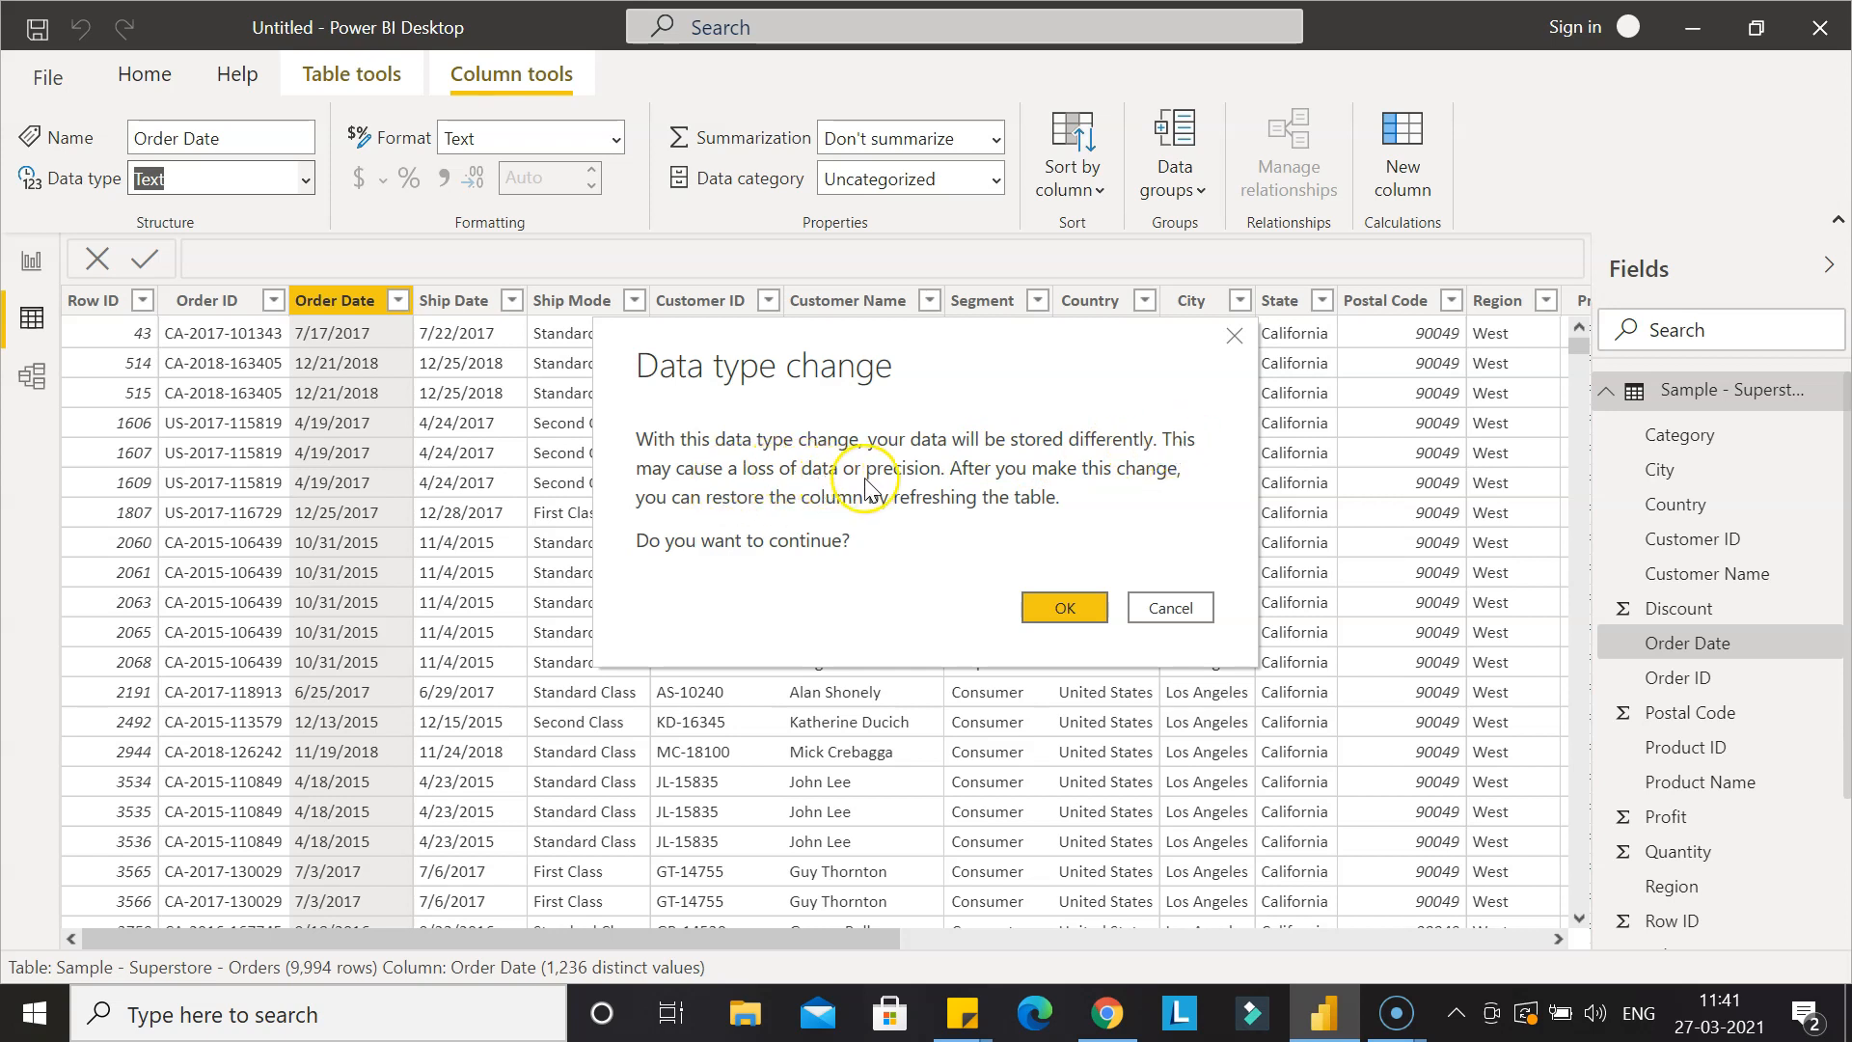
{"action": "mouse_move", "coordinate": [1145, 480]}
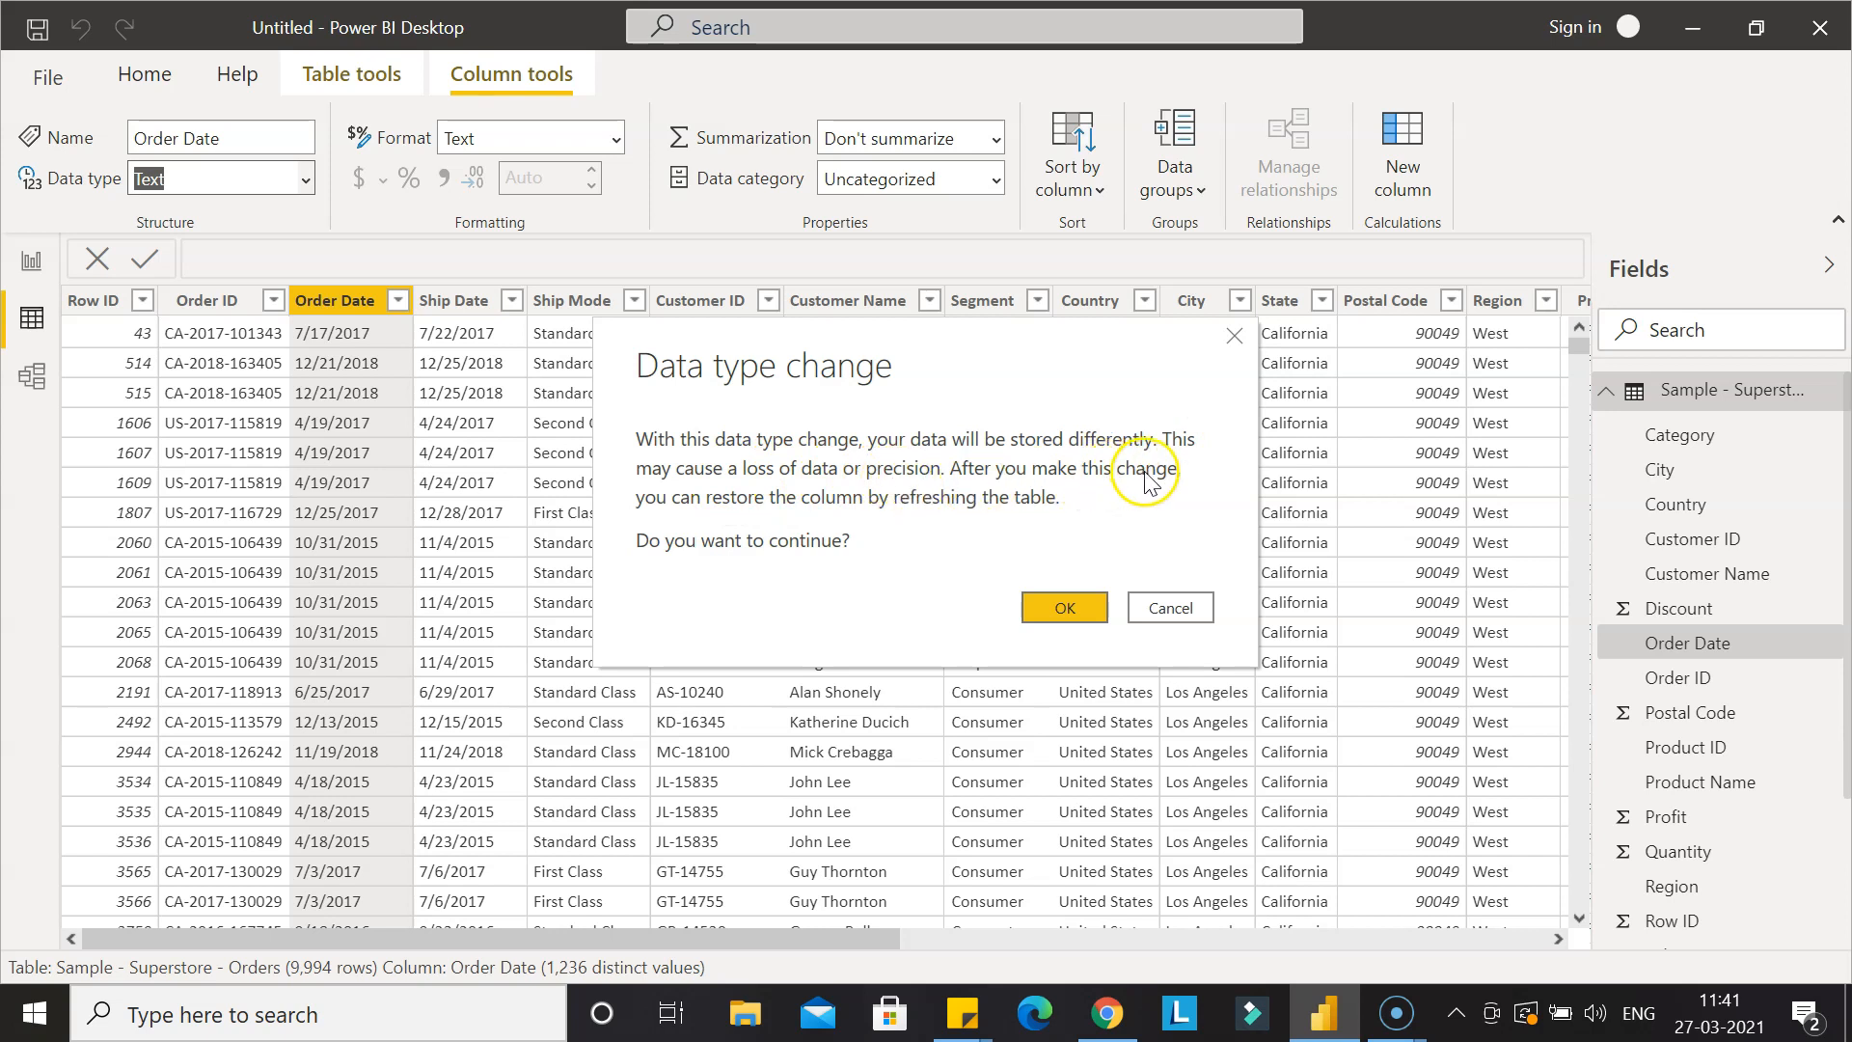
{"action": "mouse_move", "coordinate": [1028, 517]}
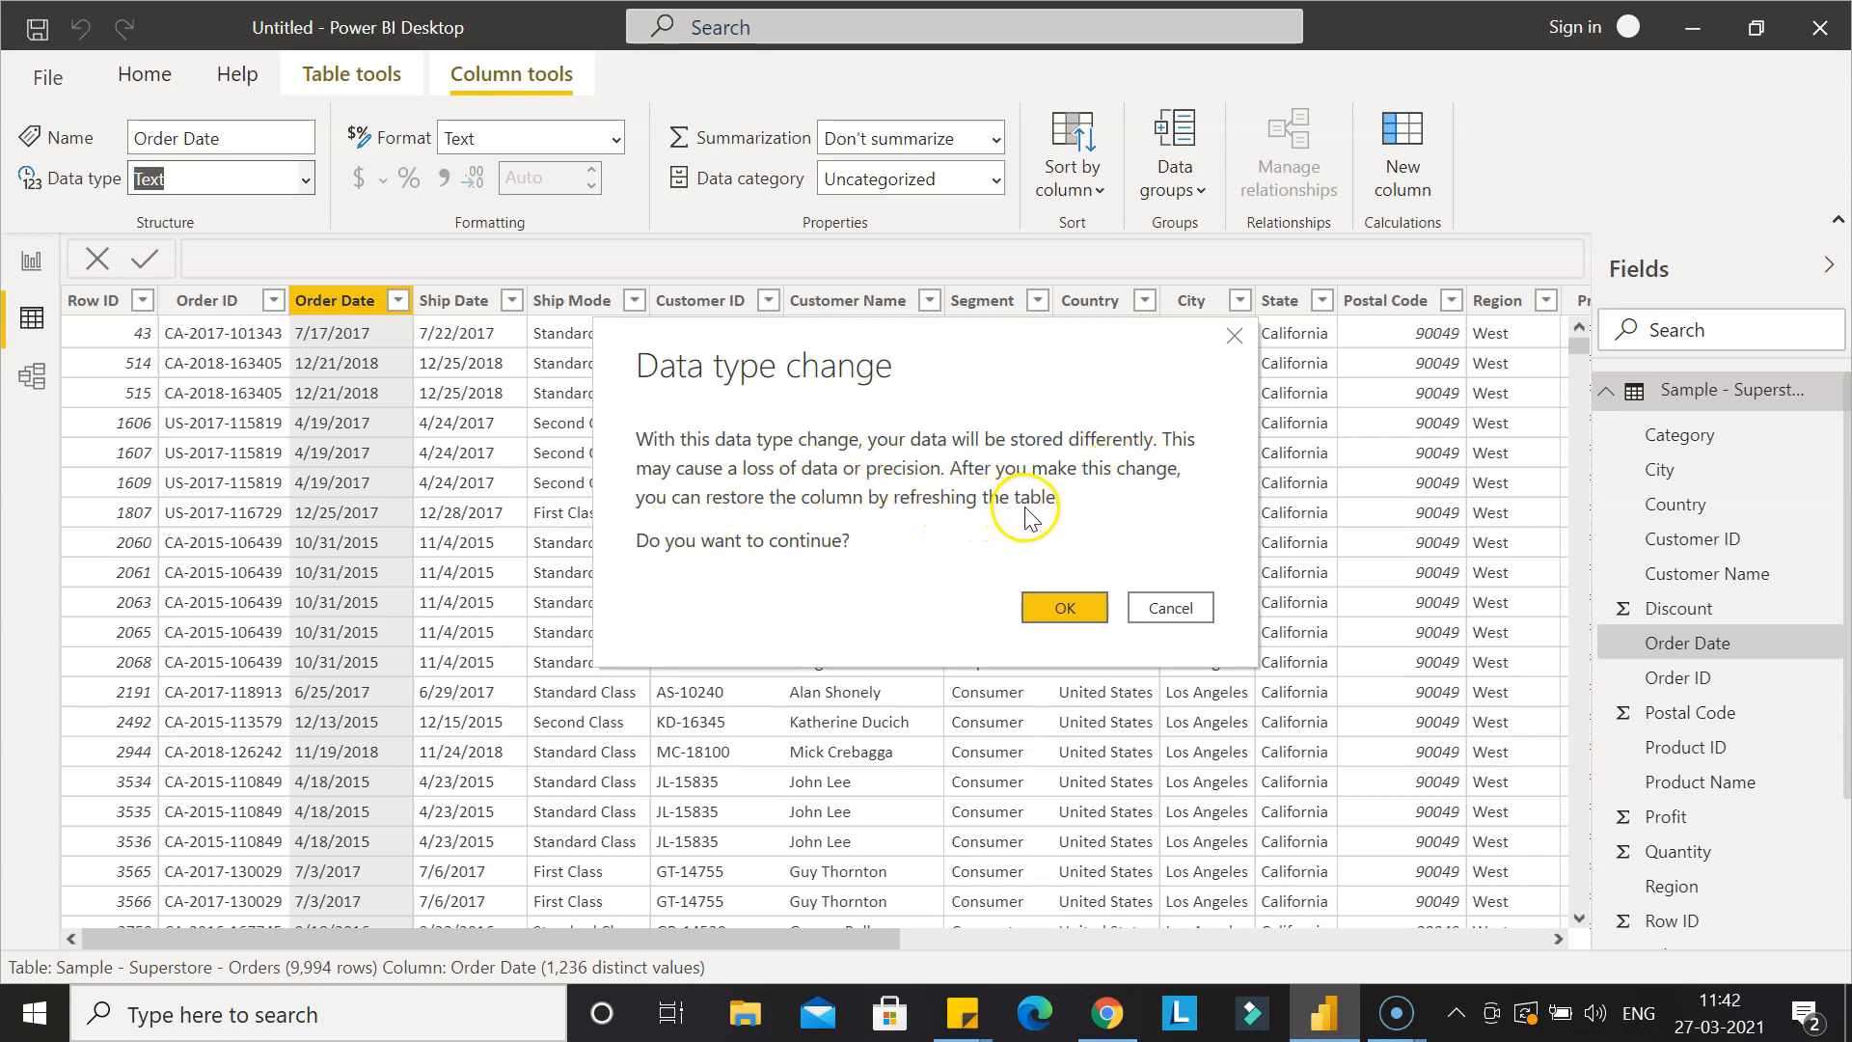
{"action": "left_click", "coordinate": [1064, 606]}
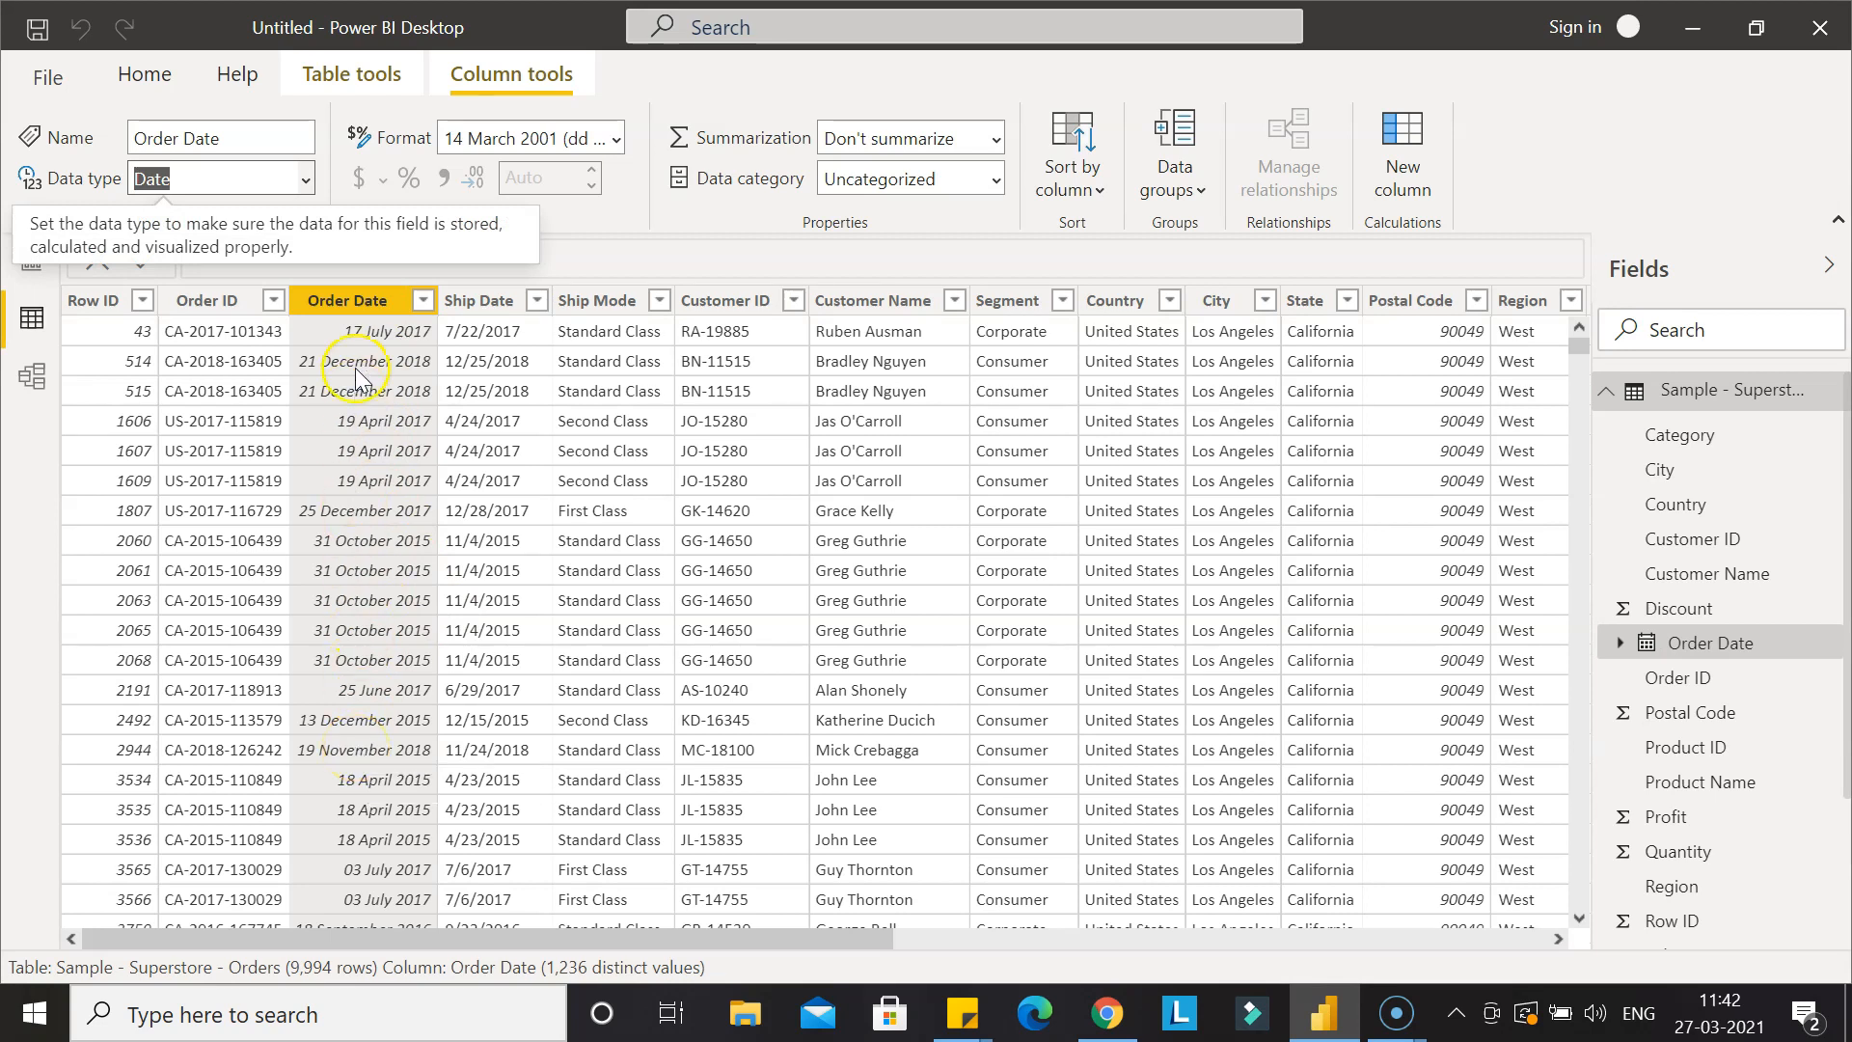
{"action": "mouse_move", "coordinate": [389, 703]}
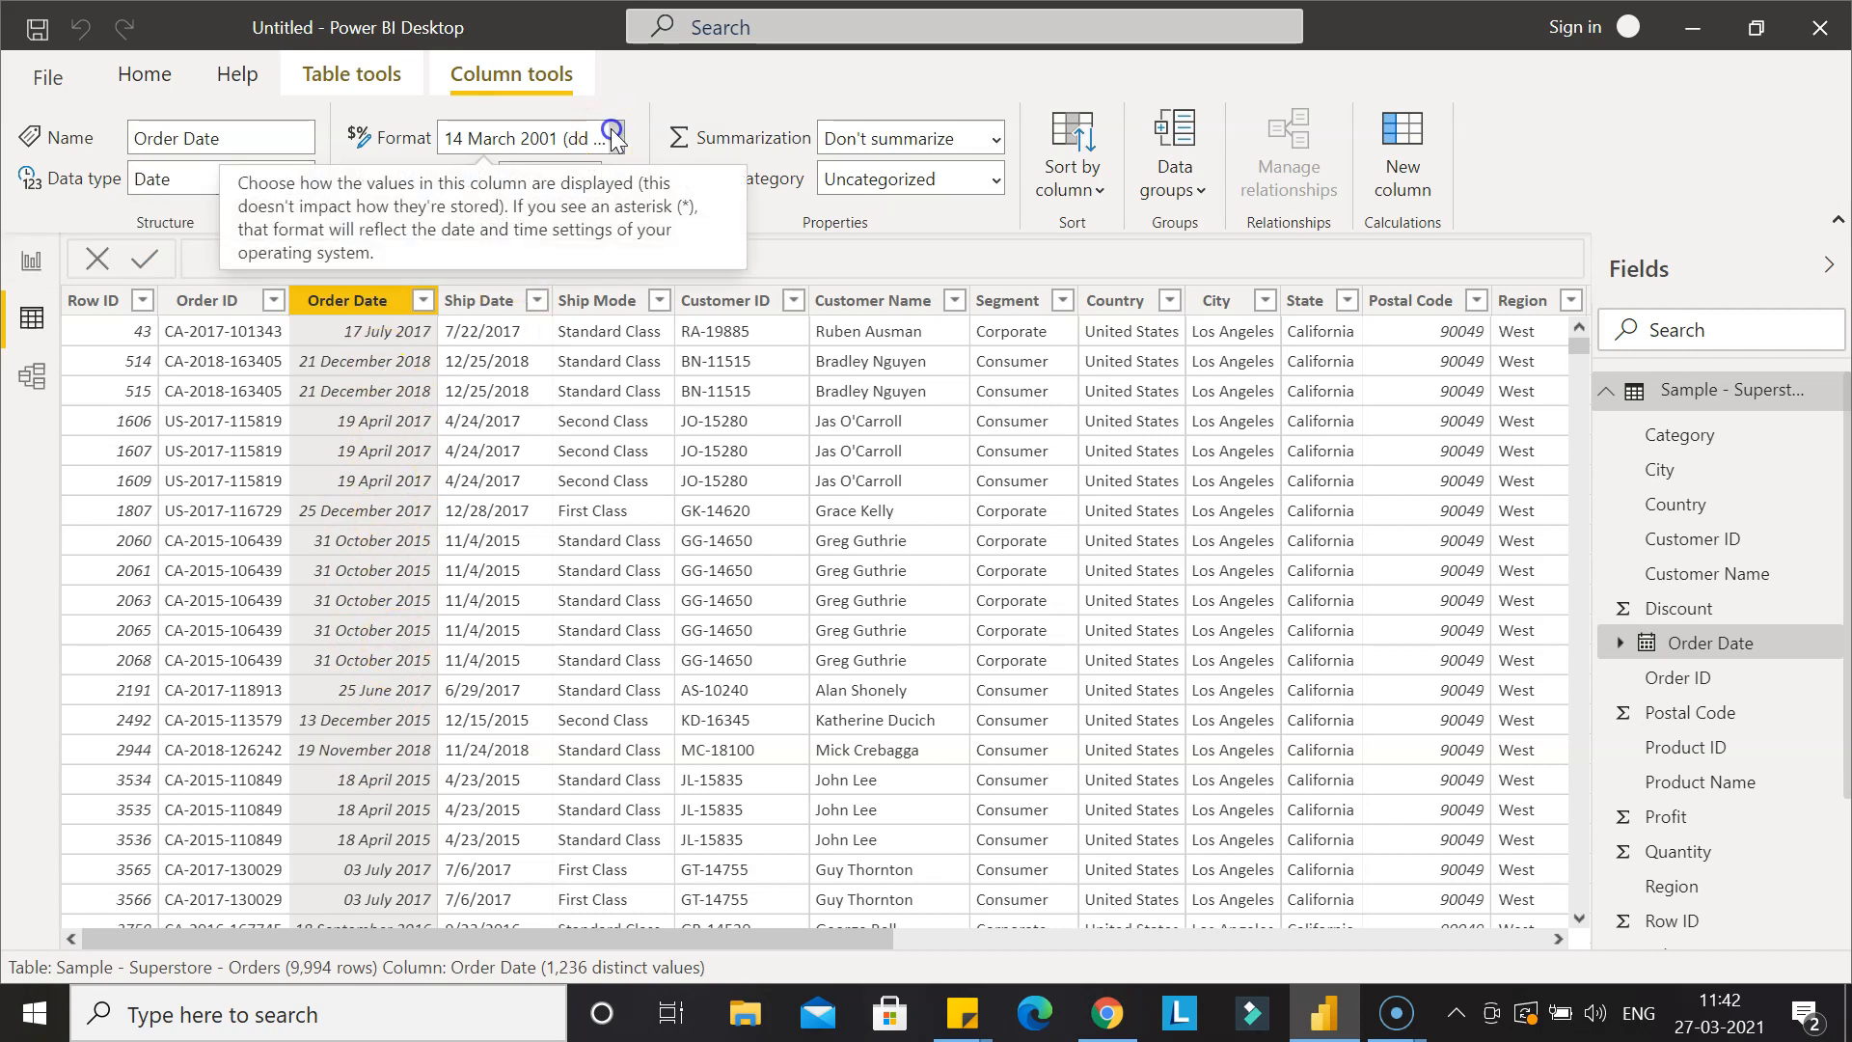
Set the Order Date format to *14-03-2001 (dd-mm-yyyy).
{"action": "left_click", "coordinate": [615, 138]}
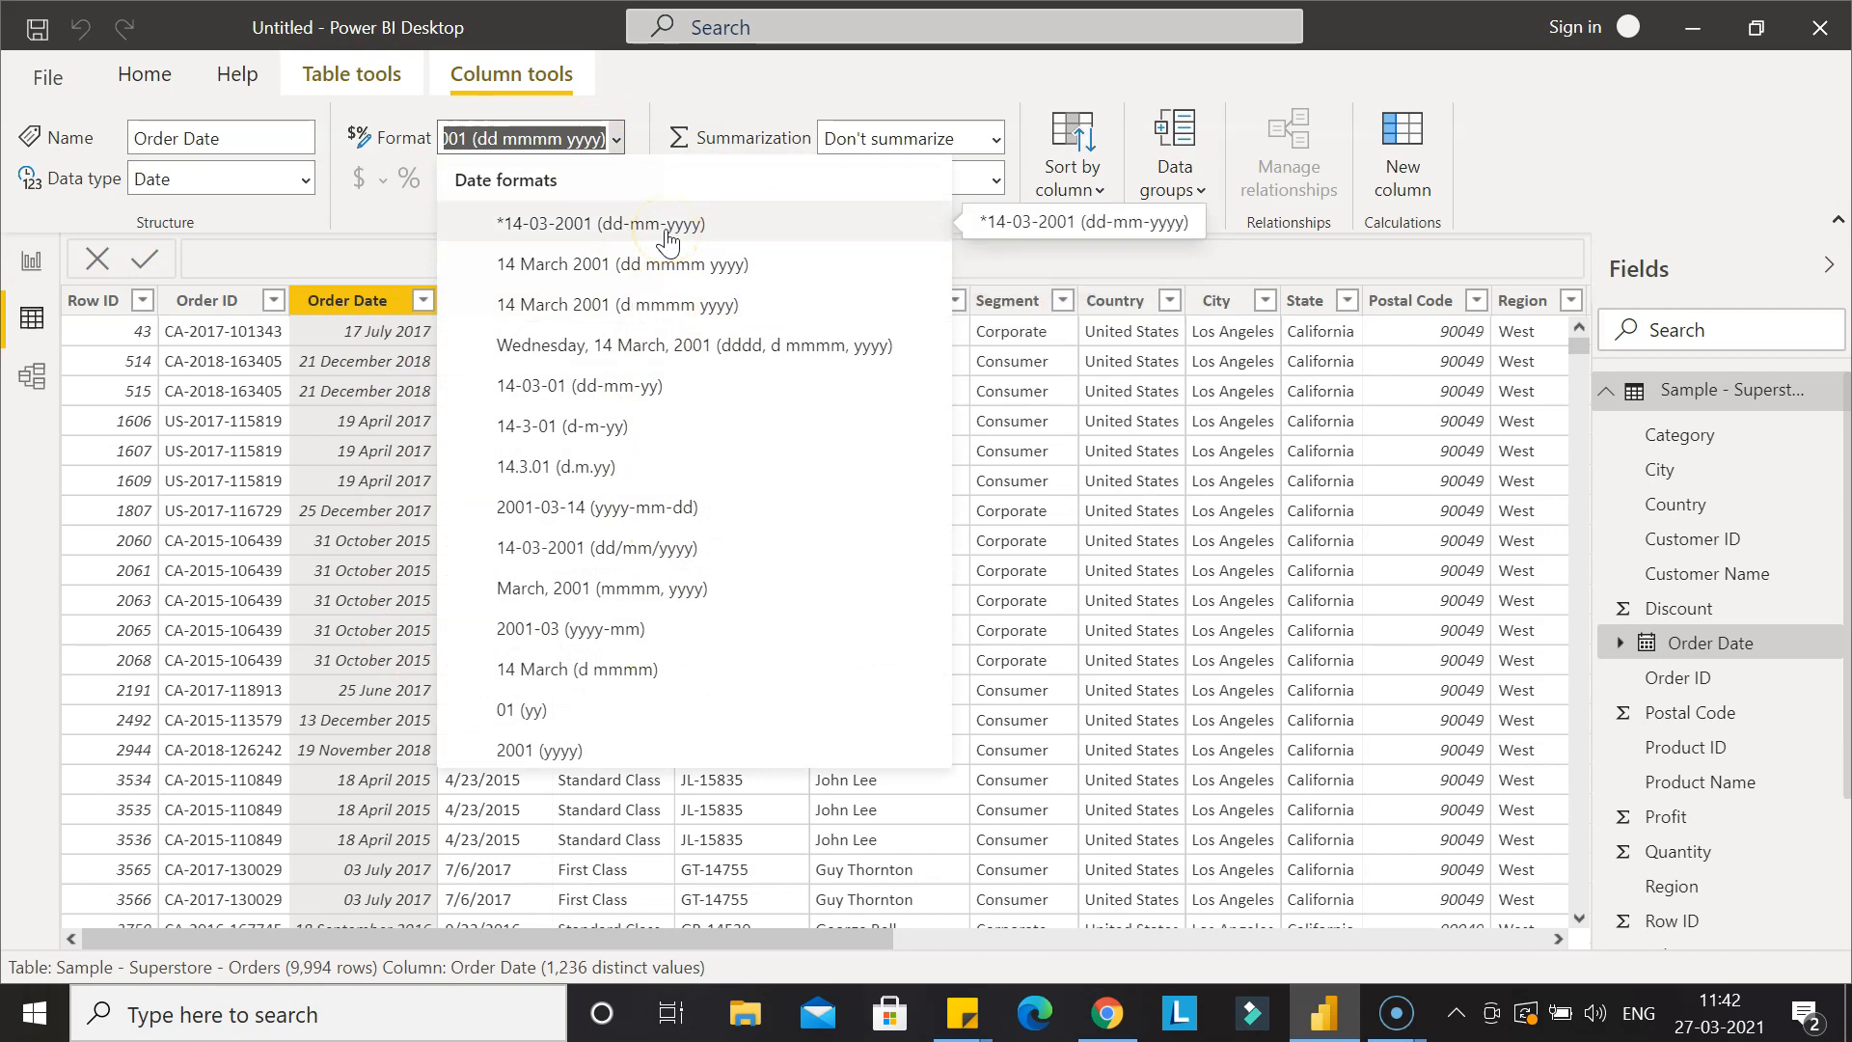
{"action": "left_click", "coordinate": [616, 222]}
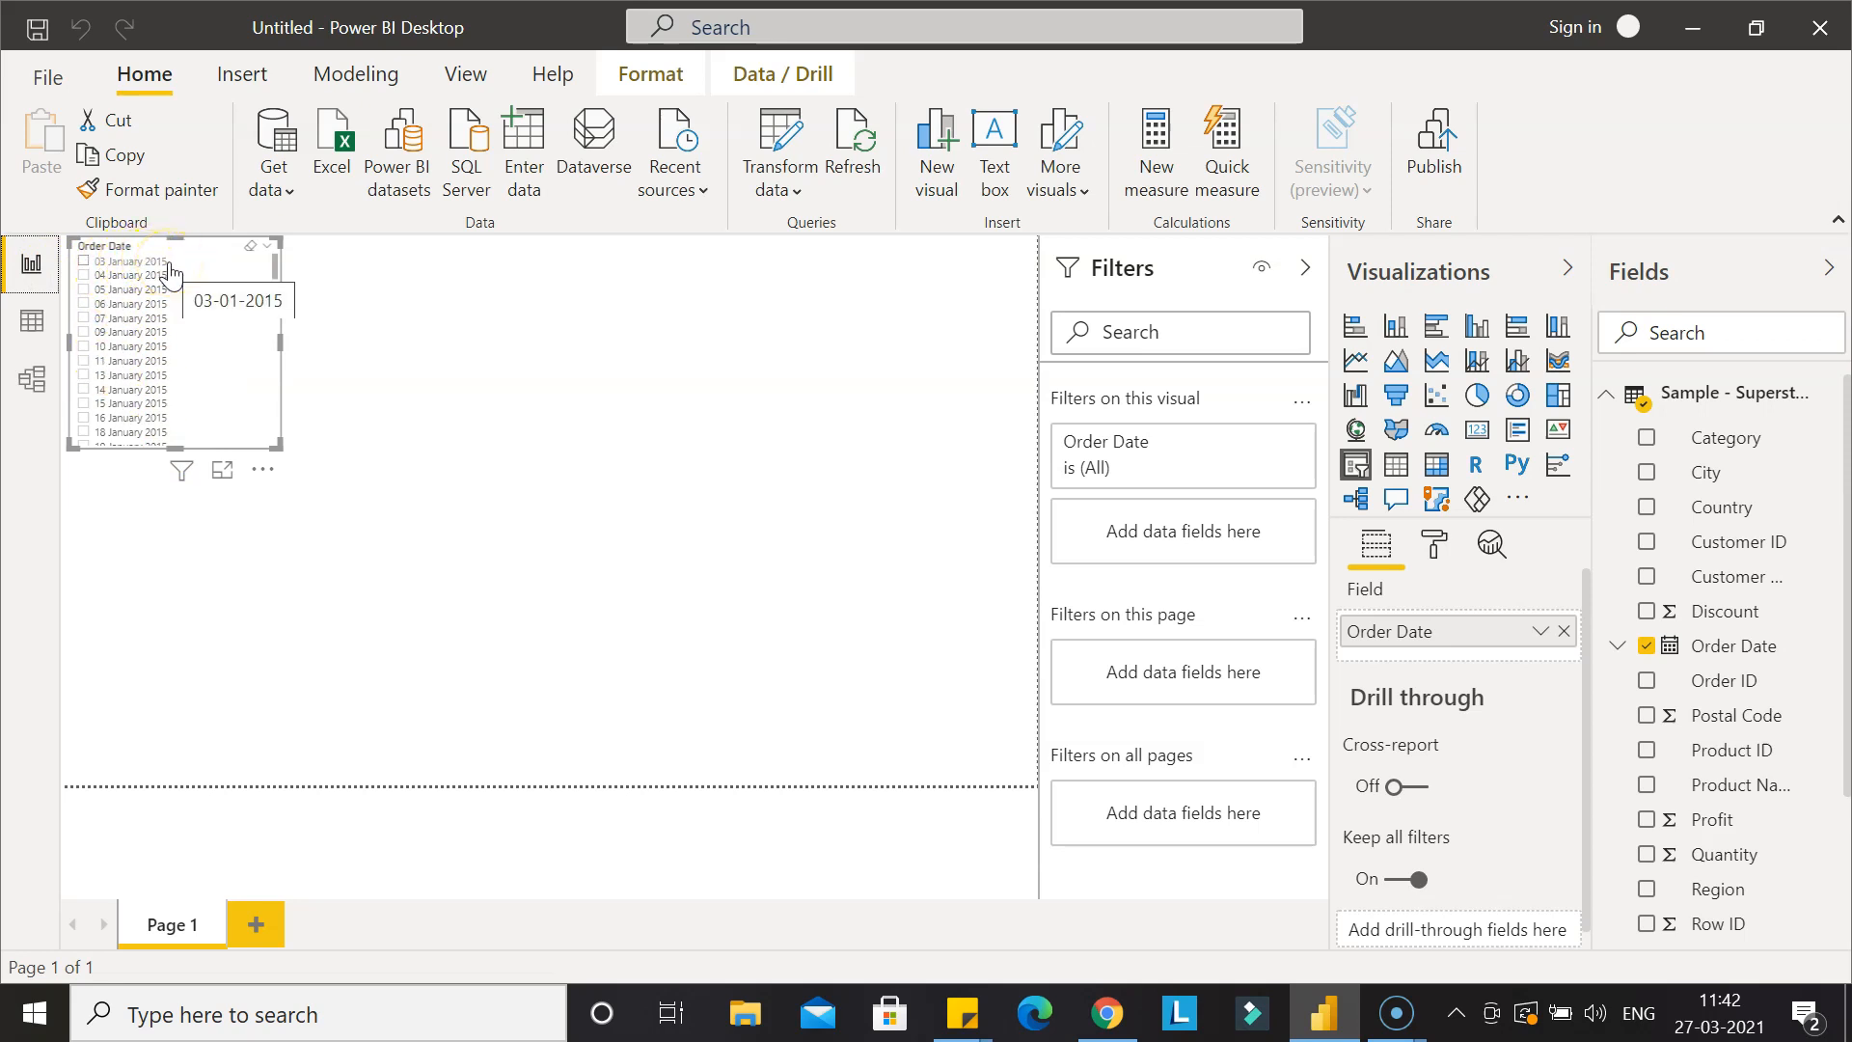
Check in Data view that Order Date values appear as dd-mm-yyyy, e.g. 17-07-2017.
{"action": "left_click", "coordinate": [33, 320]}
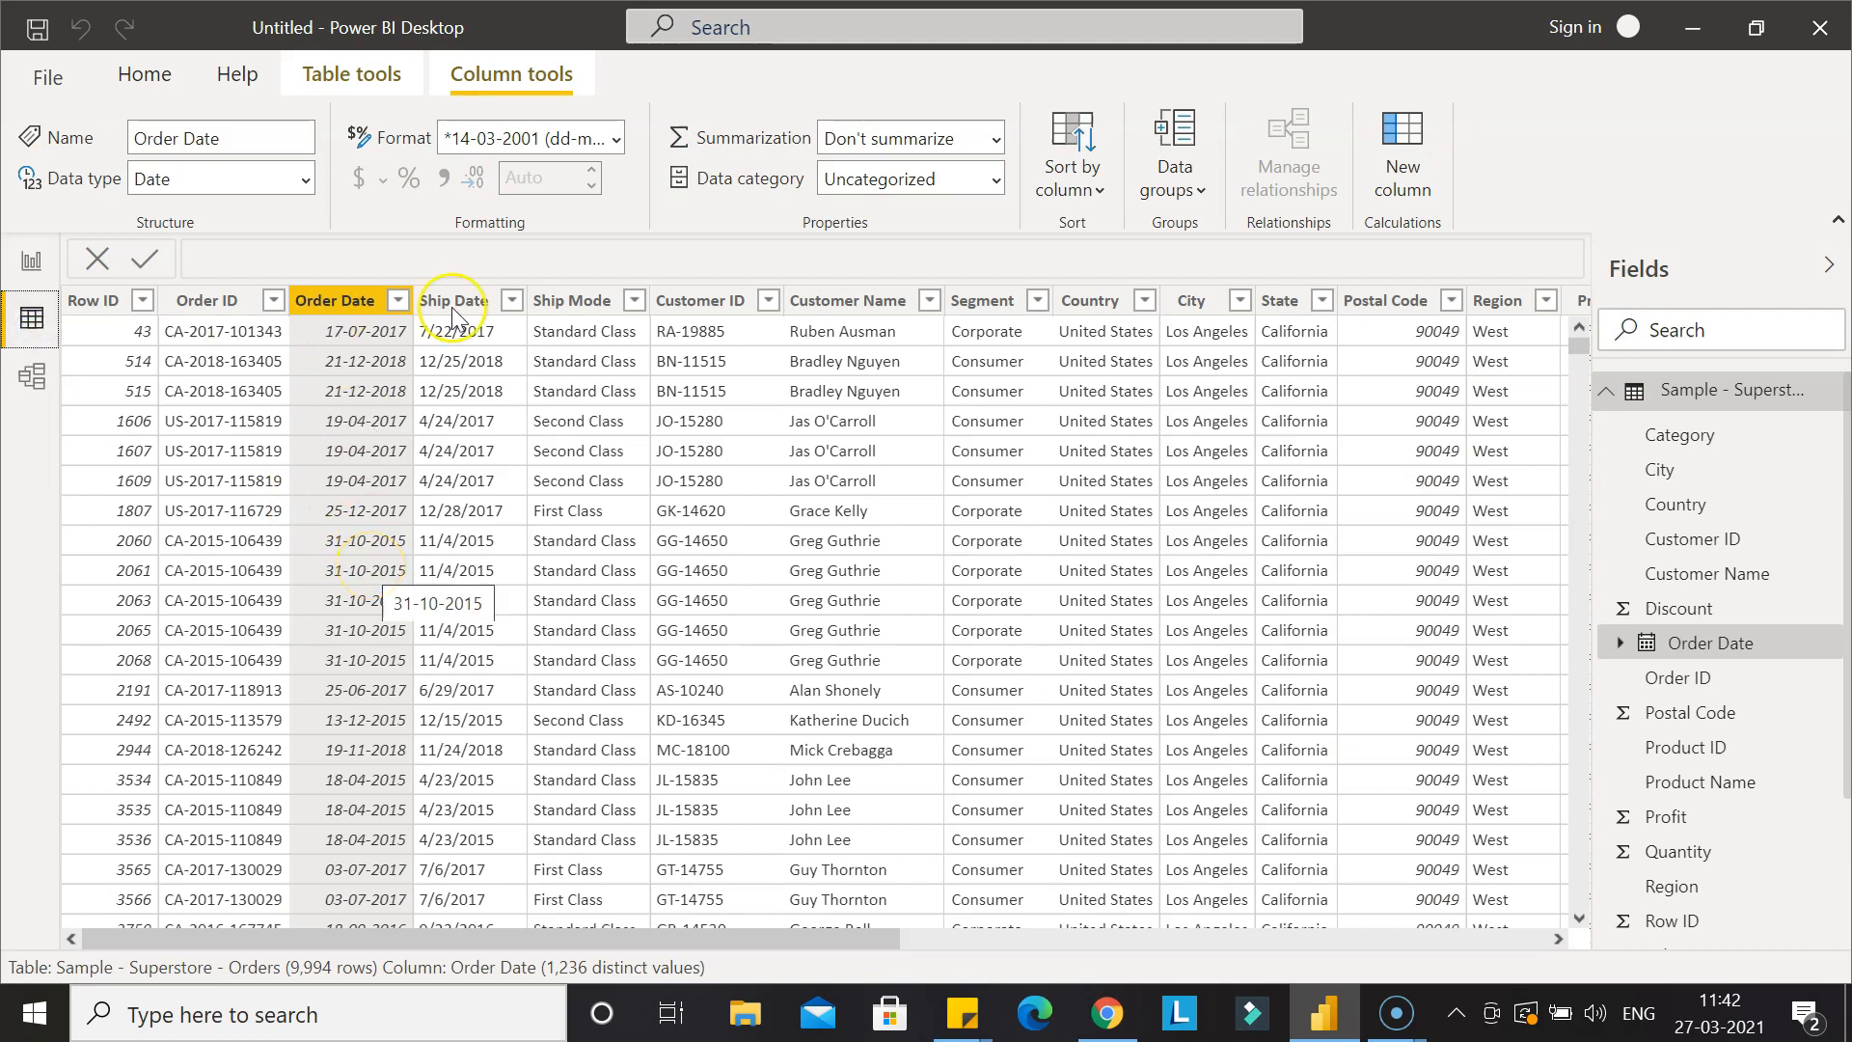
{"action": "mouse_move", "coordinate": [573, 138]}
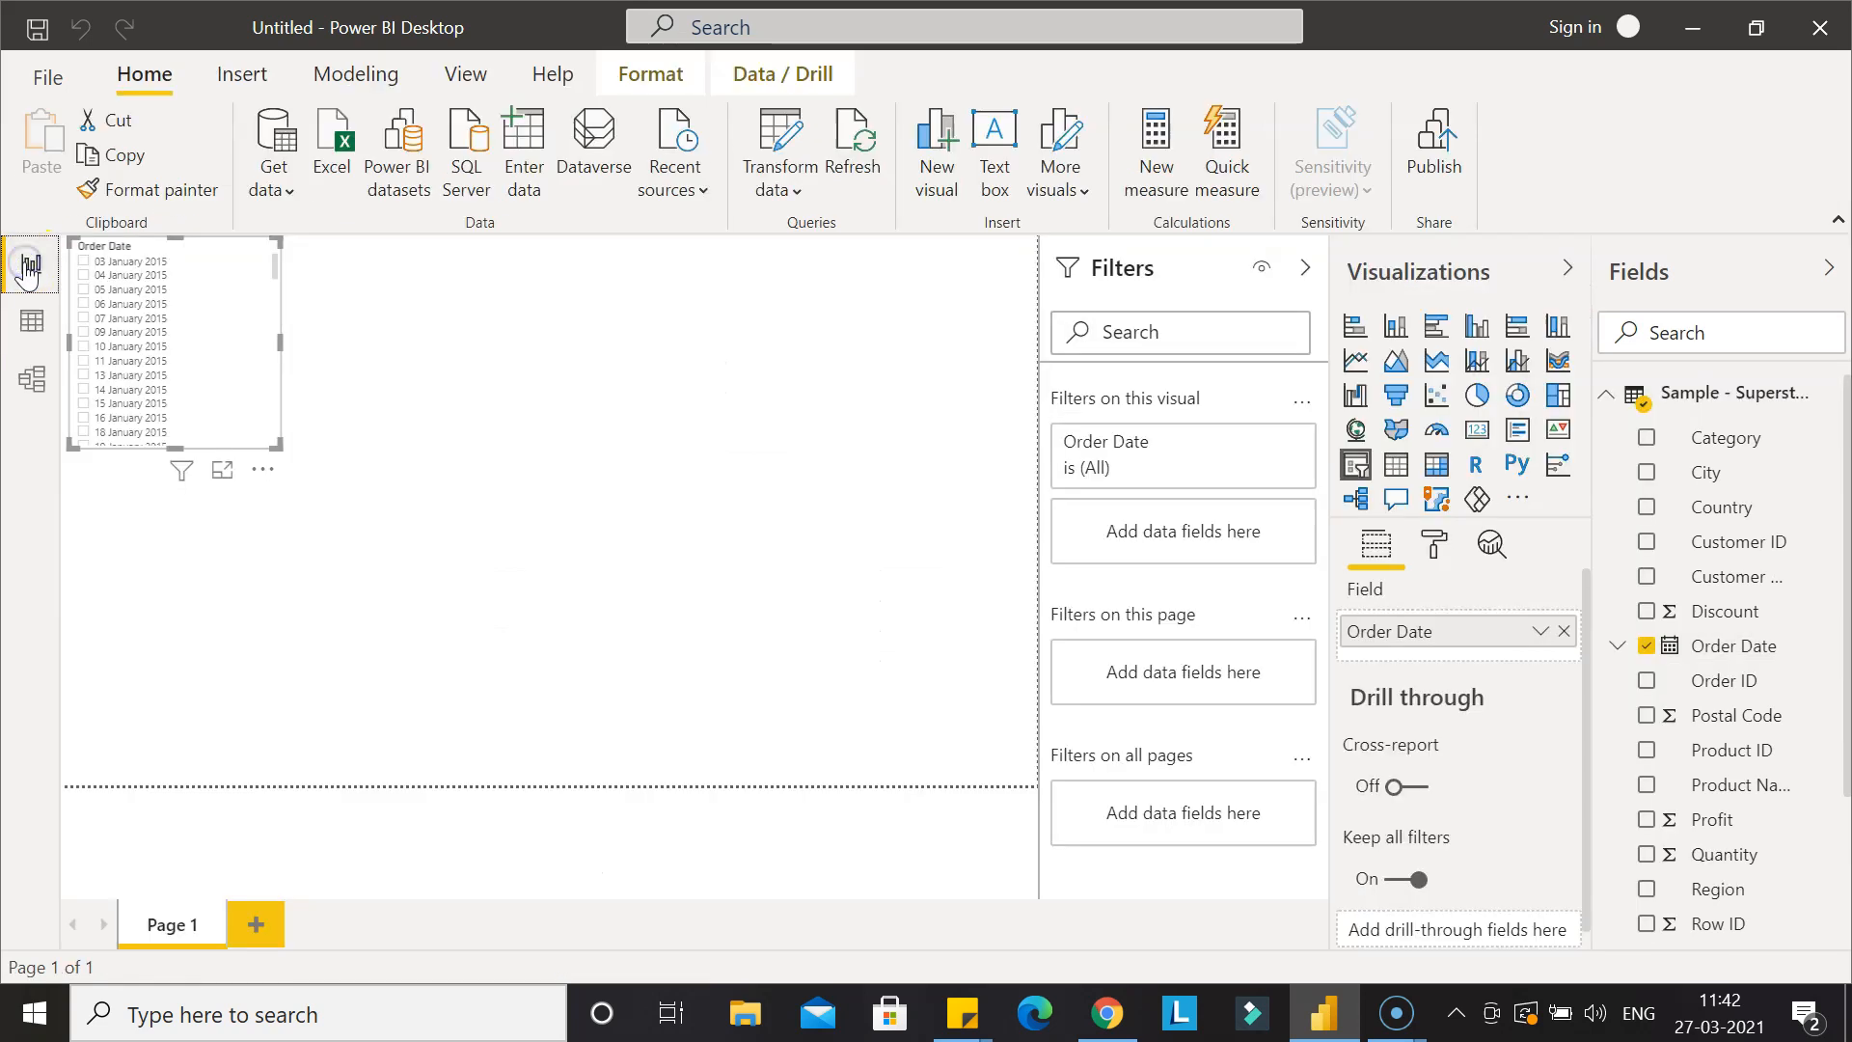
{"action": "mouse_move", "coordinate": [229, 412]}
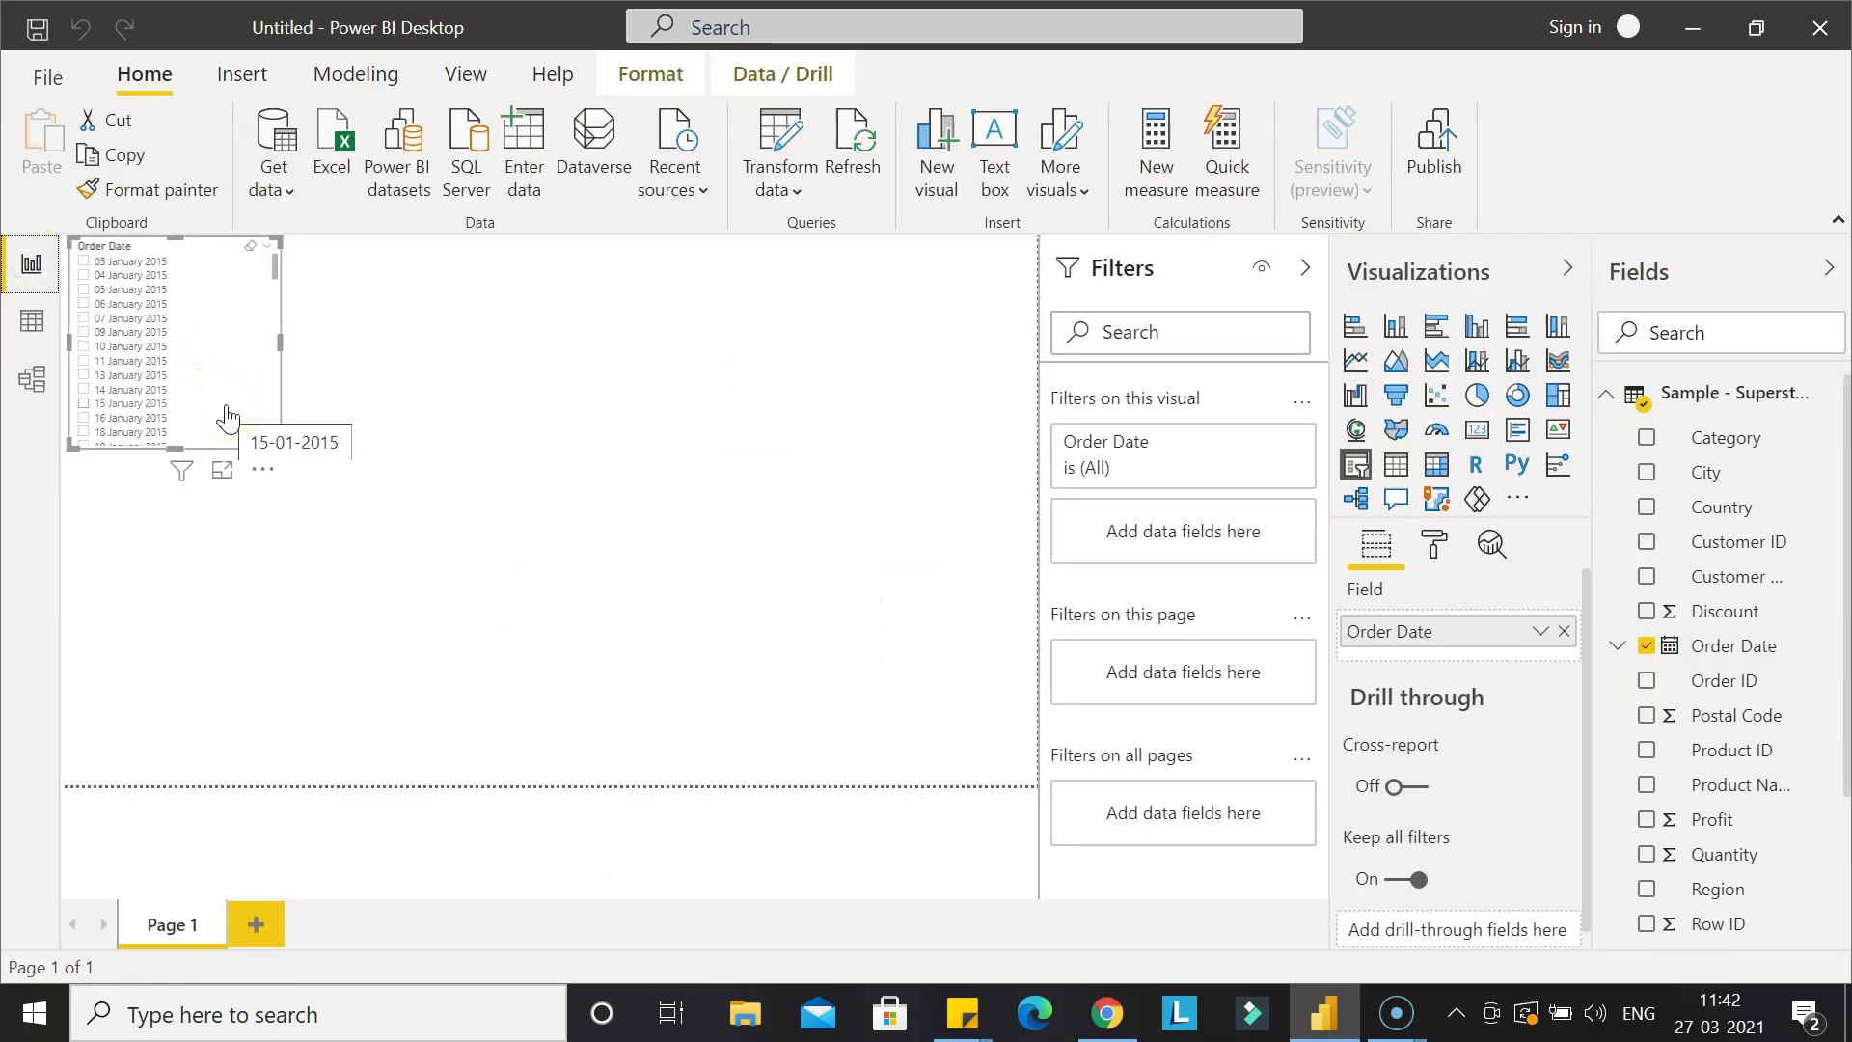
{"action": "mouse_move", "coordinate": [195, 336]}
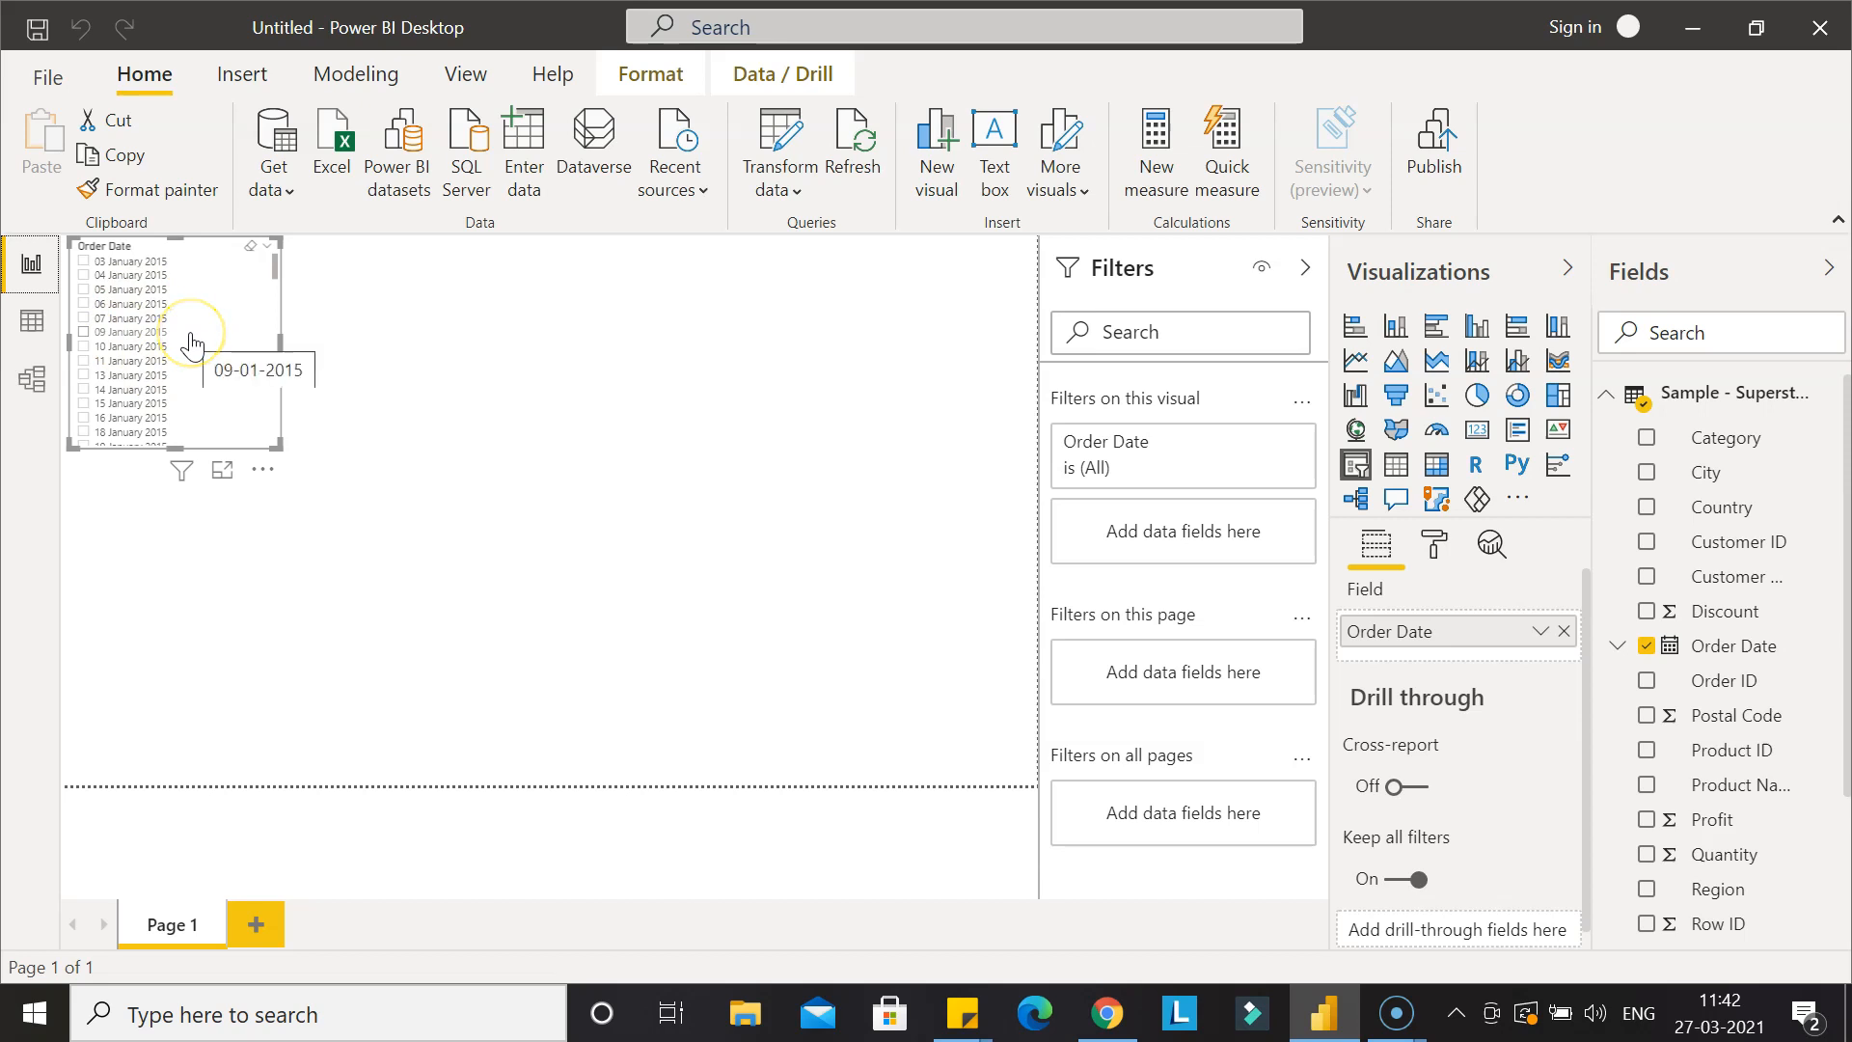
{"action": "mouse_move", "coordinate": [811, 596]}
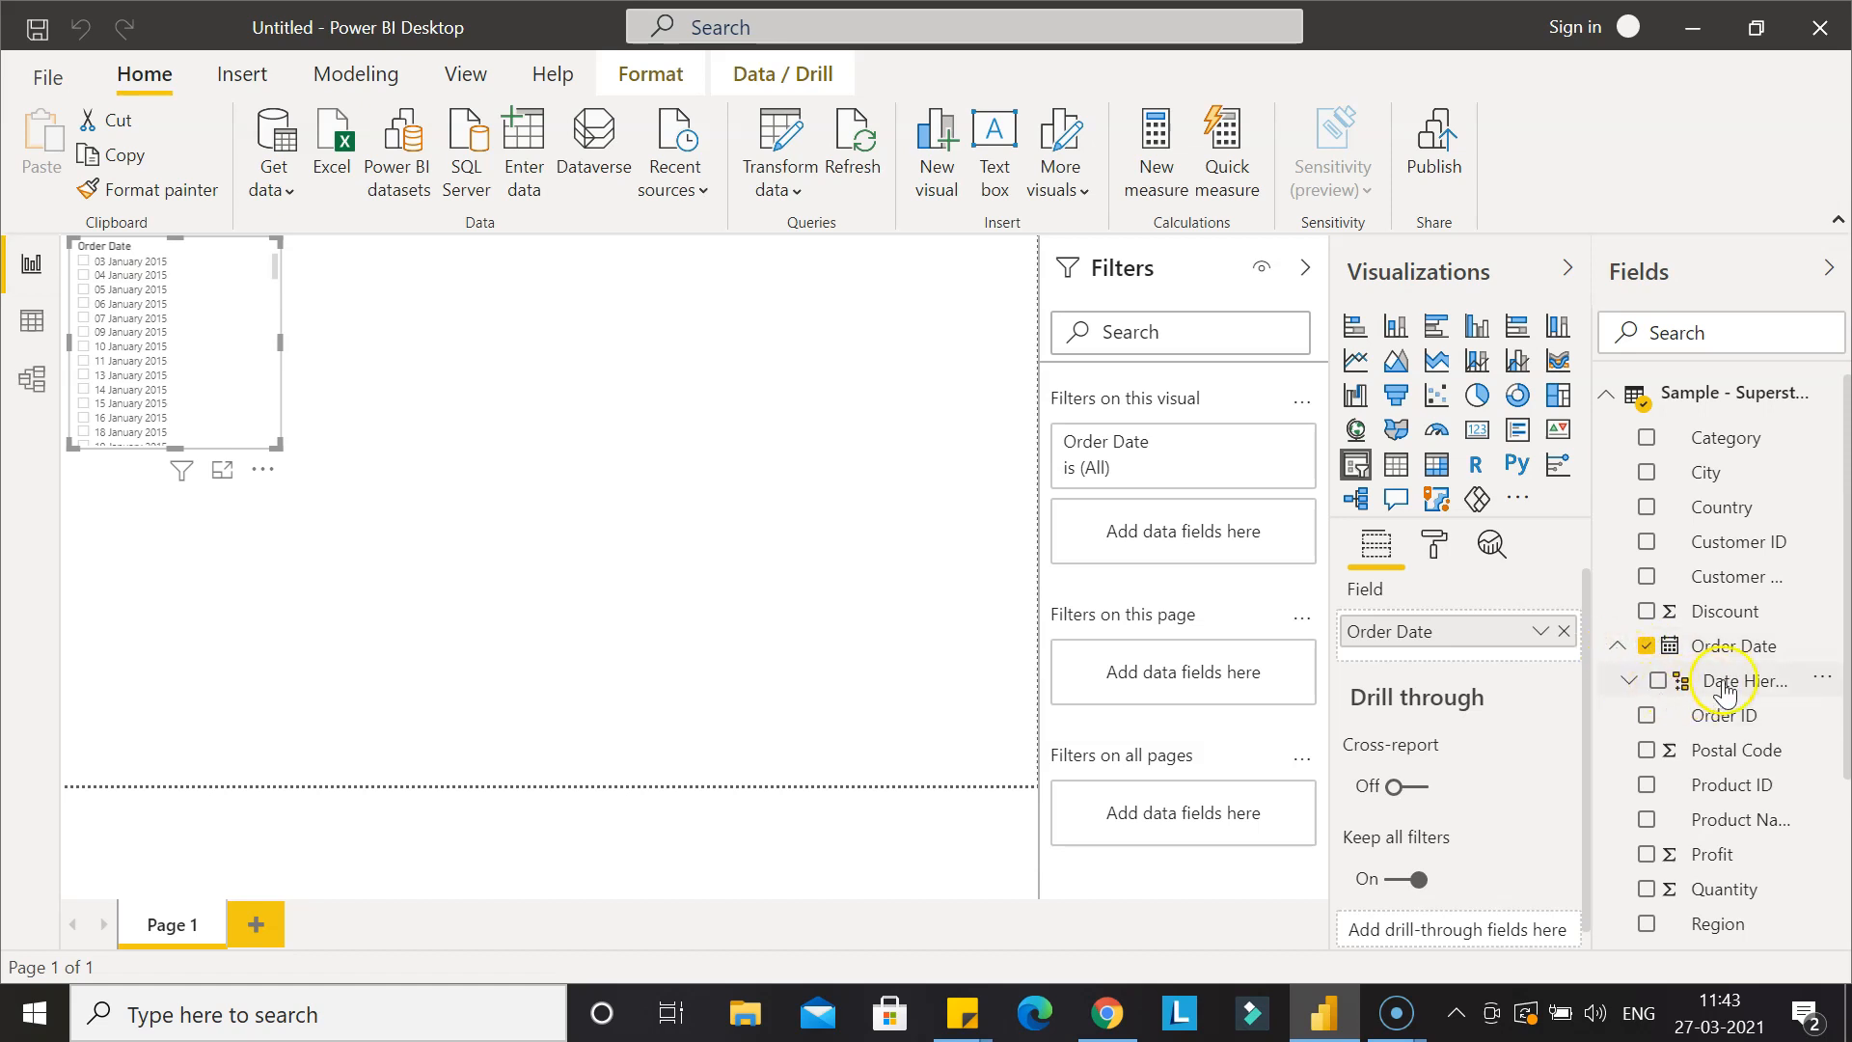
Expand Order Date's Date Hierarchy to show Year, Quarter, Month and Day.
{"action": "left_click", "coordinate": [1627, 680]}
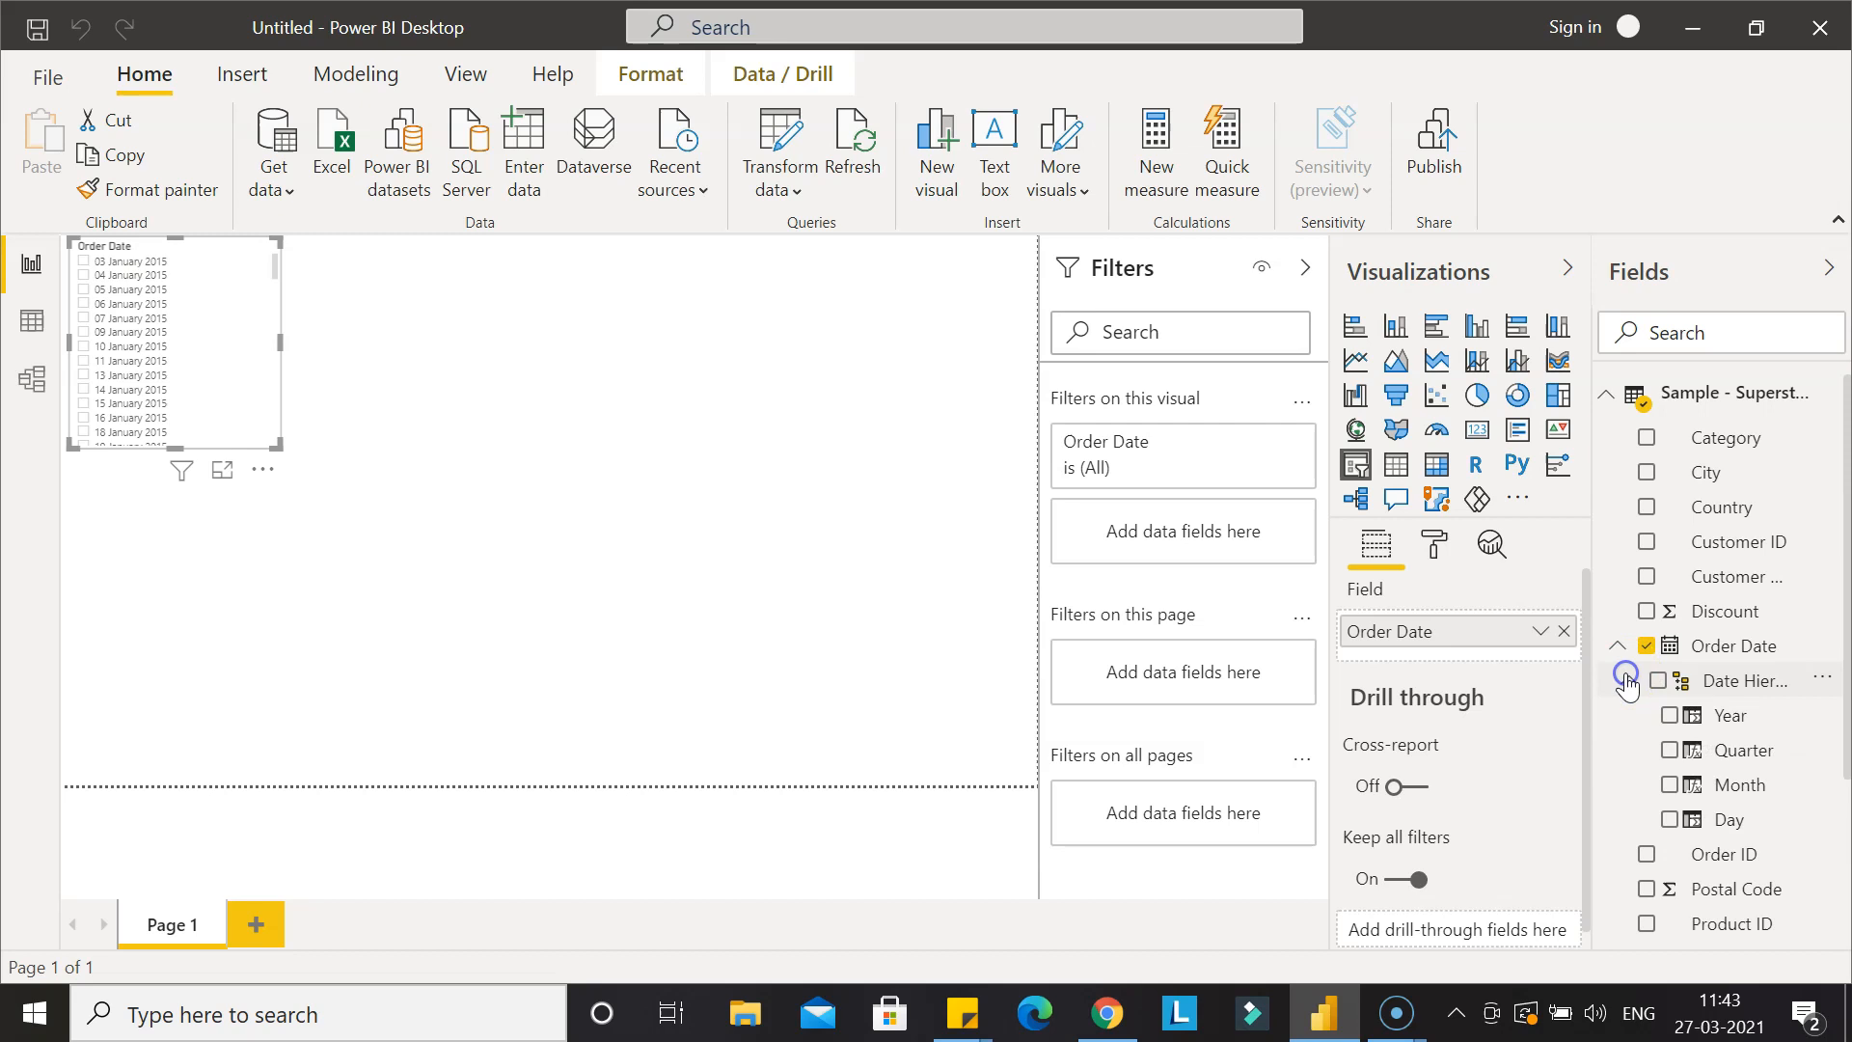
{"action": "mouse_move", "coordinate": [1593, 679]}
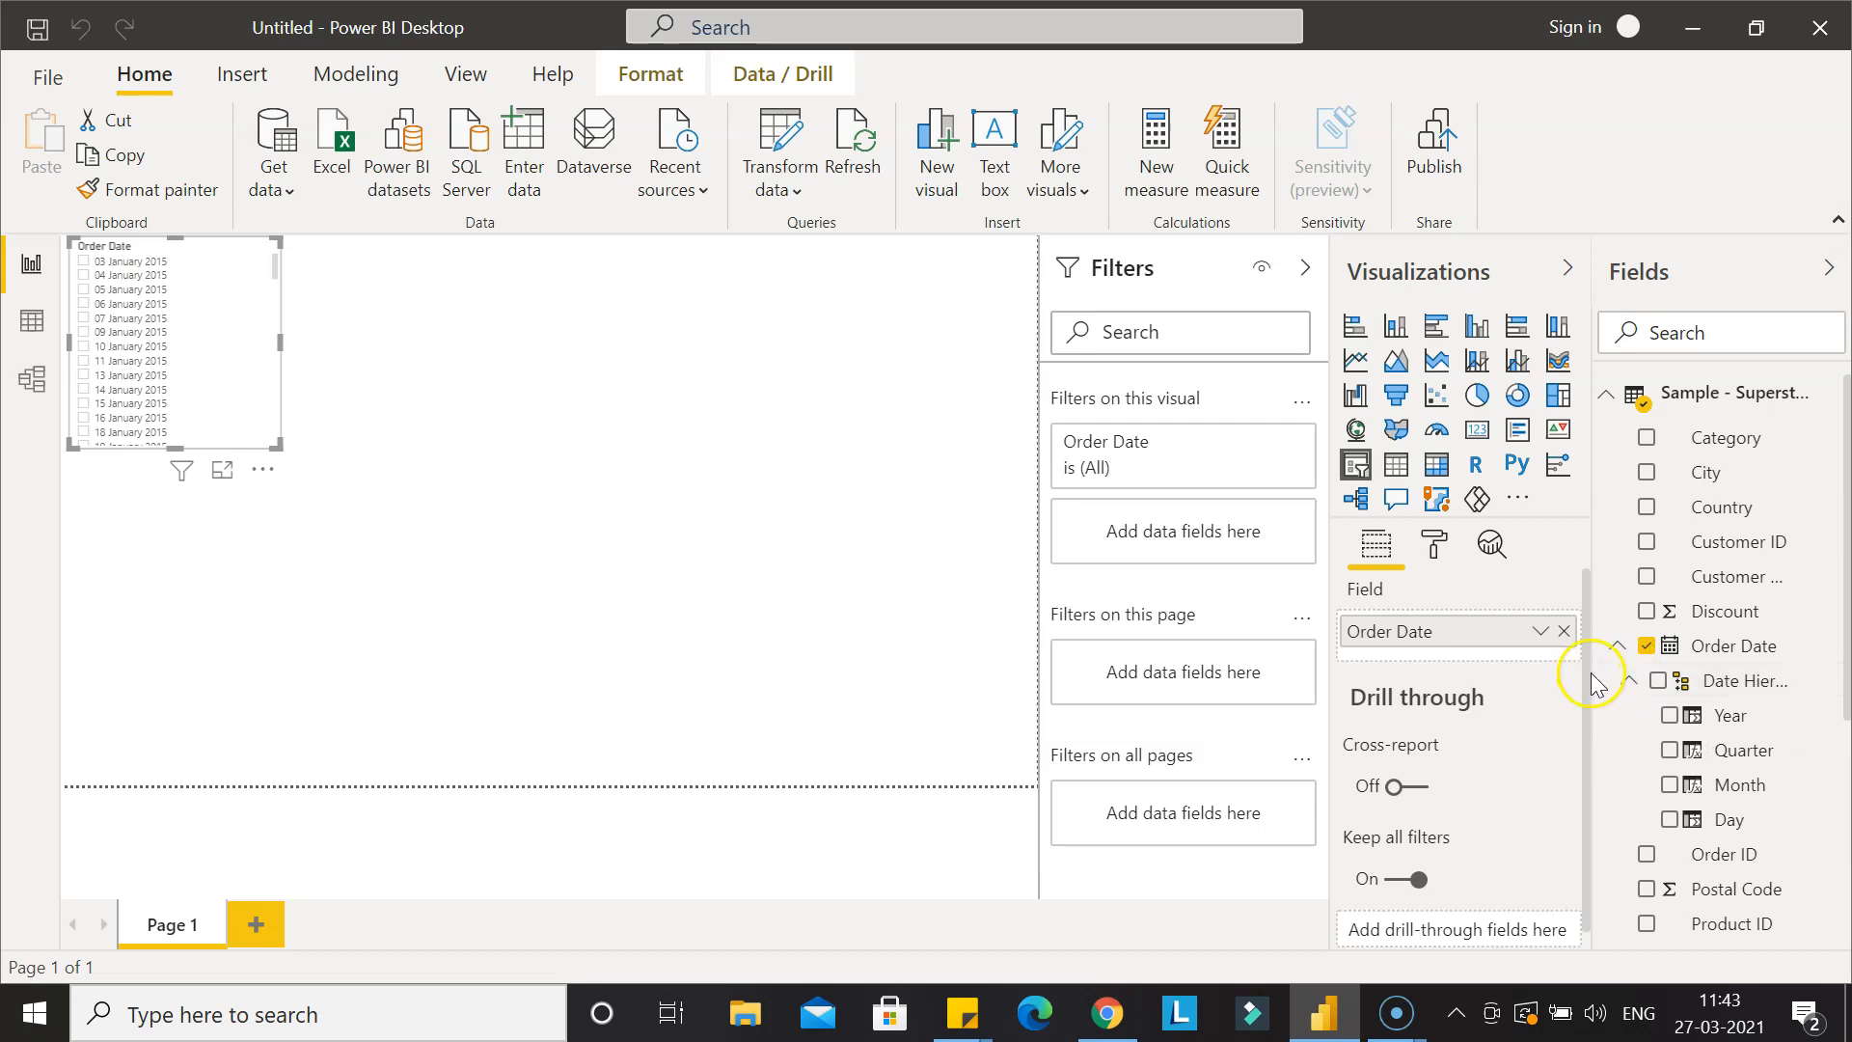
{"action": "mouse_move", "coordinate": [1593, 678]}
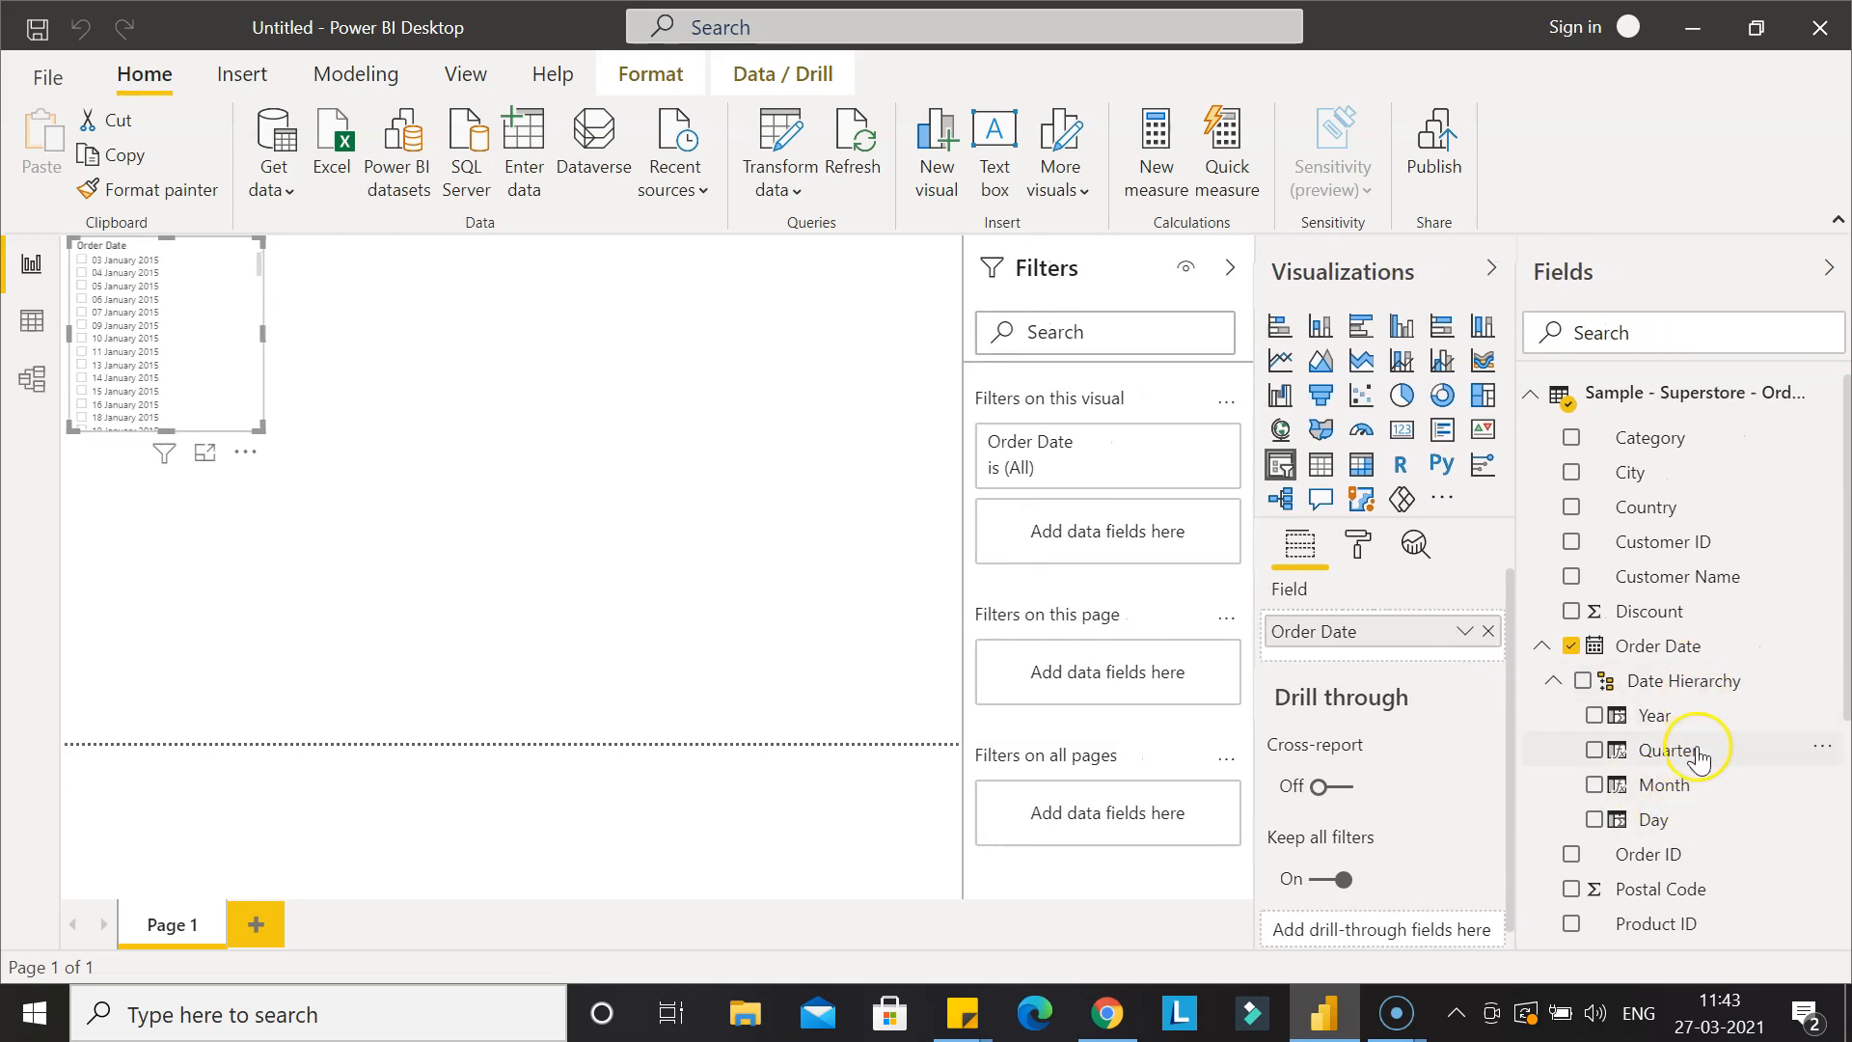
{"action": "mouse_move", "coordinate": [1719, 789]}
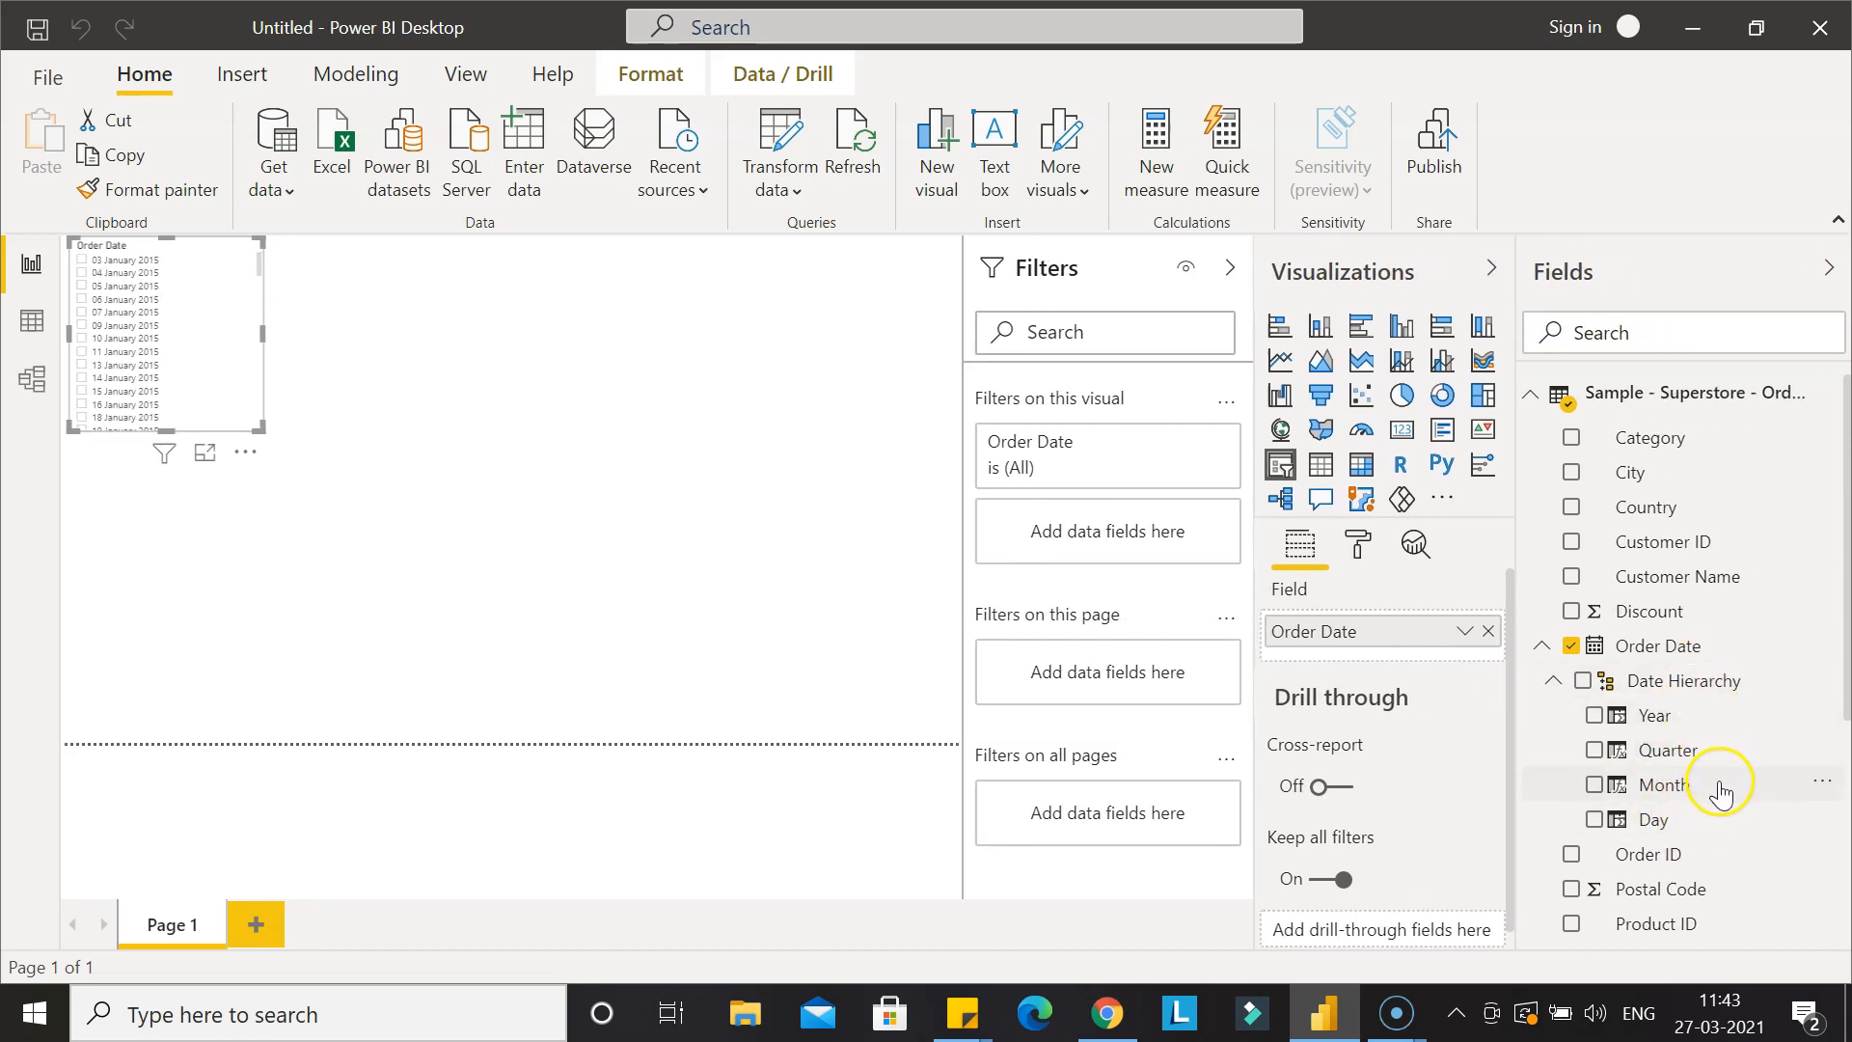
{"action": "mouse_move", "coordinate": [1740, 830]}
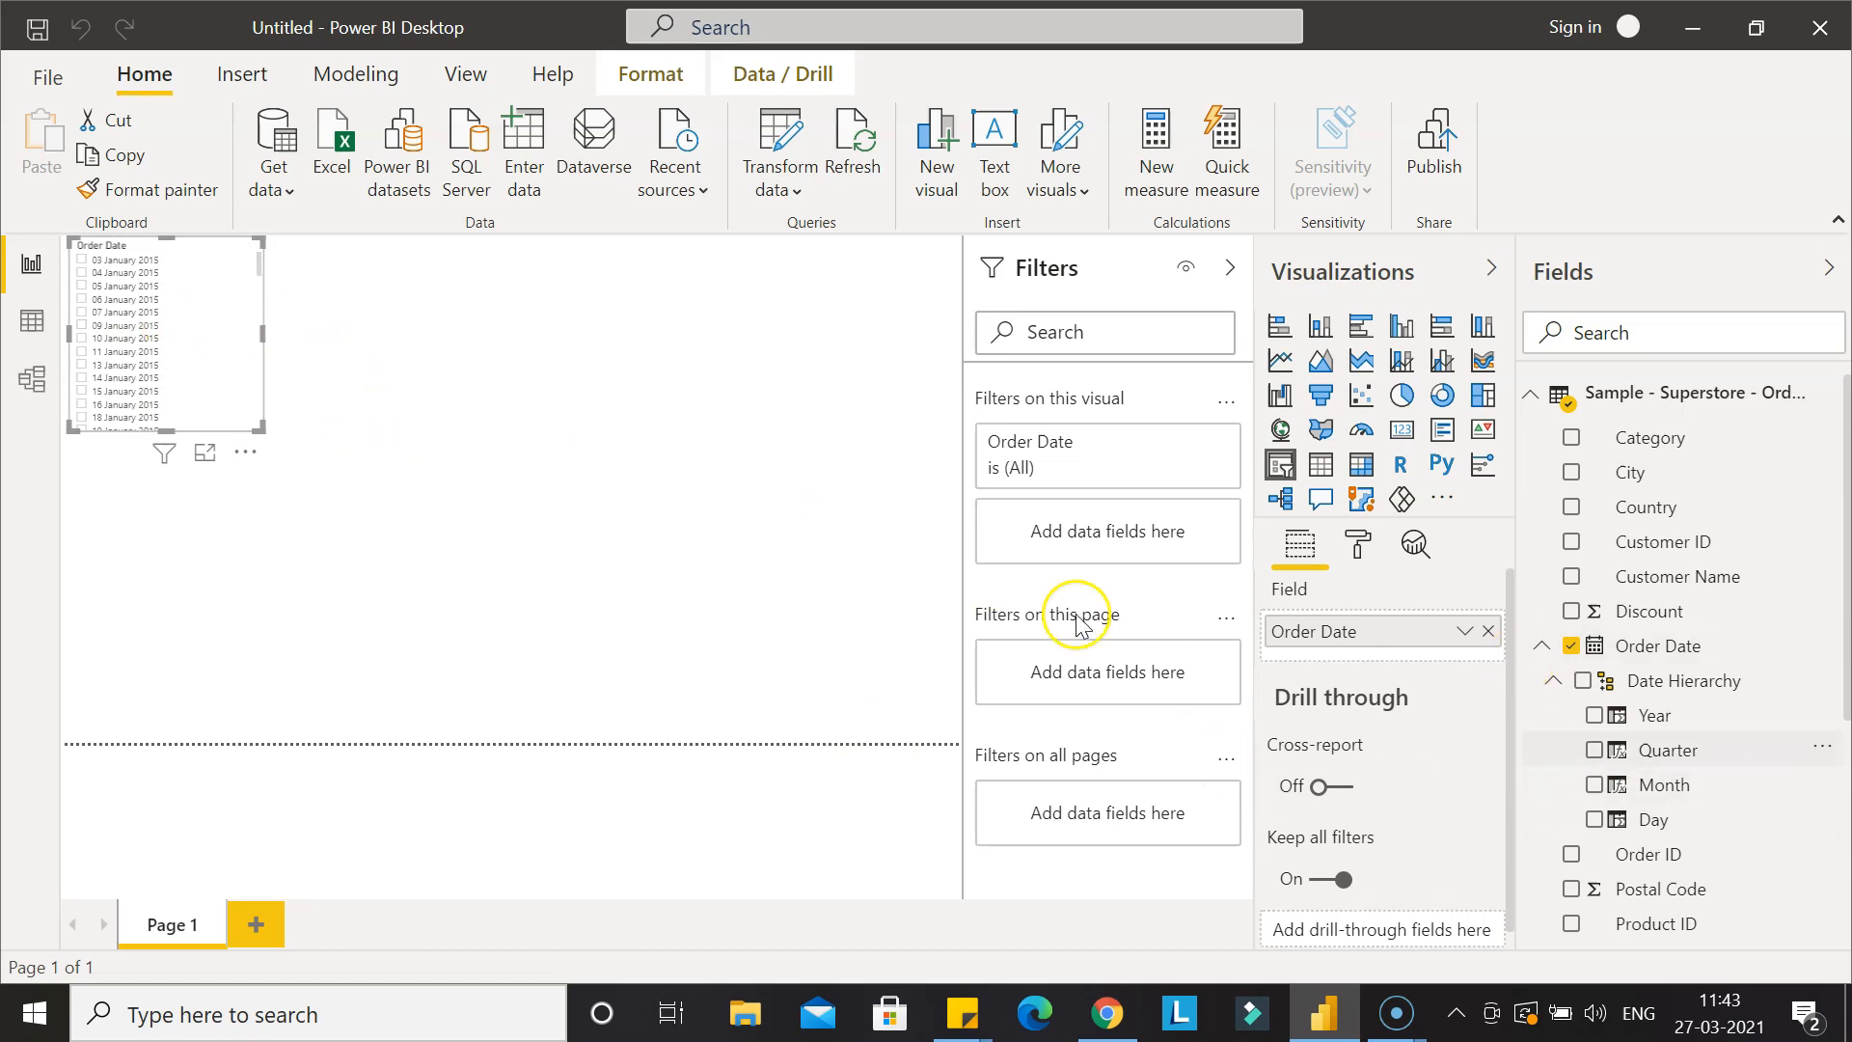
{"action": "mouse_move", "coordinate": [501, 471]}
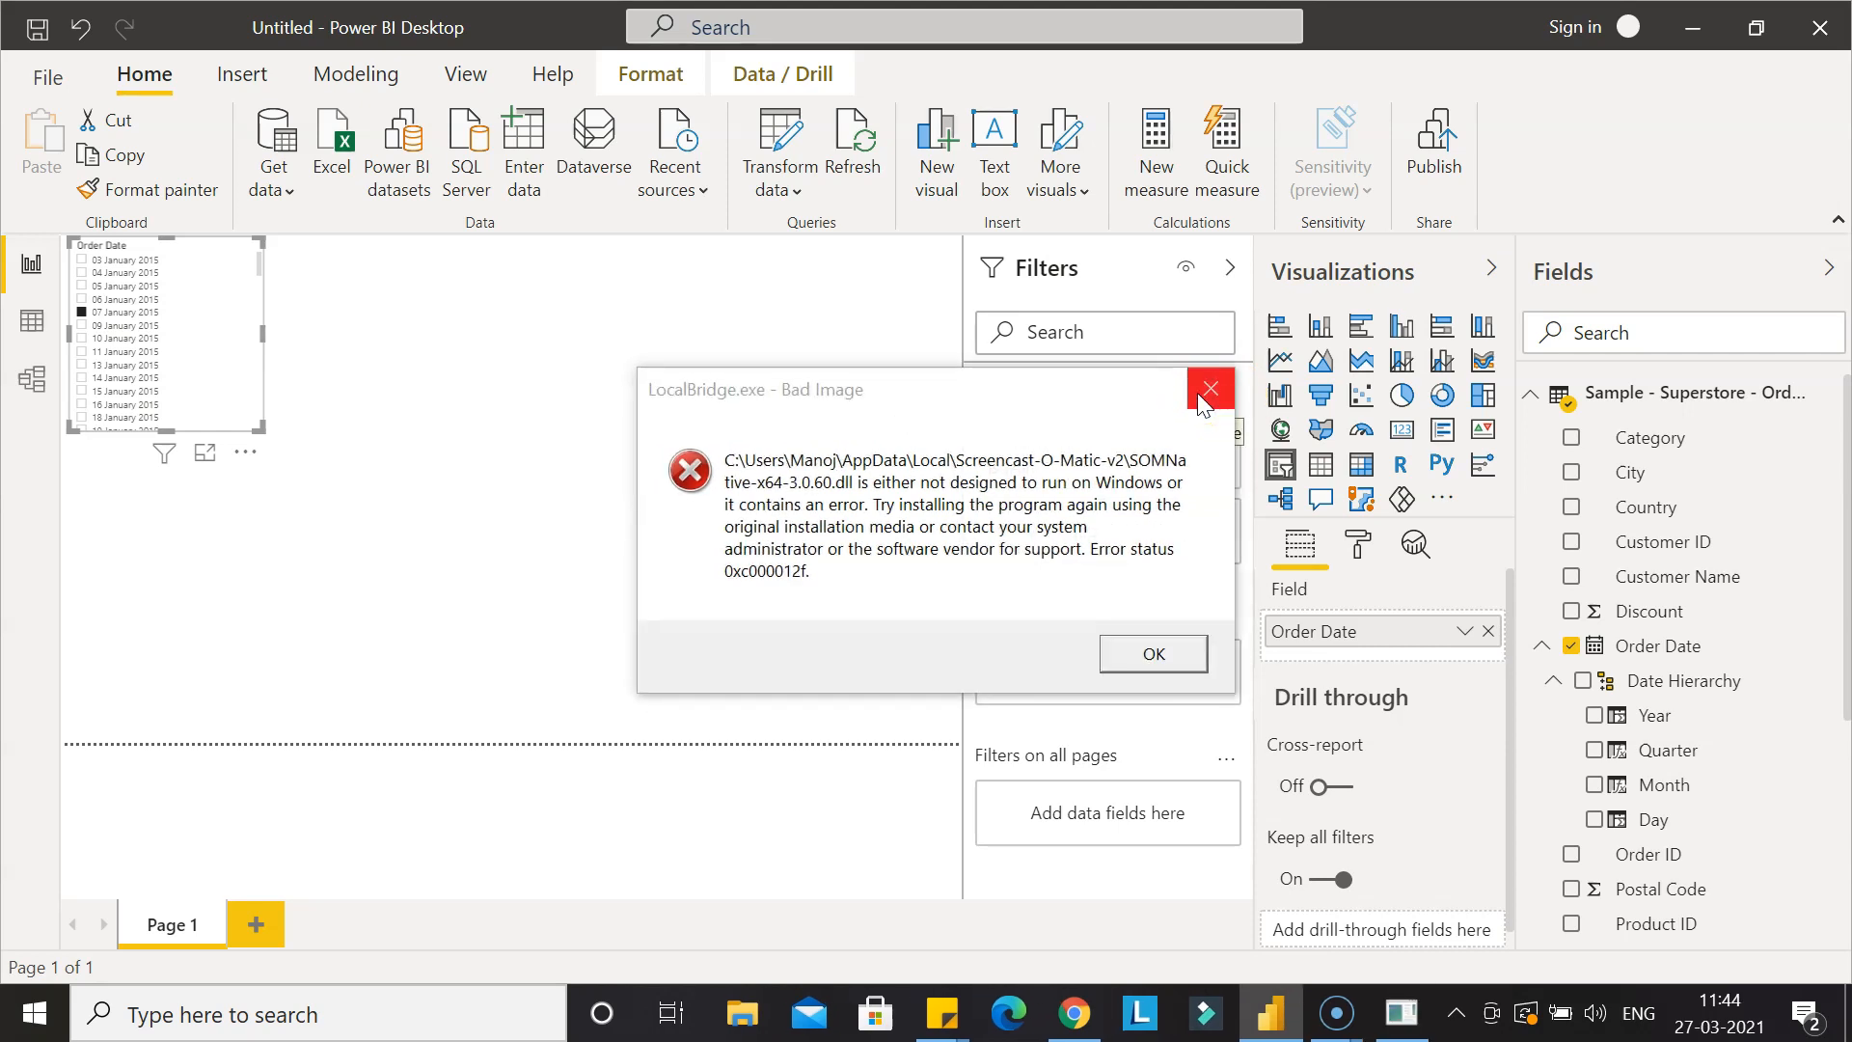
Close the LocalBridge.exe error and save the report as superstore.
{"action": "left_click", "coordinate": [1209, 388]}
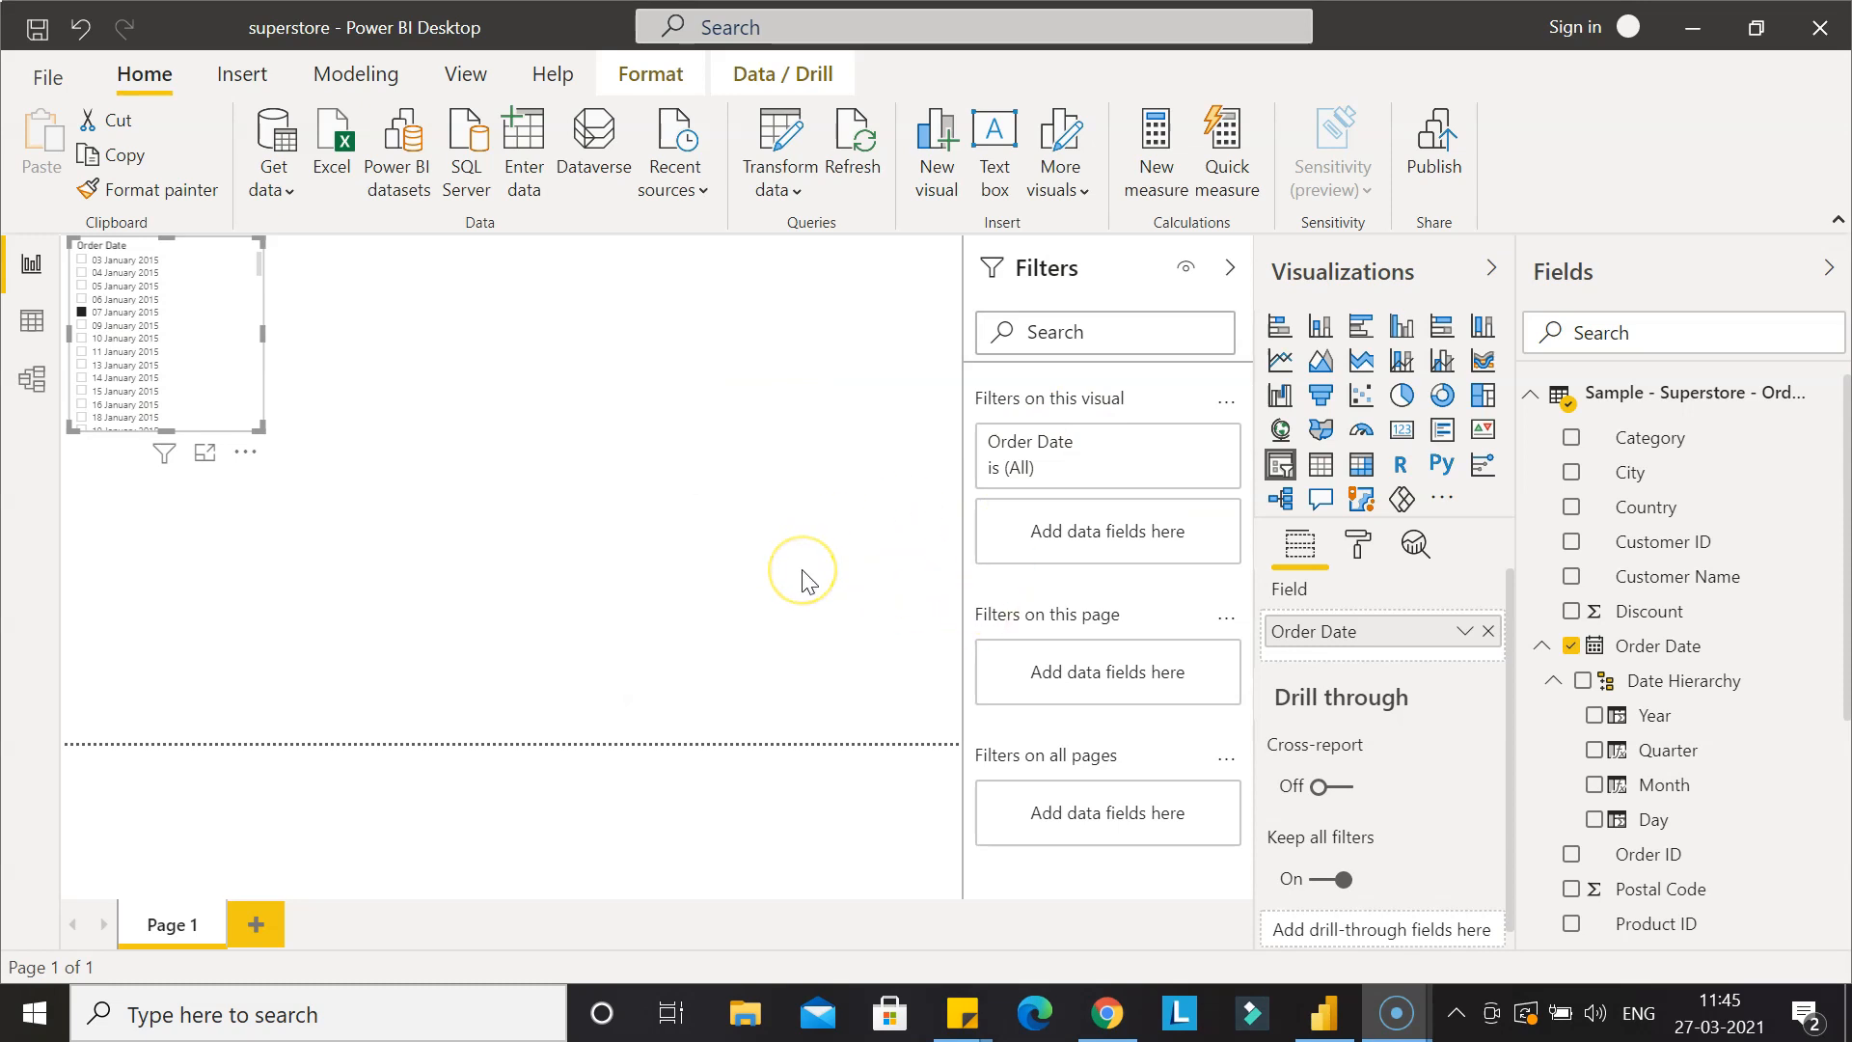
{"action": "mouse_move", "coordinate": [474, 555]}
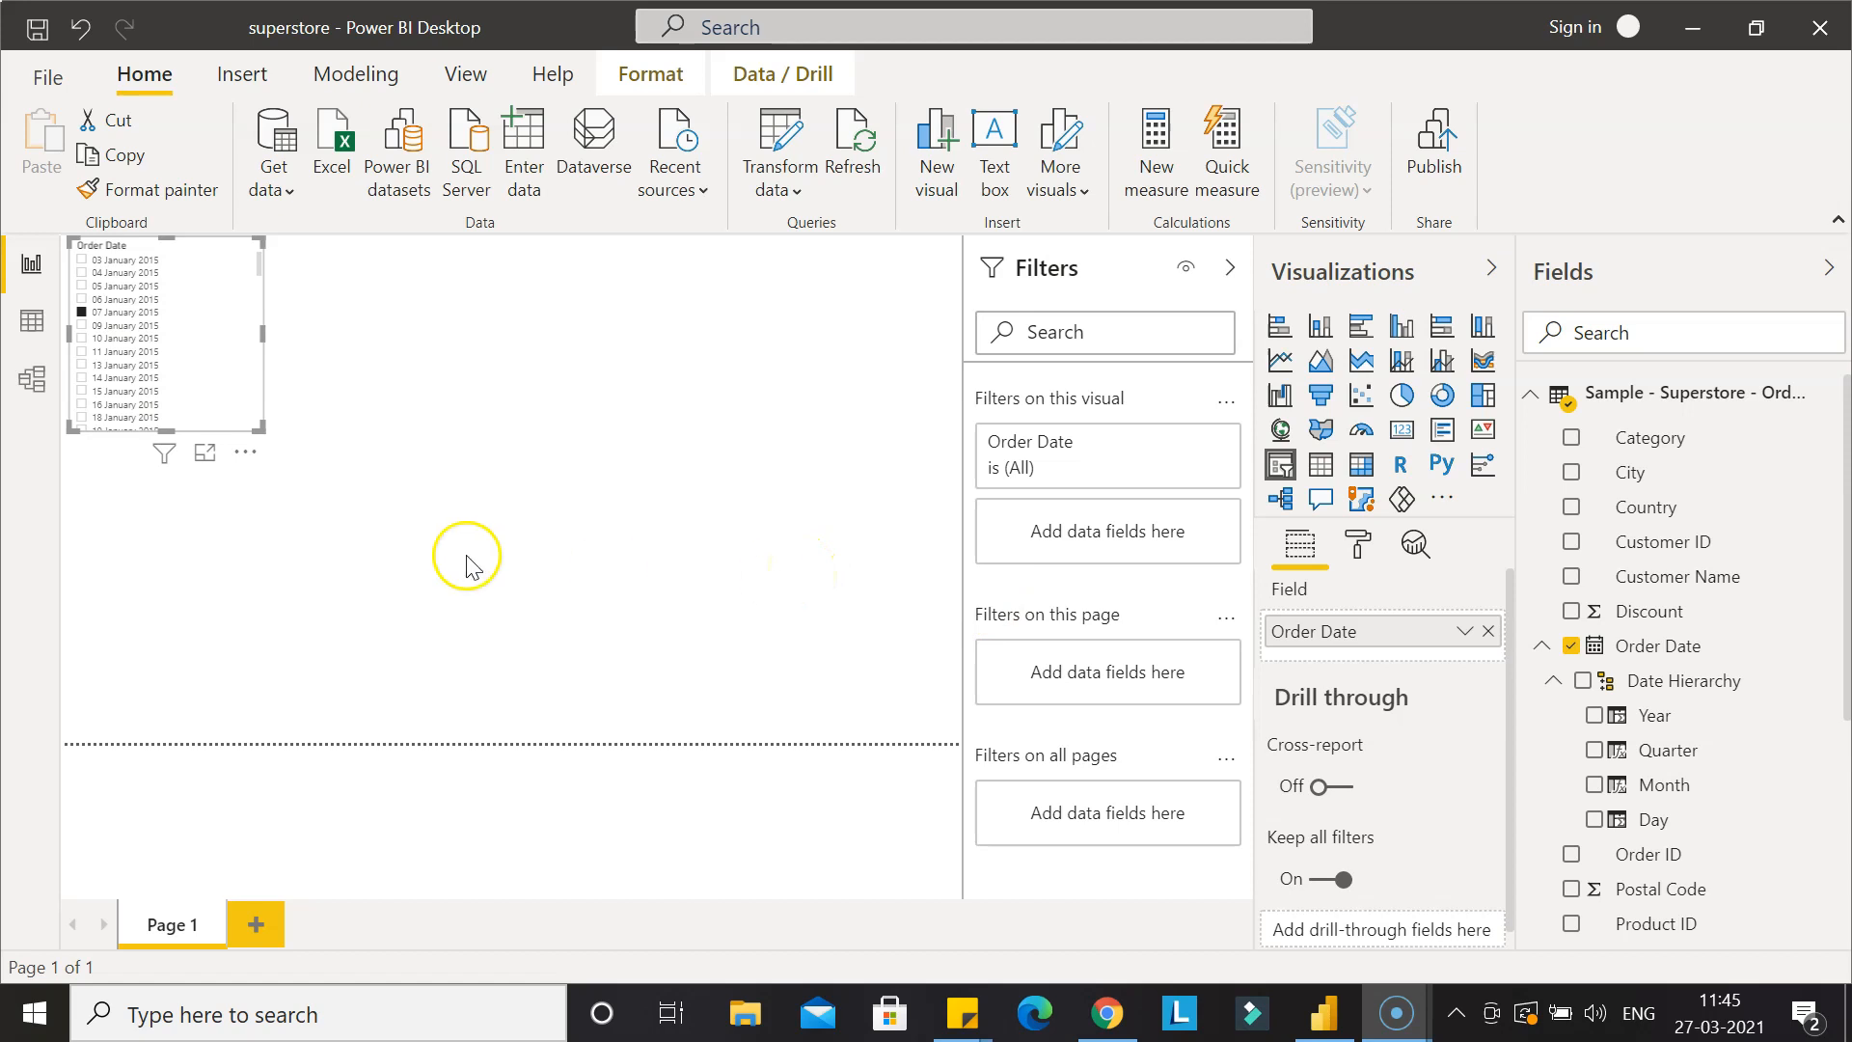
{"action": "mouse_move", "coordinate": [244, 347]}
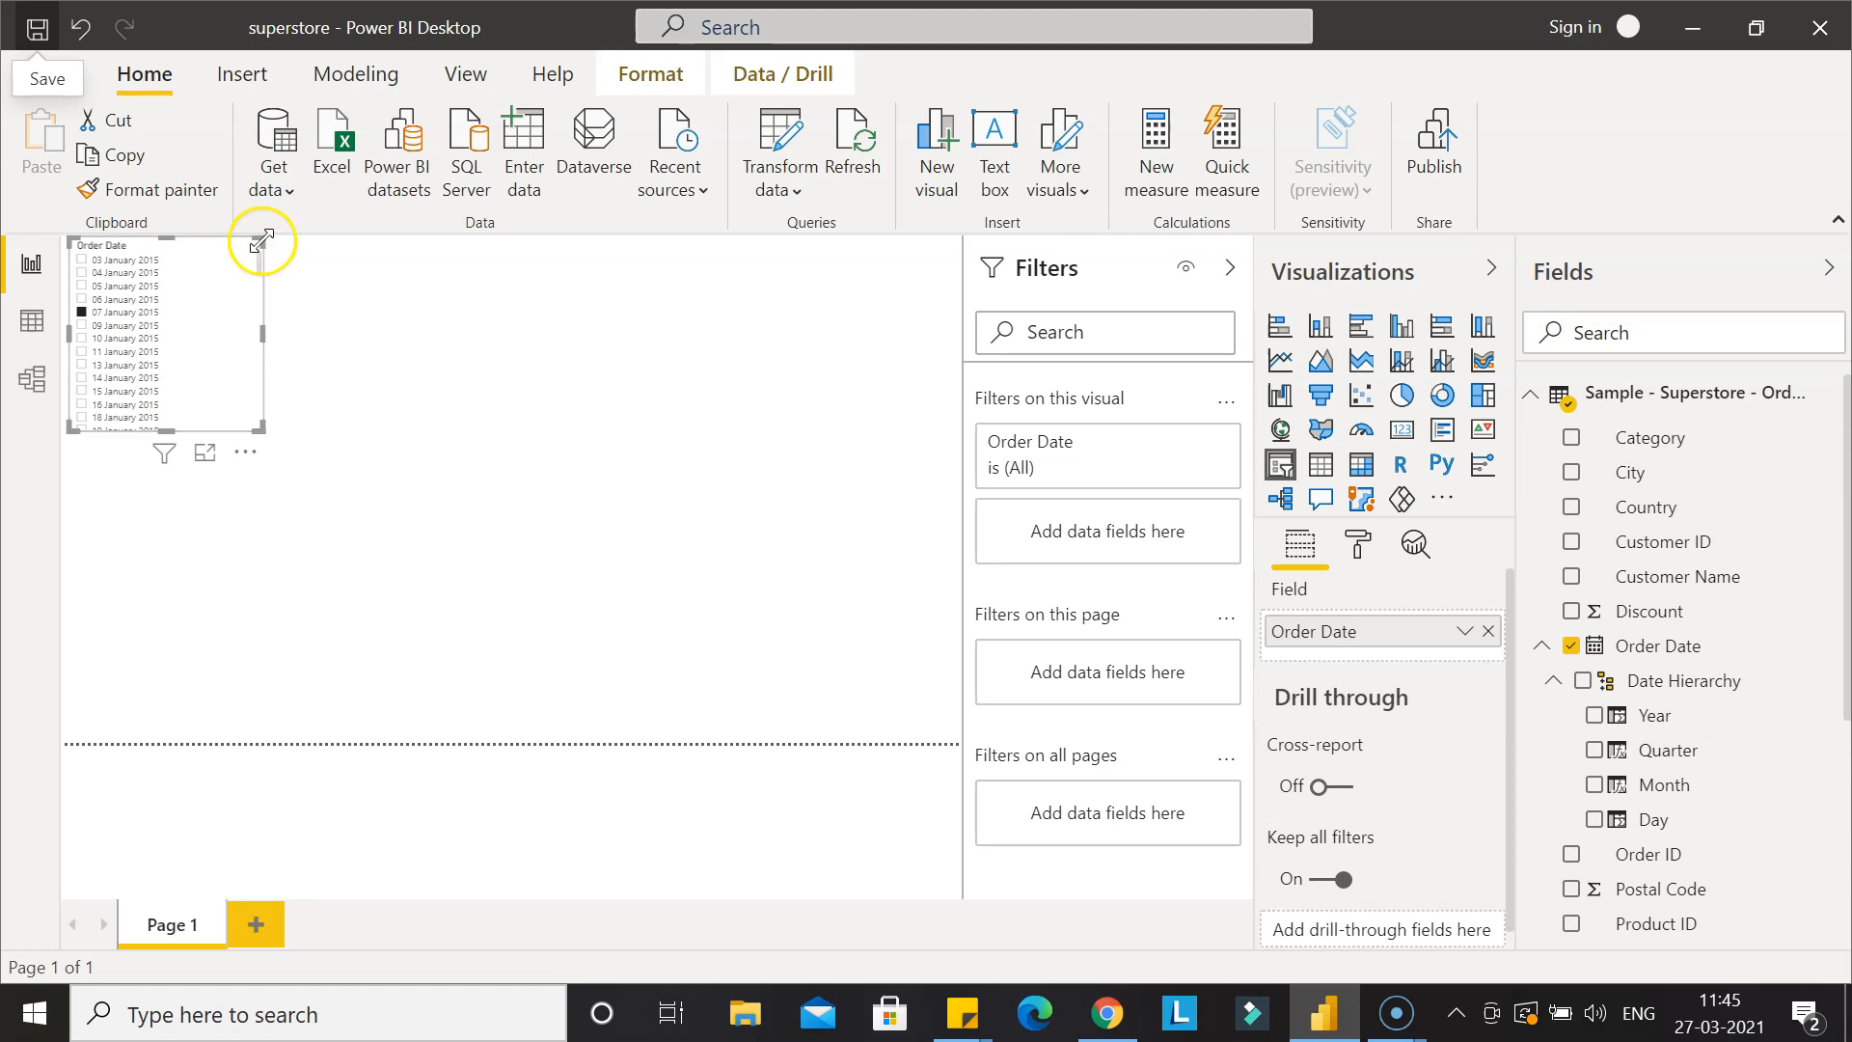
{"action": "left_click", "coordinate": [249, 244]}
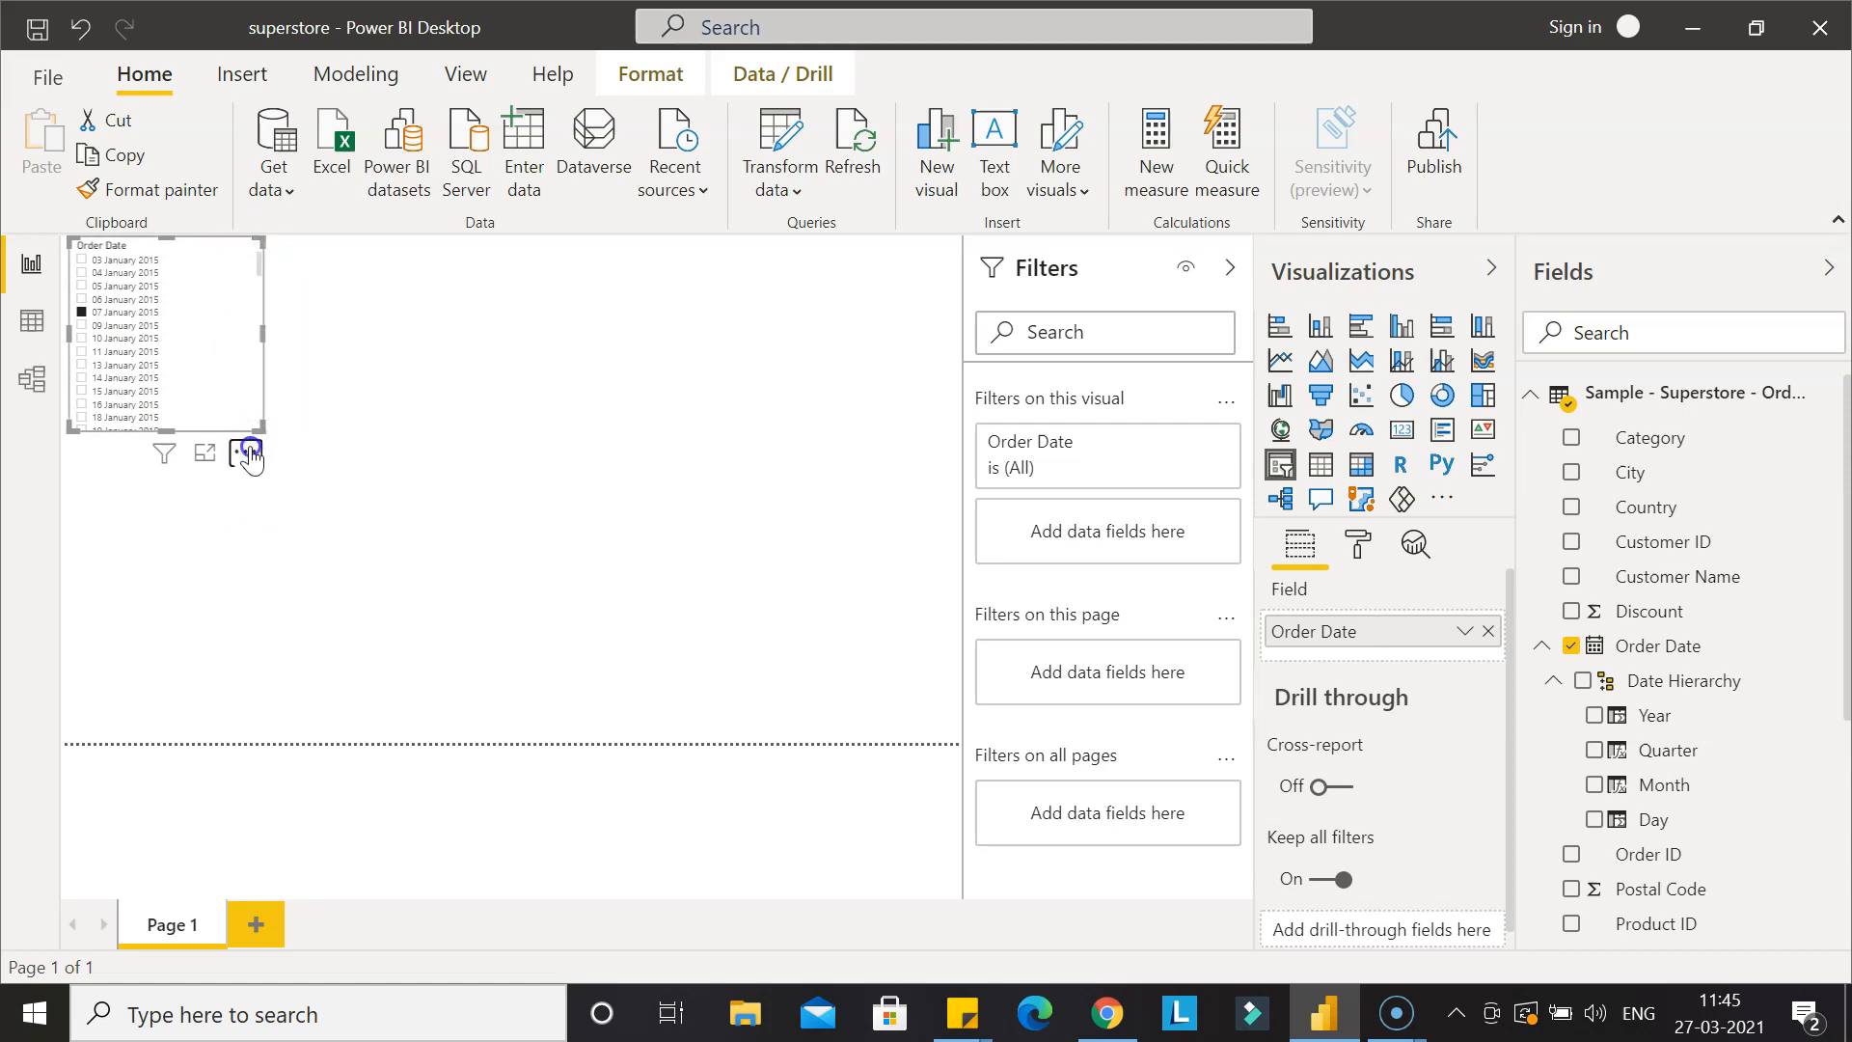
{"action": "mouse_move", "coordinate": [334, 557]}
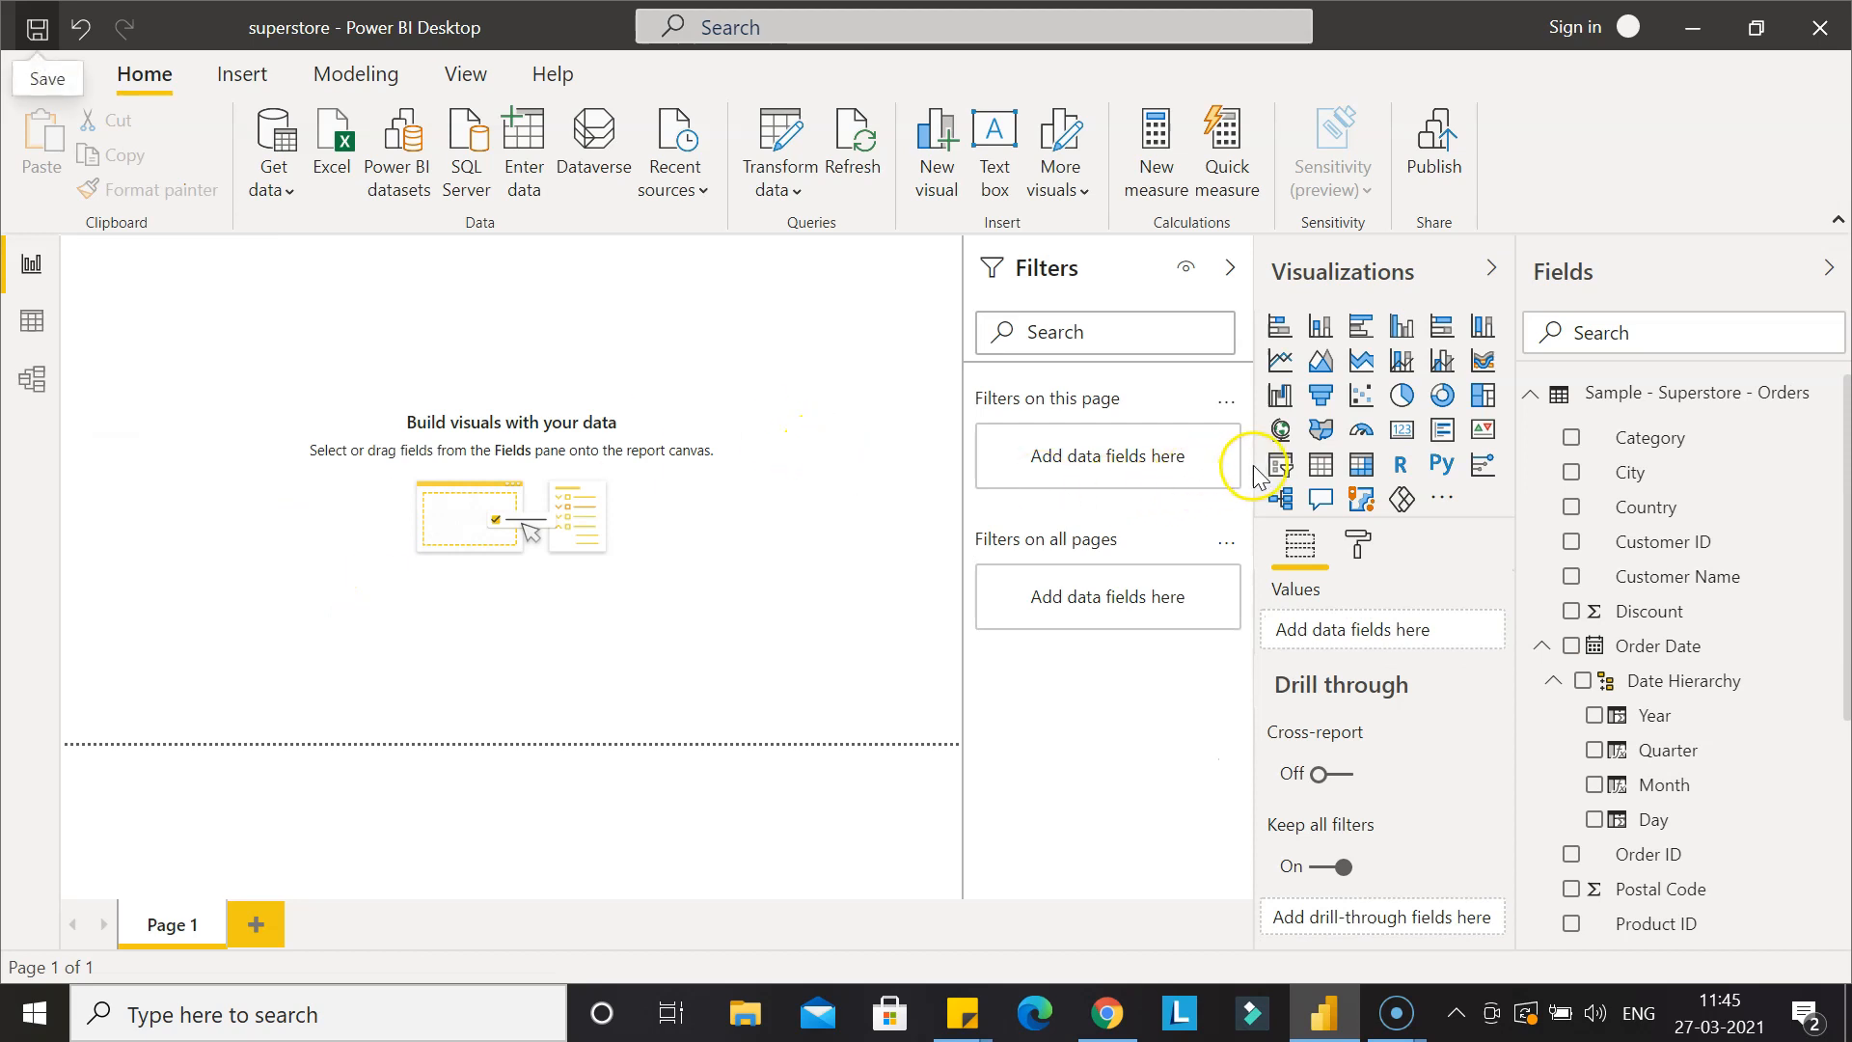
Add a new slicer showing Order Date as a 03-01-2015 to 30-12-2018 range slider.
{"action": "left_click", "coordinate": [1280, 464]}
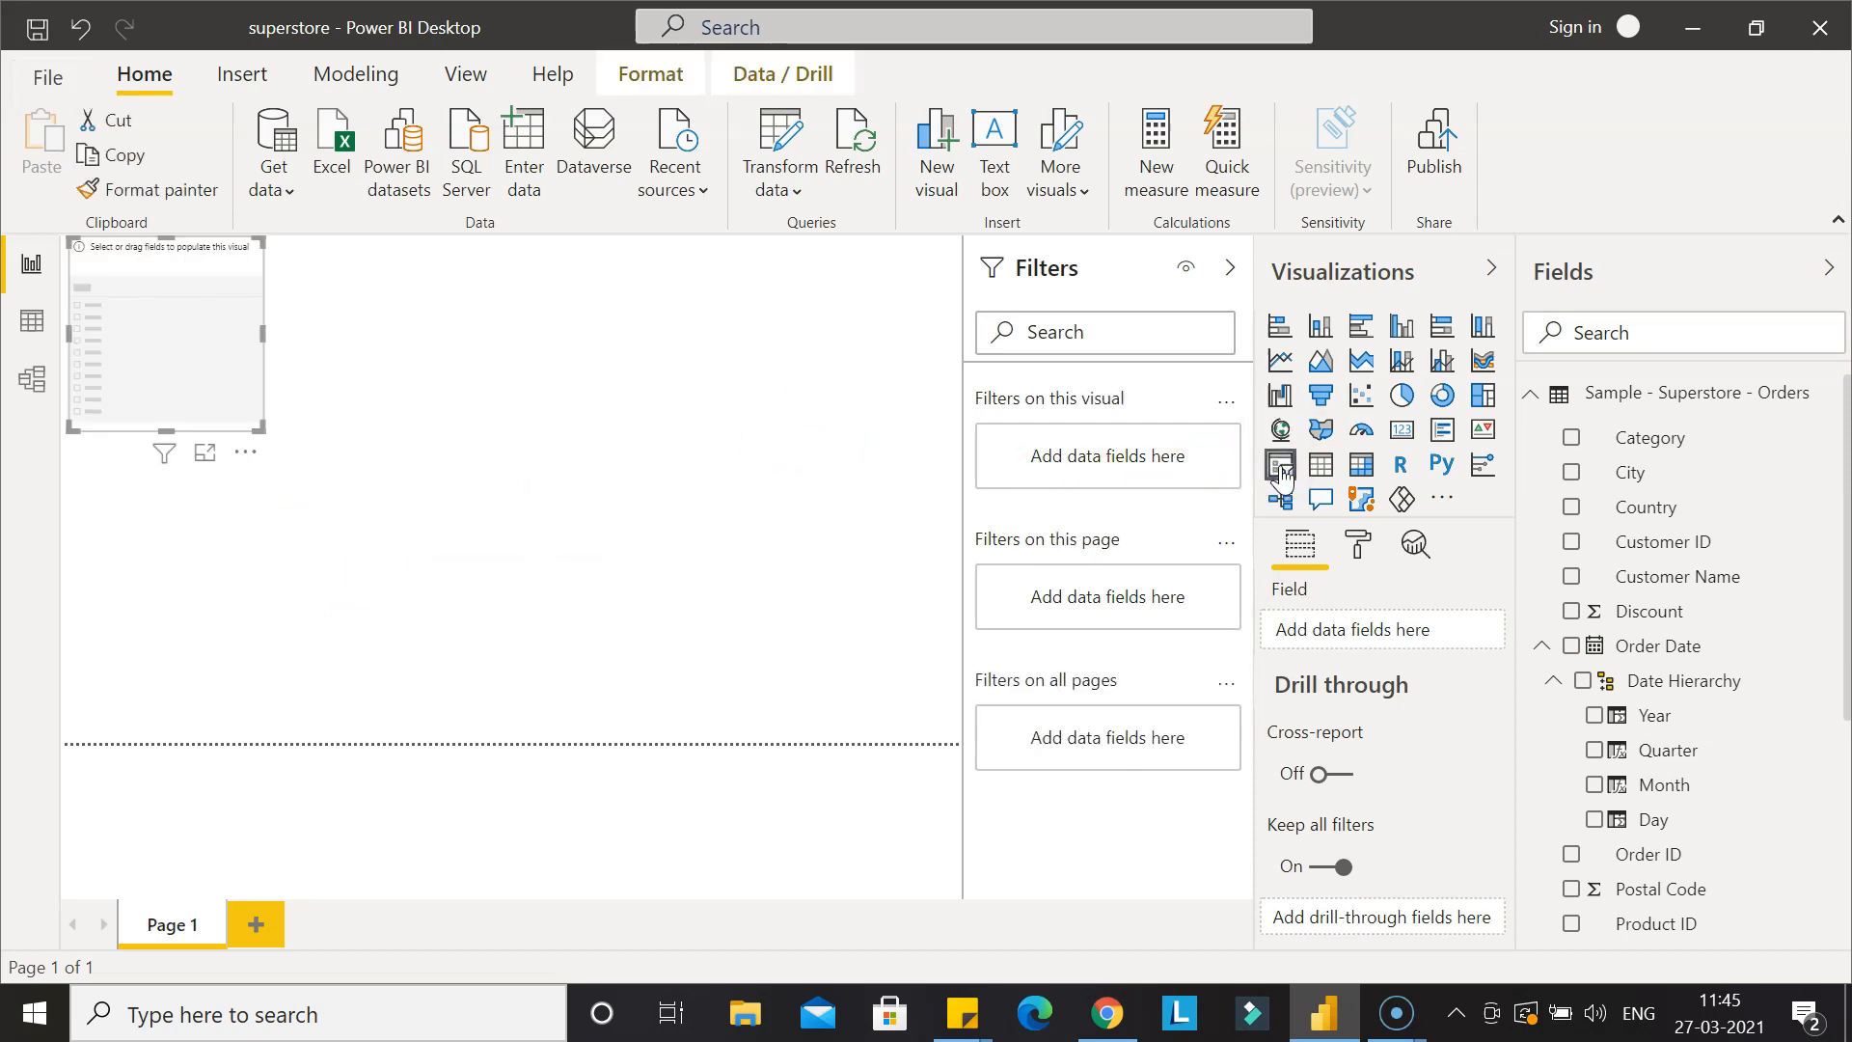
{"action": "left_click", "coordinate": [1571, 645]}
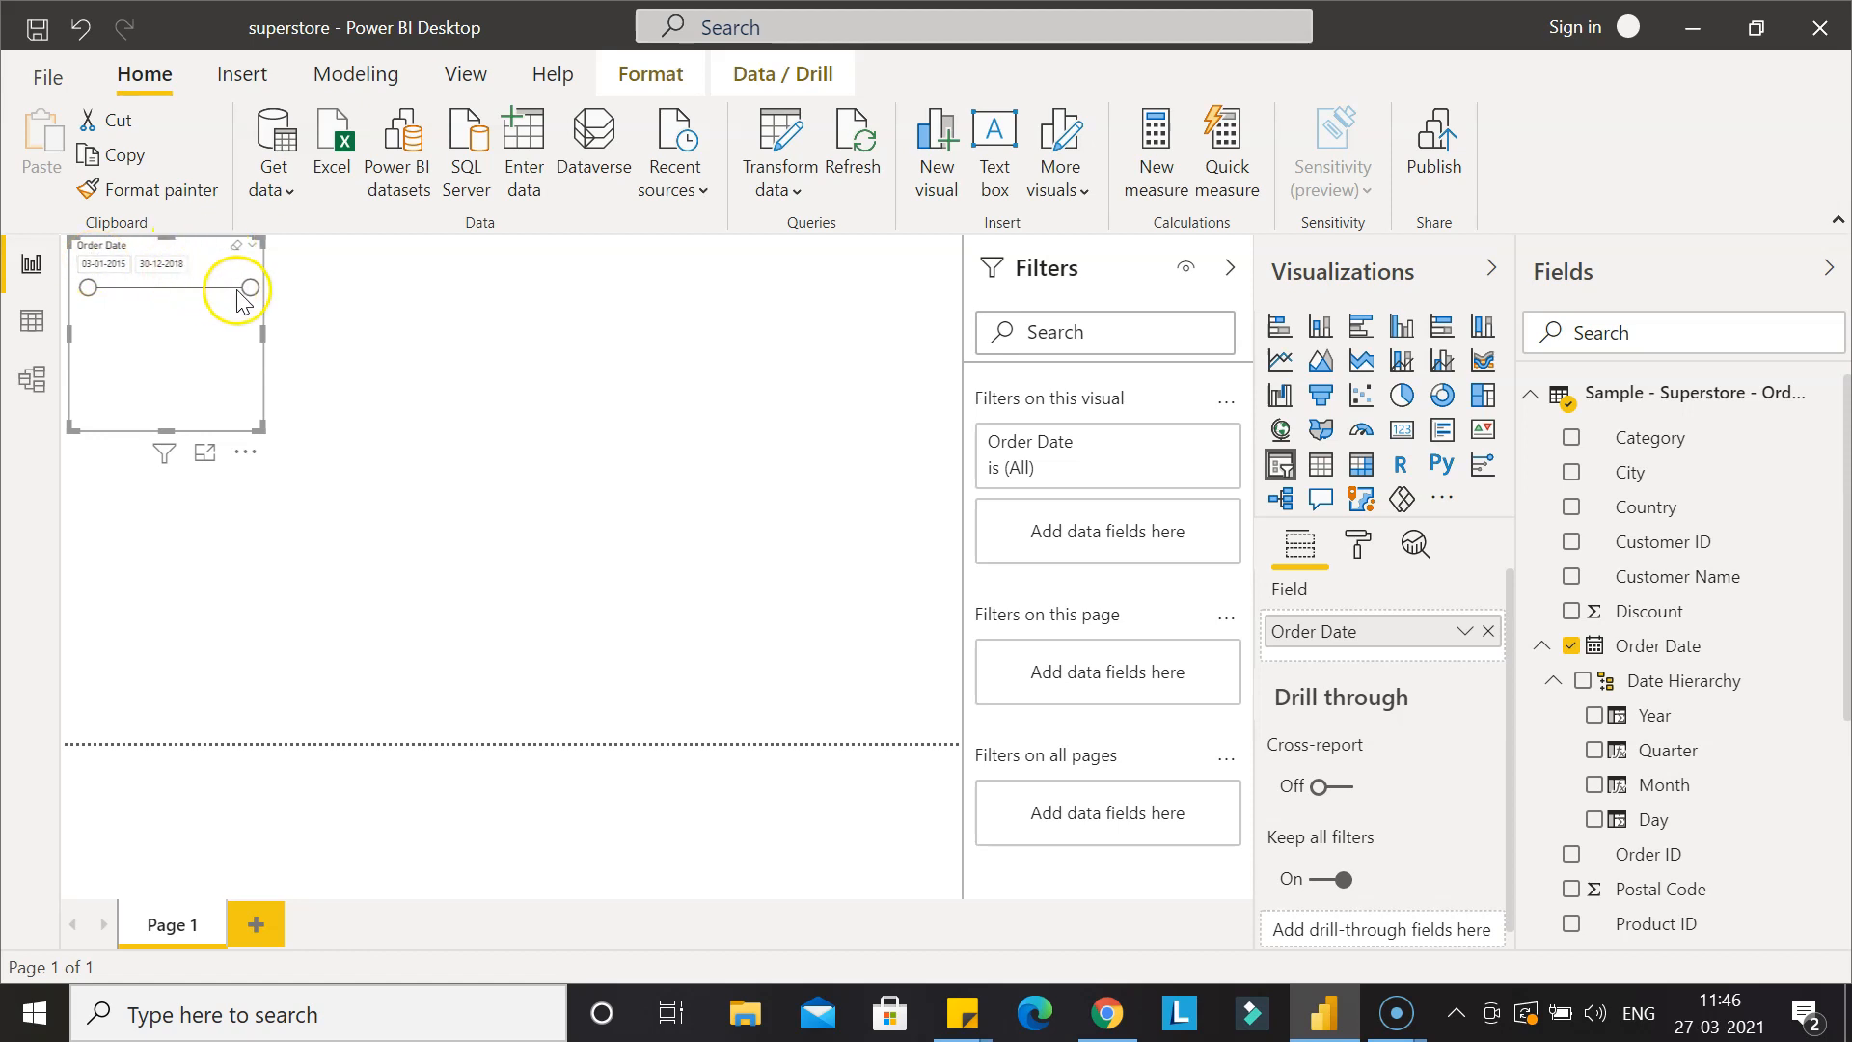
Narrow the Order Date slicer to 06-03-2016 – 24-05-2017 and open the start-date calendar.
{"action": "left_click", "coordinate": [247, 288]}
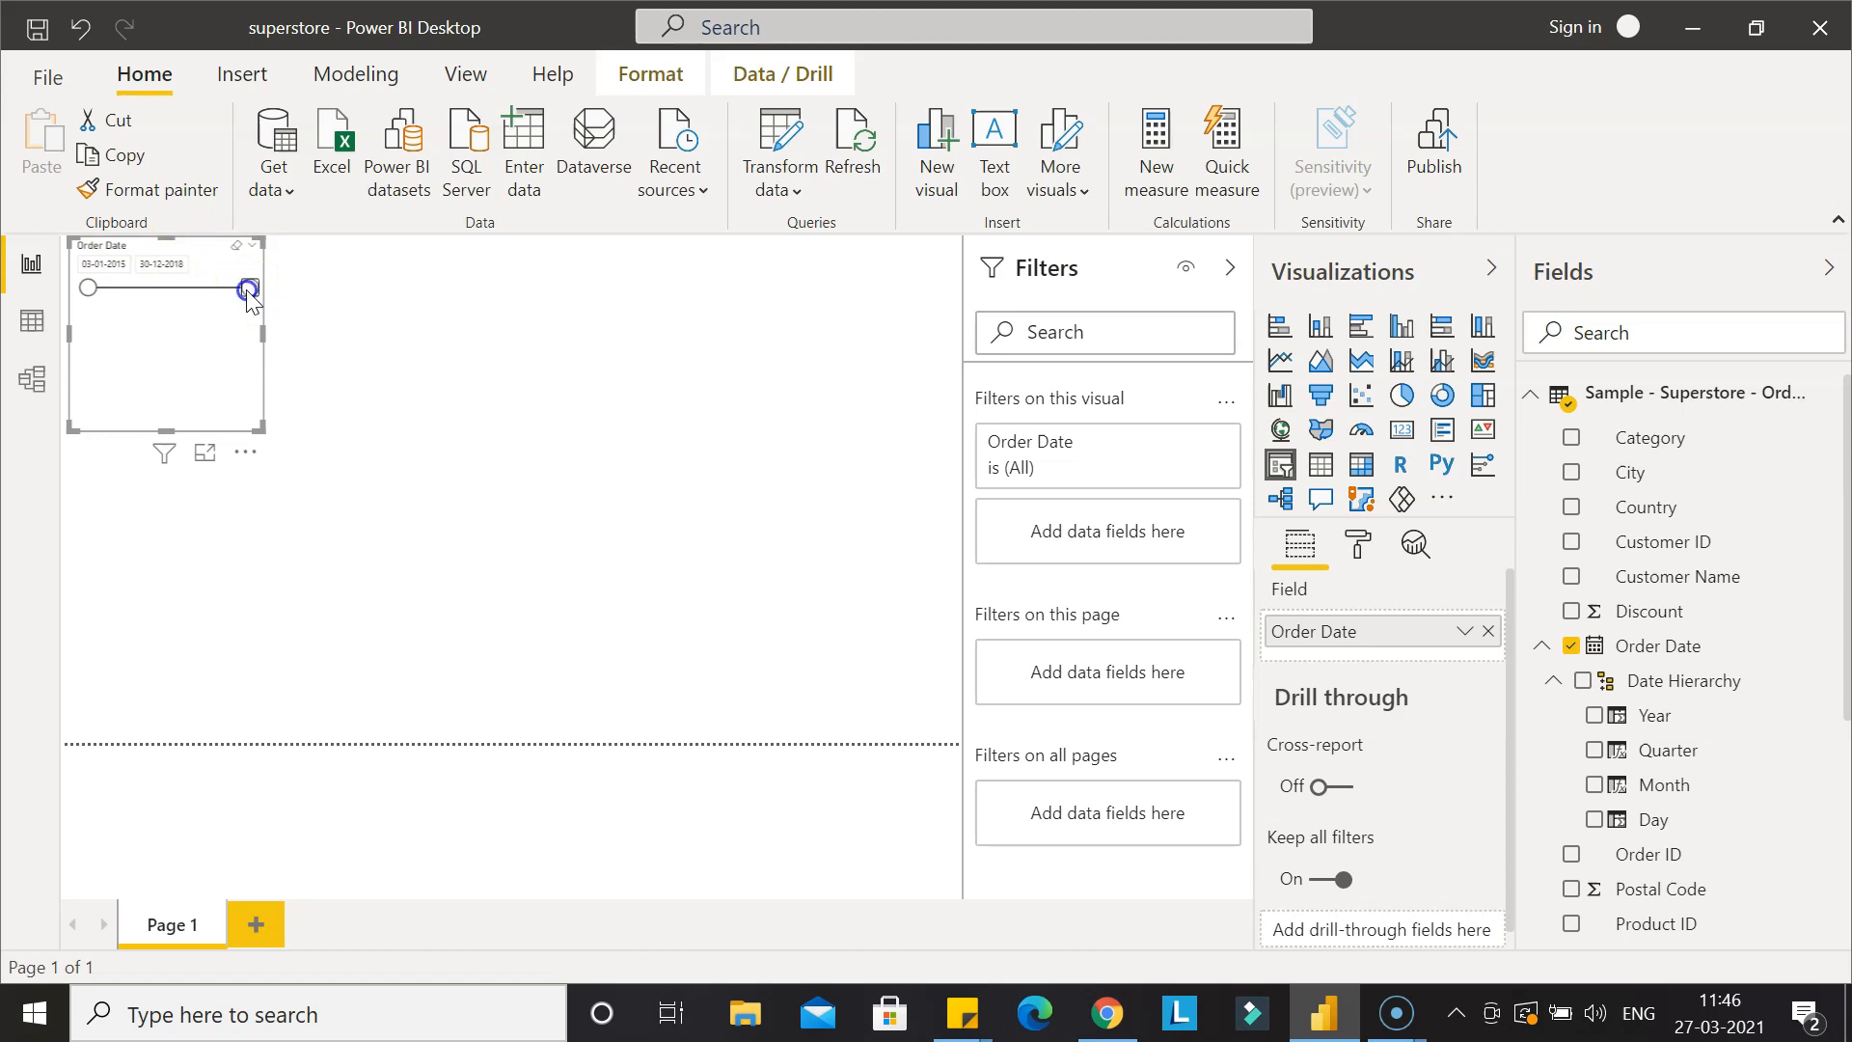
{"action": "left_click_drag", "start_coordinate": [248, 289], "coordinate": [125, 289]}
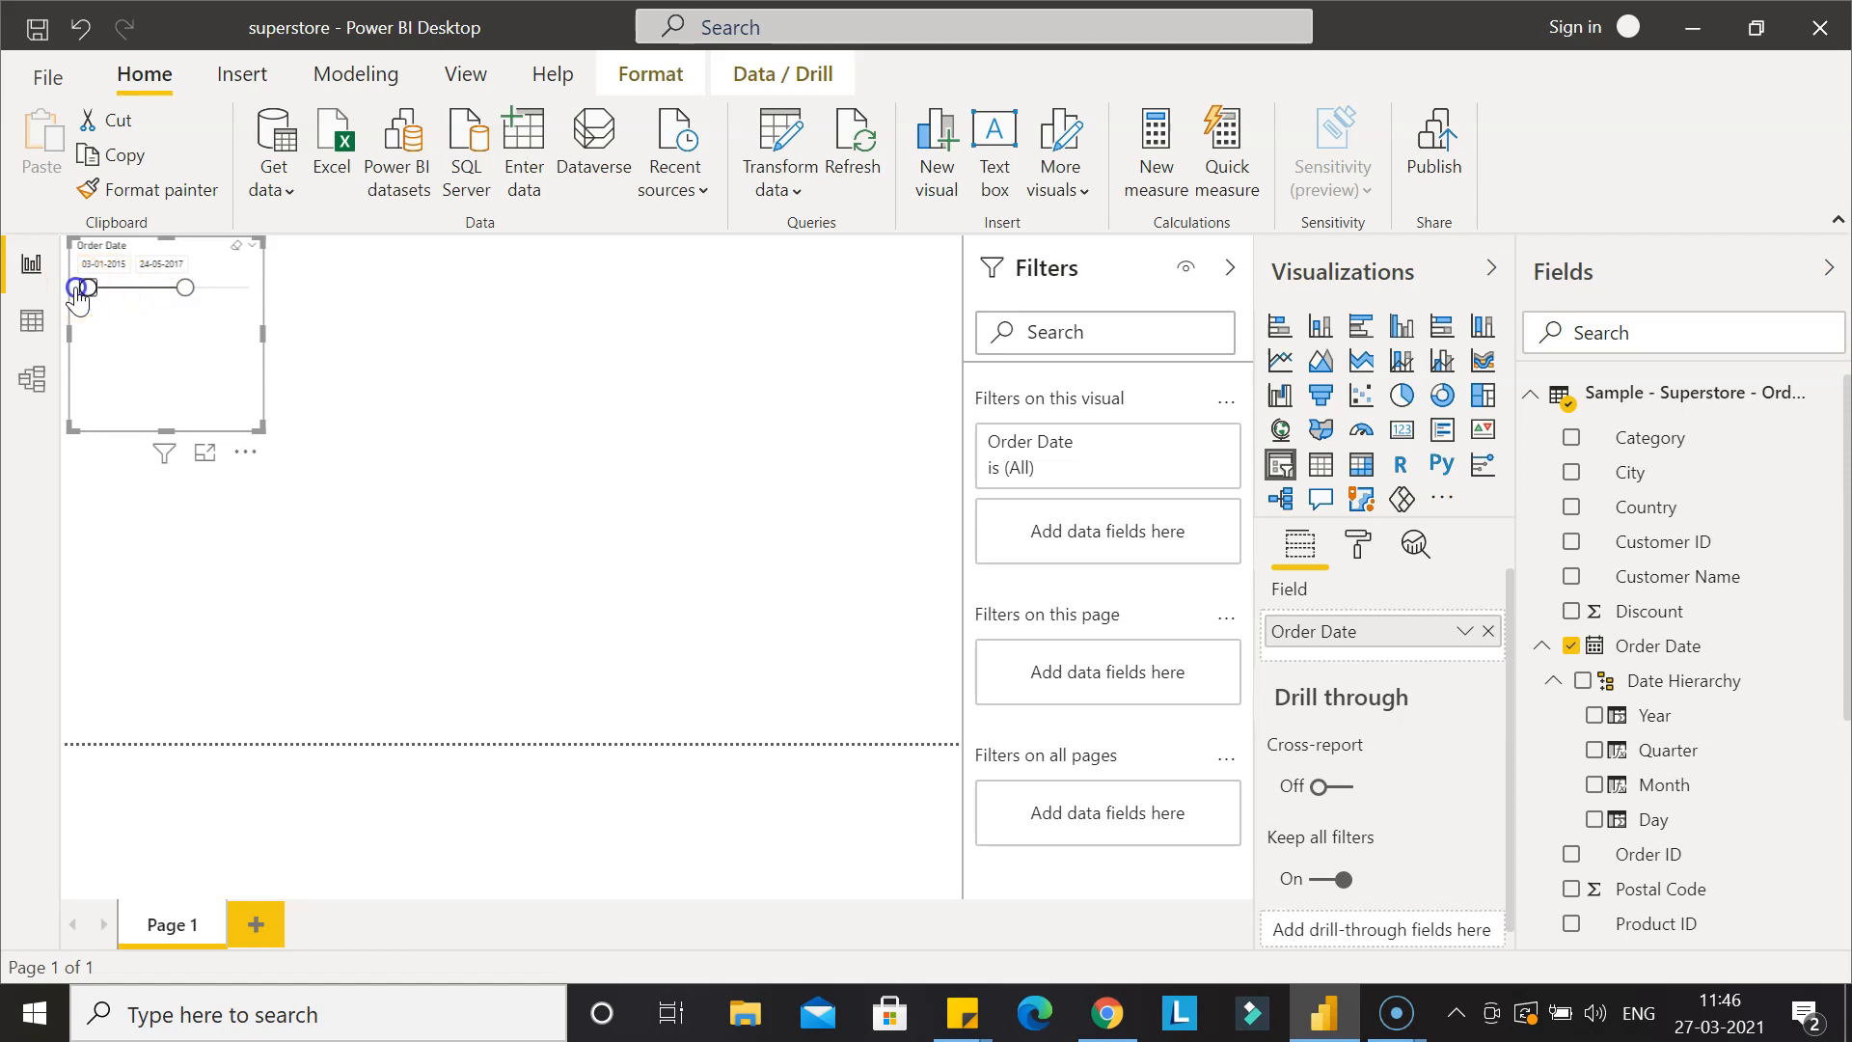
{"action": "left_click_drag", "start_coordinate": [83, 288], "coordinate": [135, 288]}
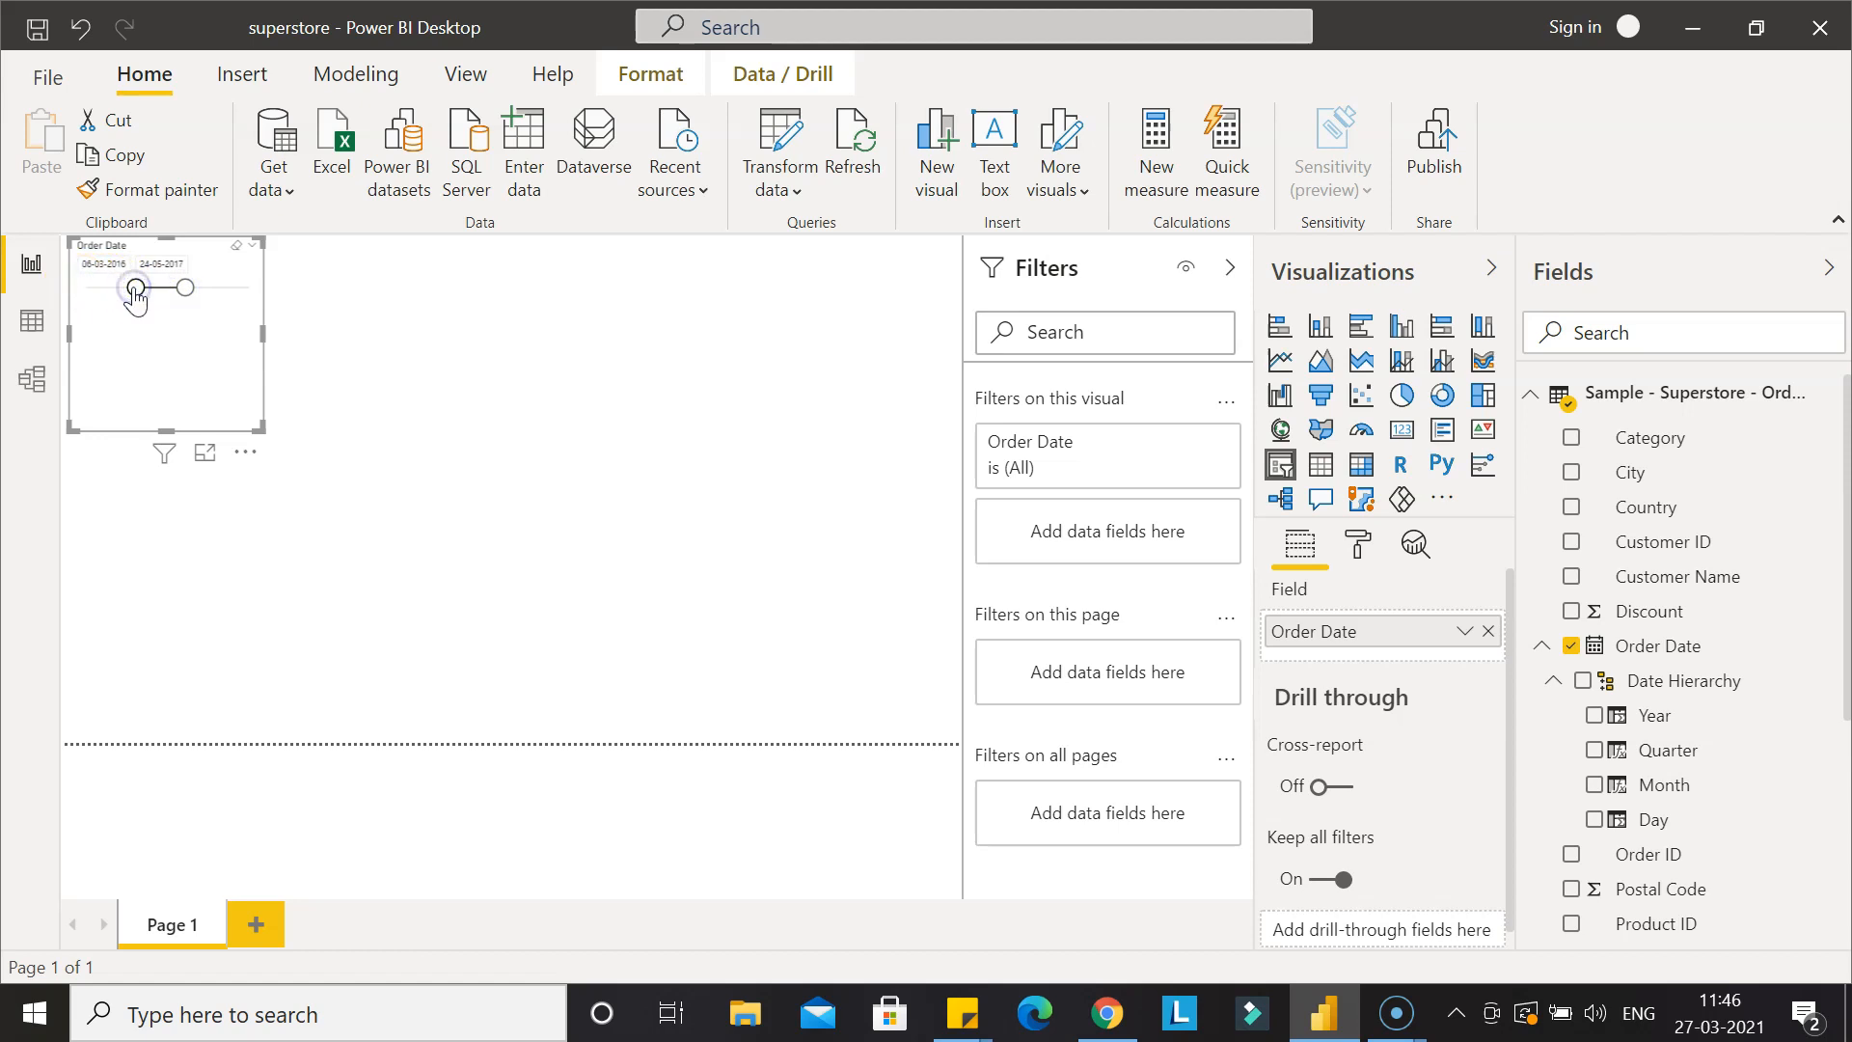
{"action": "left_click", "coordinate": [103, 263]}
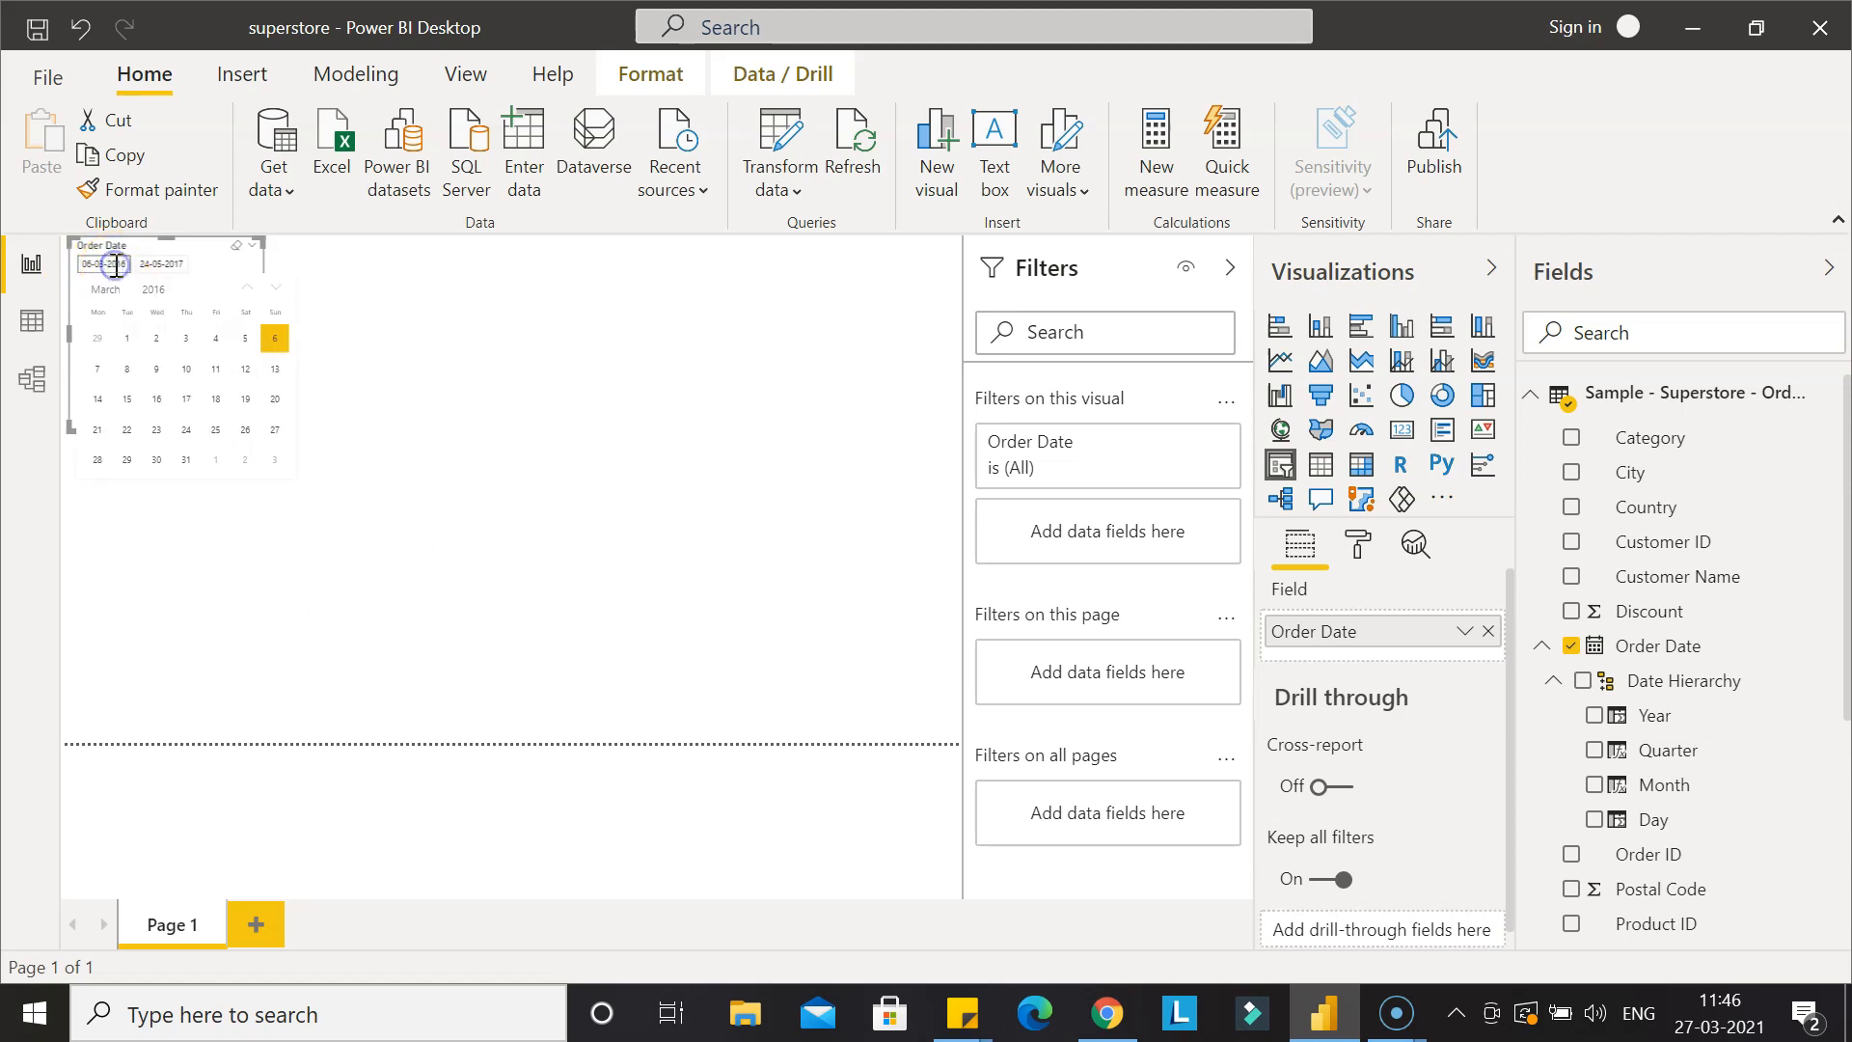